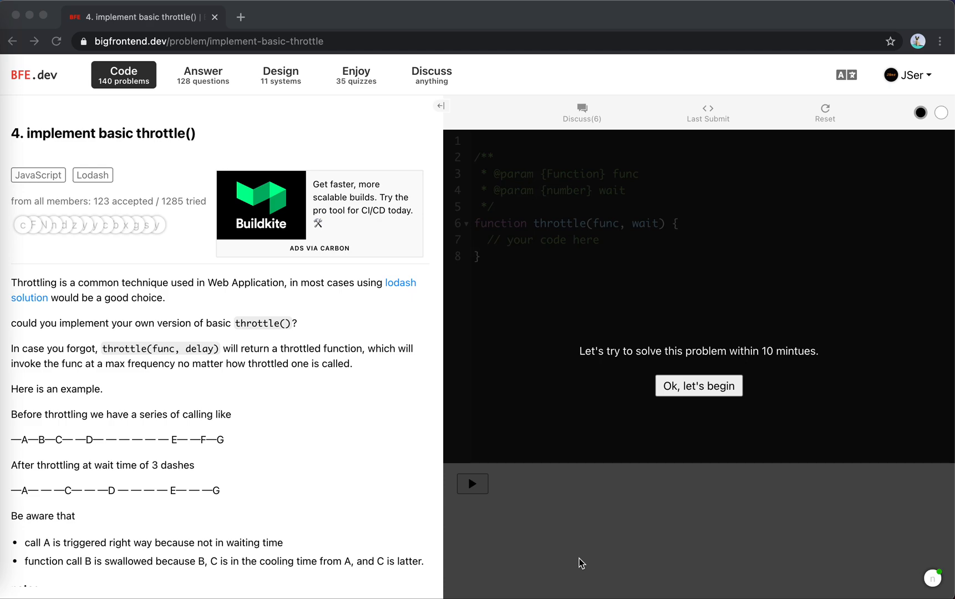
Read through the throttle problem description, highlighting the gap between calls C and D
scroll(down, 3)
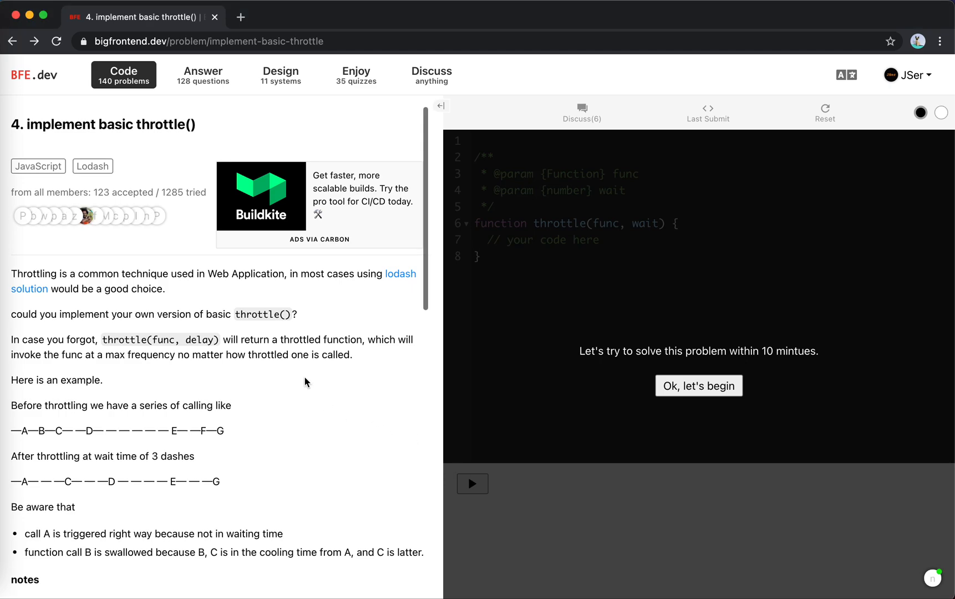
scroll(down, 3)
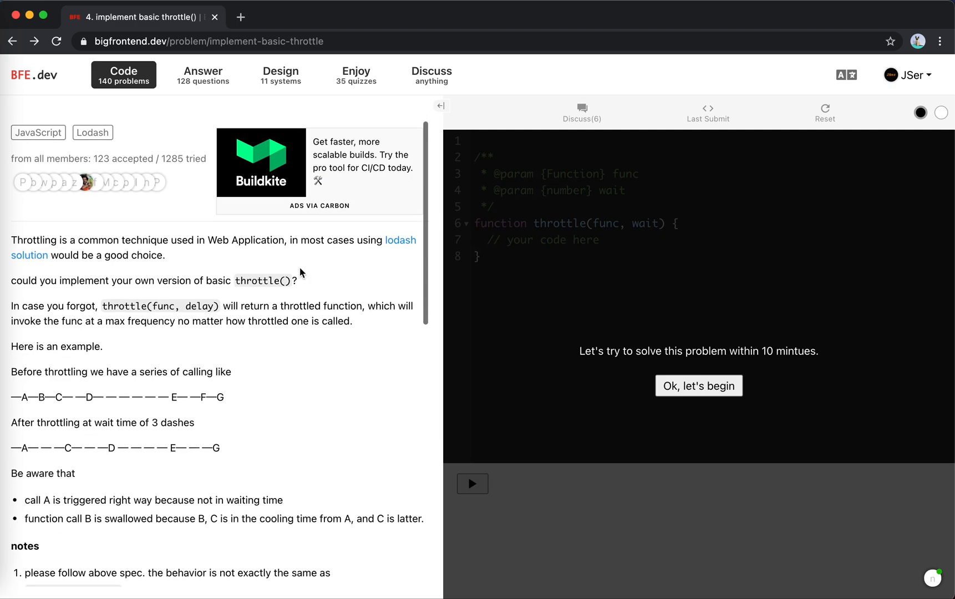
scroll(down, 3)
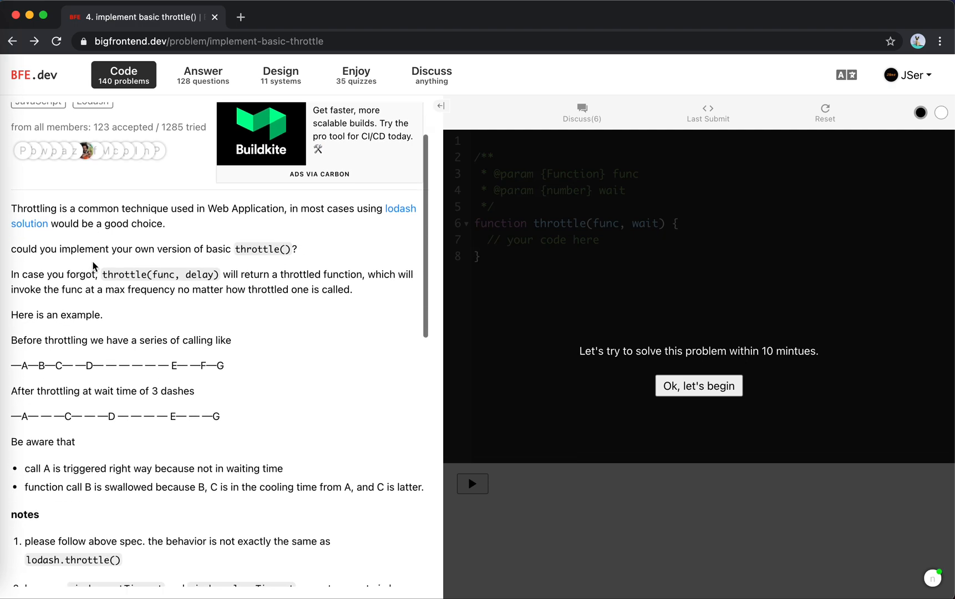
scroll(down, 3)
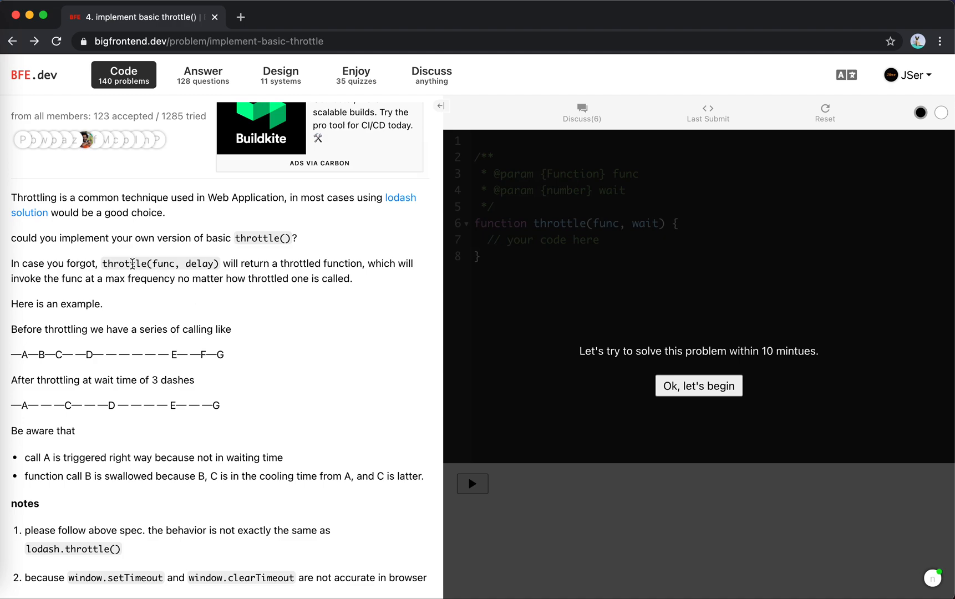
mouse_move(308, 275)
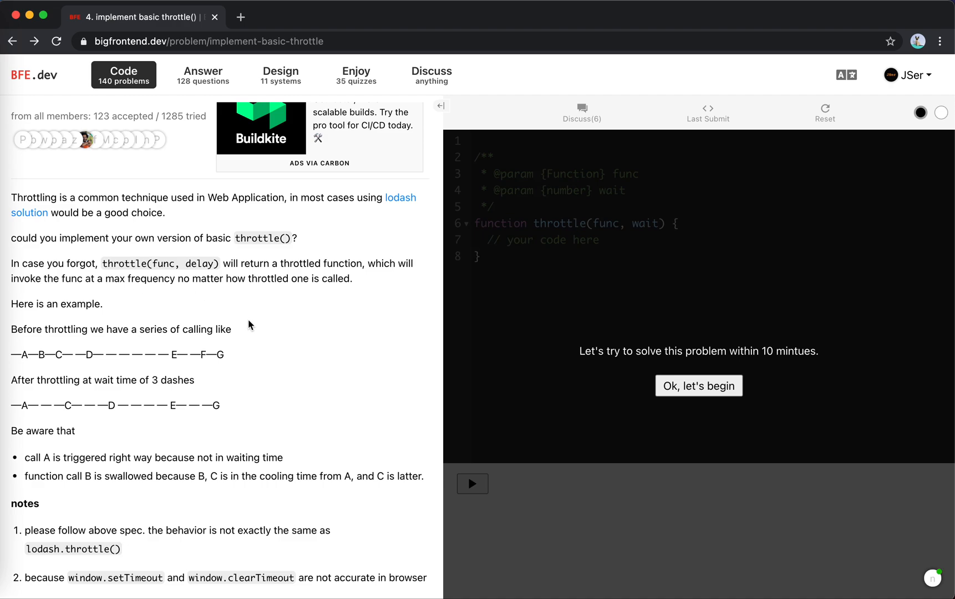
scroll(down, 3)
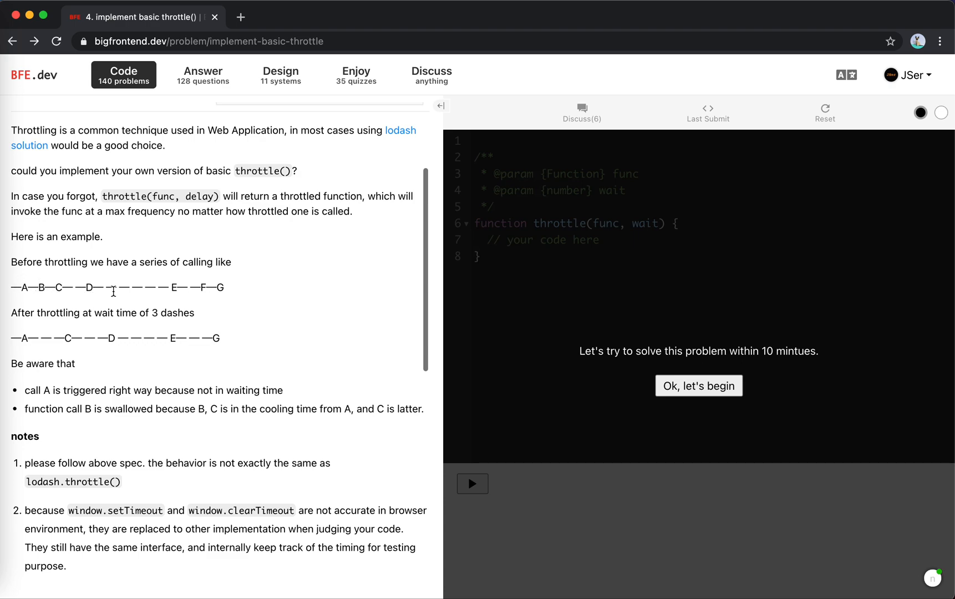
mouse_move(144, 333)
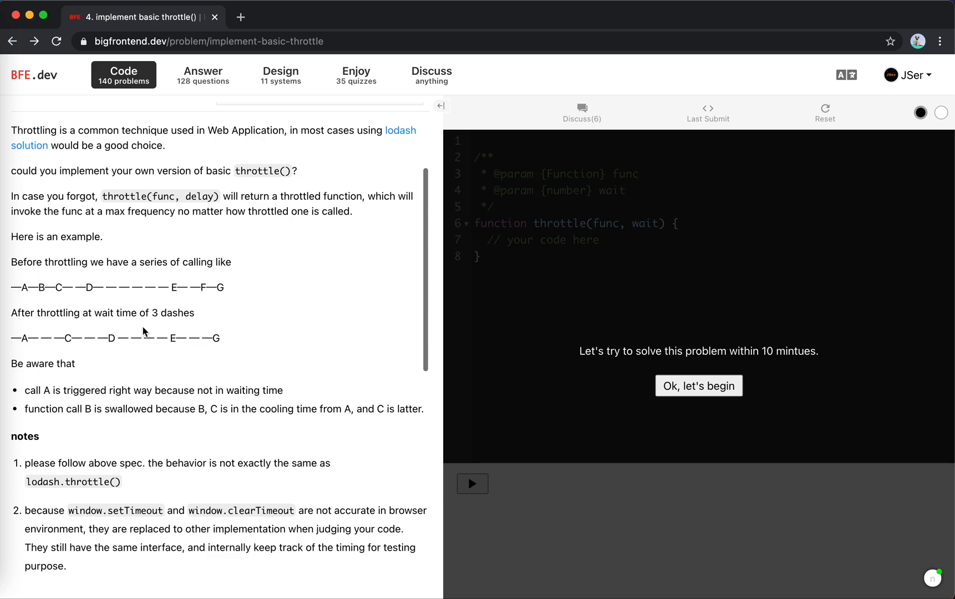
mouse_move(41, 288)
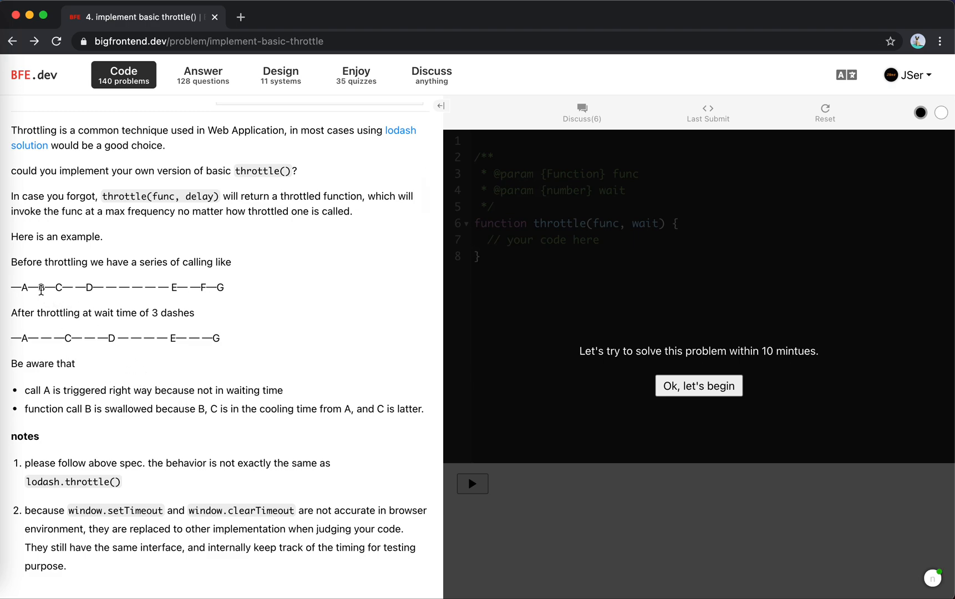
mouse_move(56, 289)
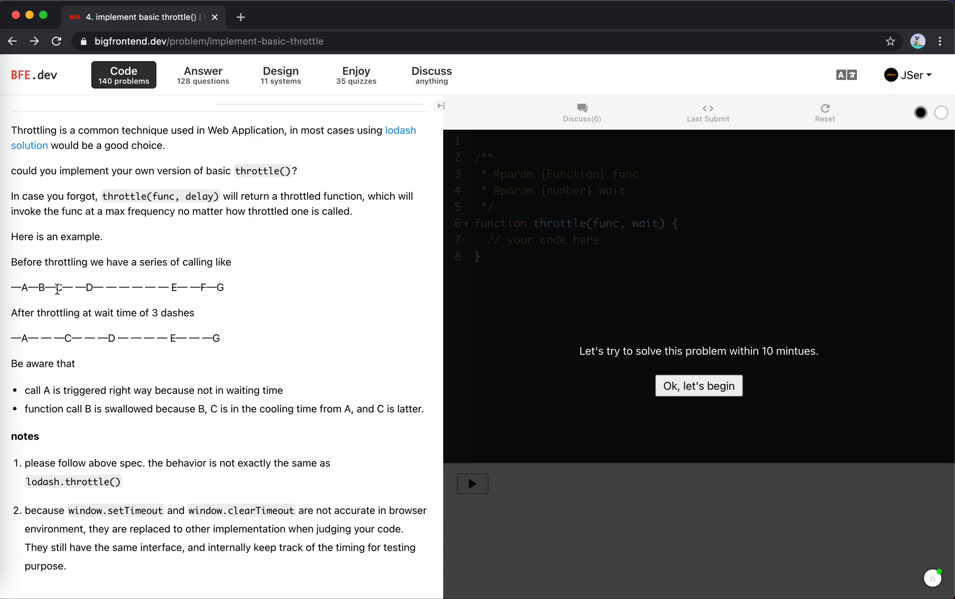
mouse_move(42, 288)
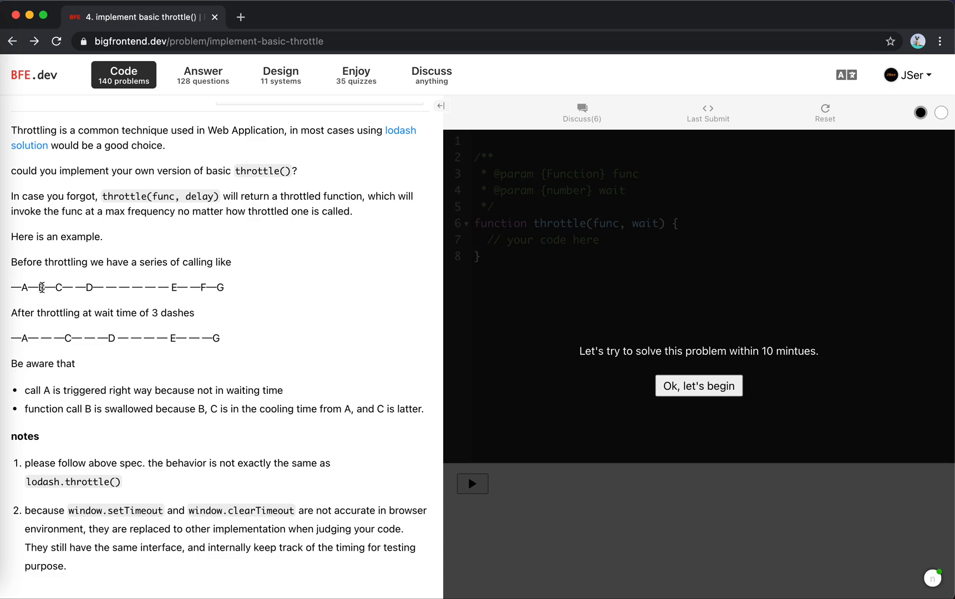
mouse_move(68, 334)
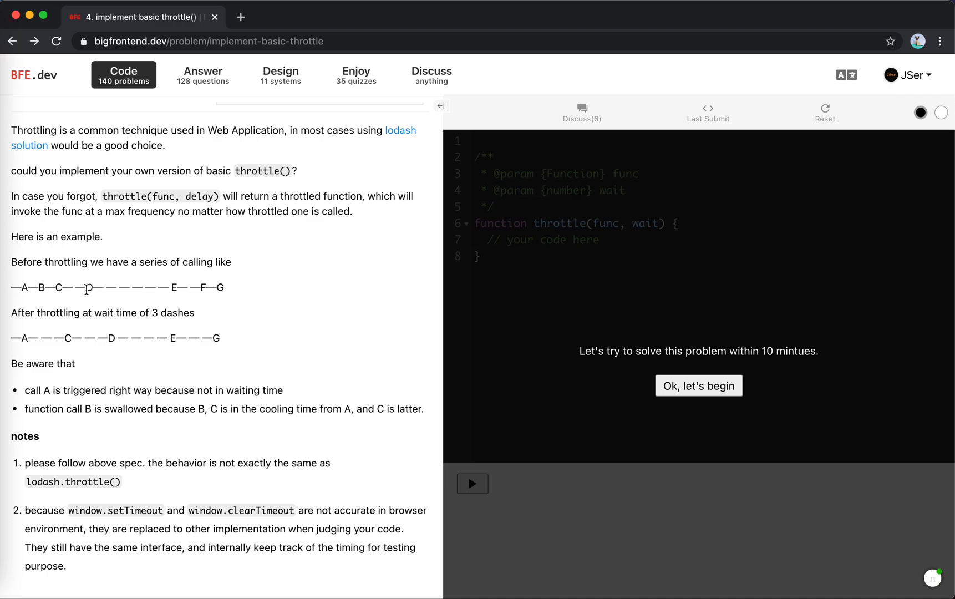
drag(89, 287, 68, 287)
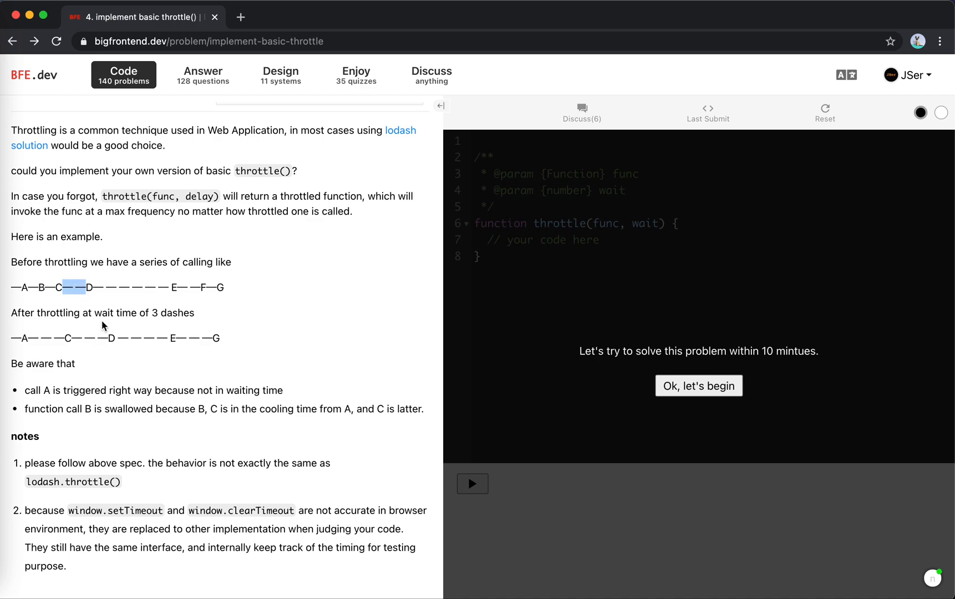
mouse_move(109, 337)
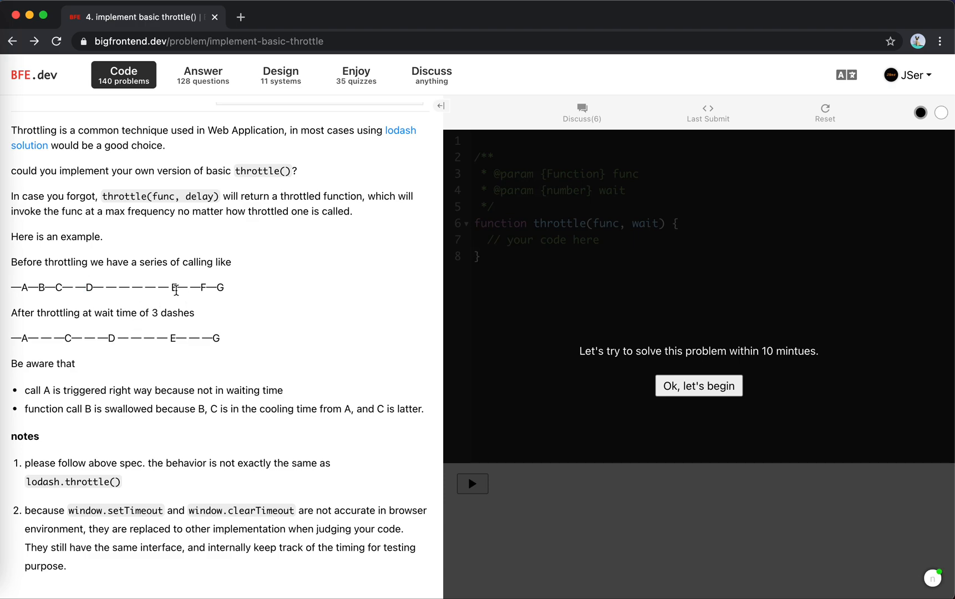
mouse_move(181, 407)
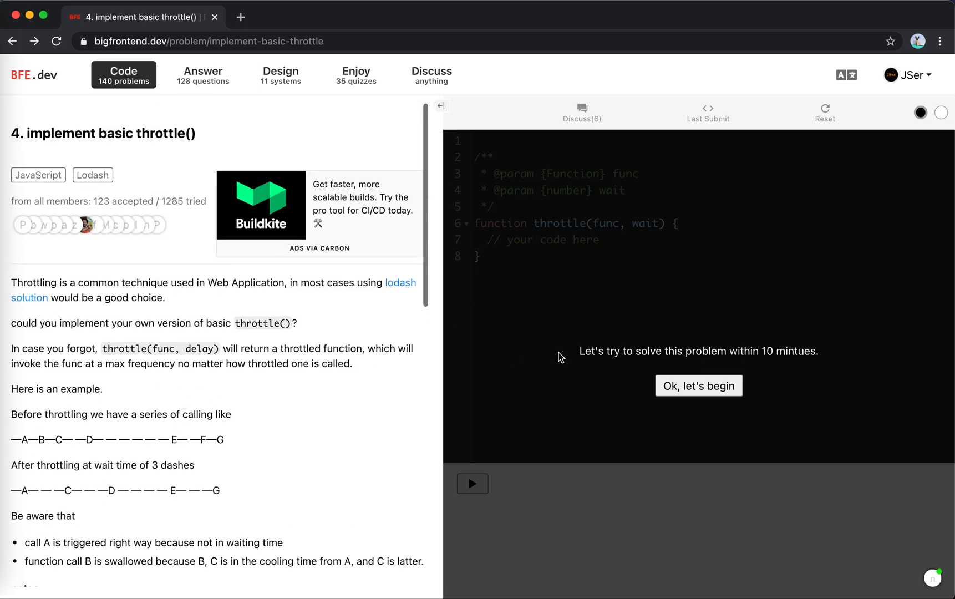
Start the 10-minute challenge and delete the '// your code here' placeholder in throttle
click(699, 386)
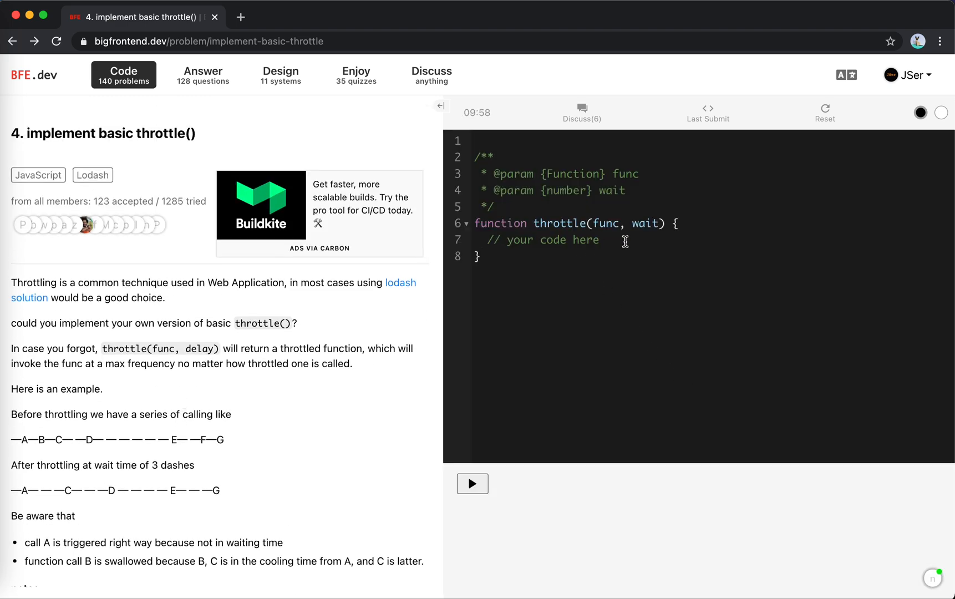
scroll(down, 3)
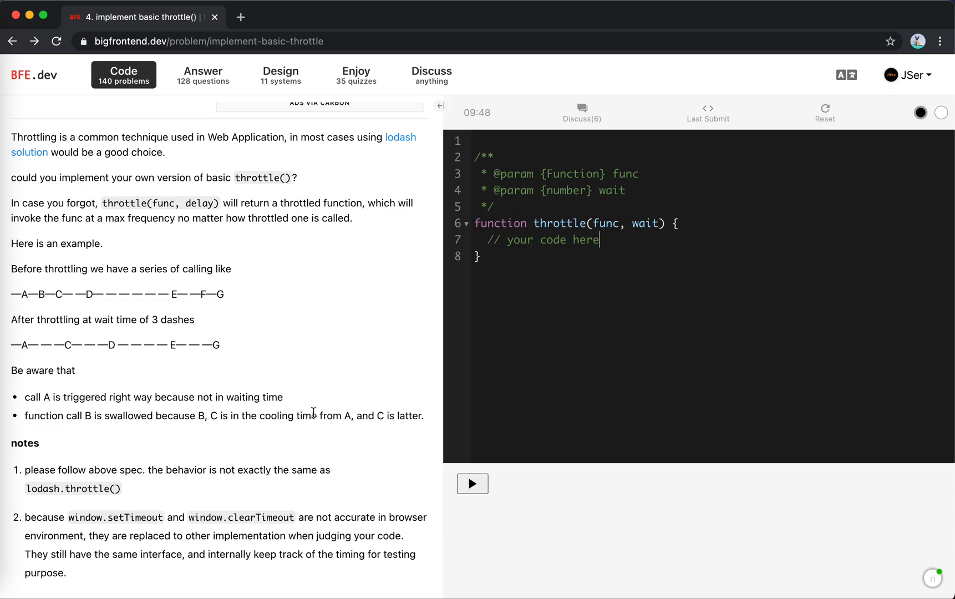
mouse_move(69, 366)
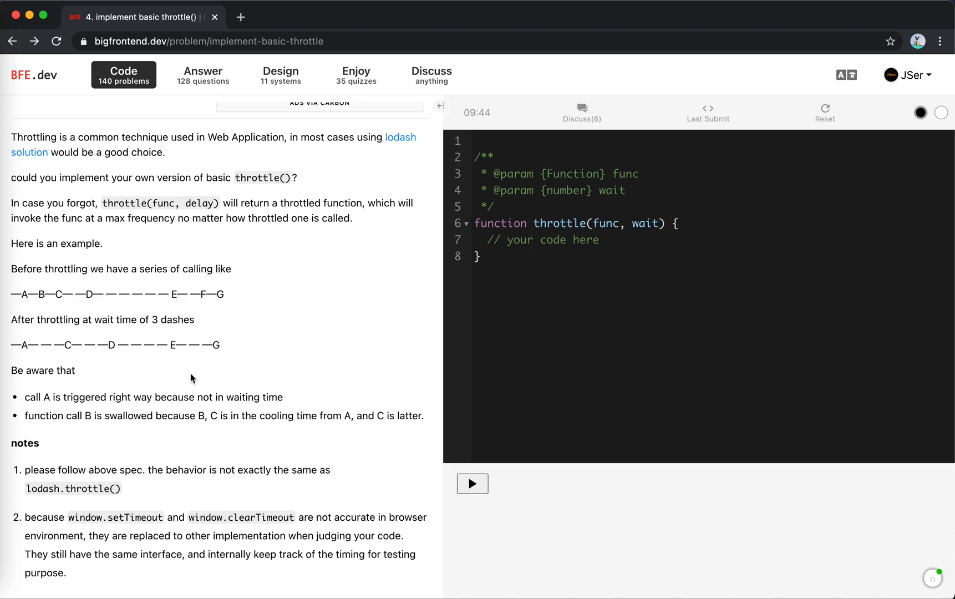
mouse_move(191, 388)
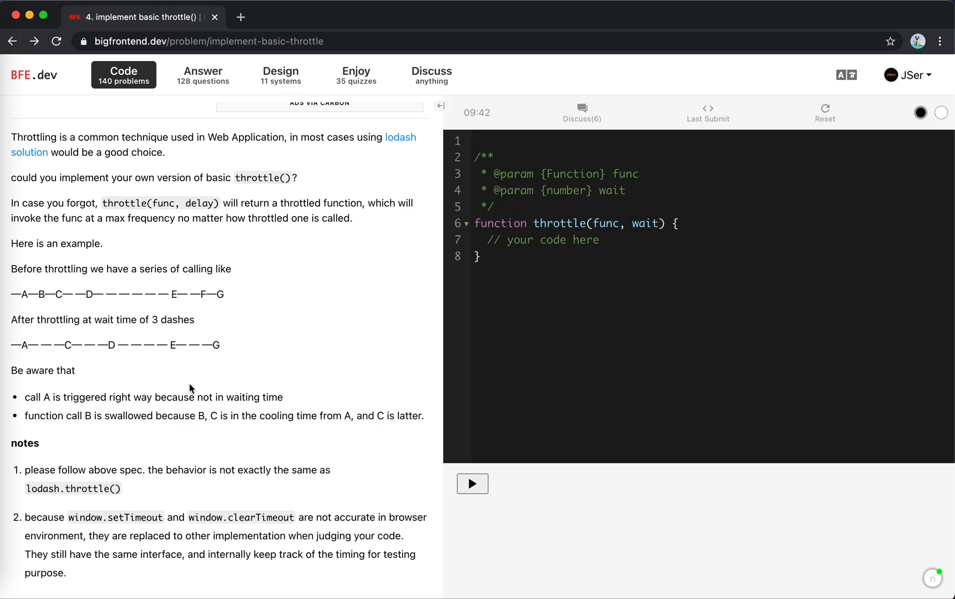
mouse_move(86, 370)
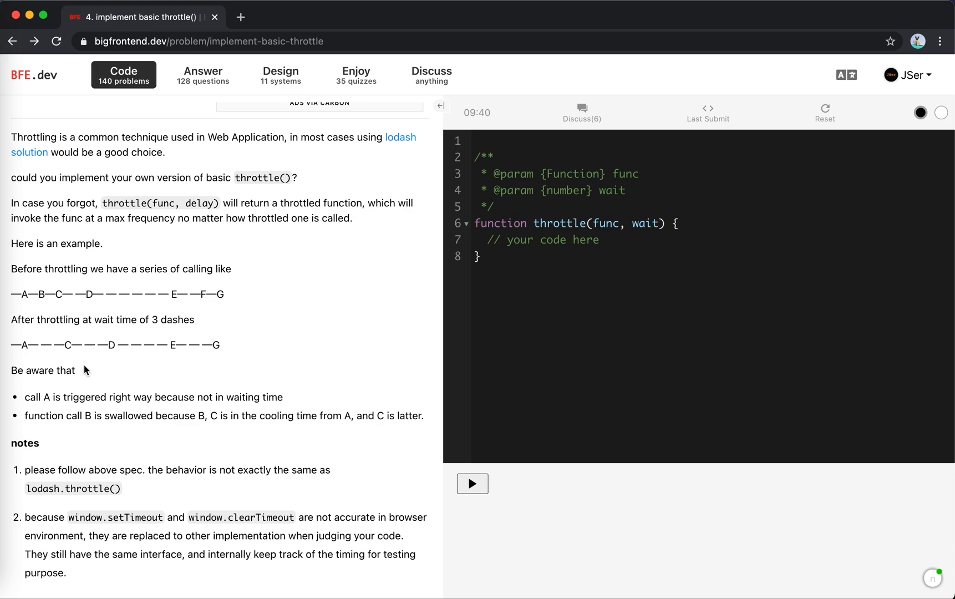
click(599, 240)
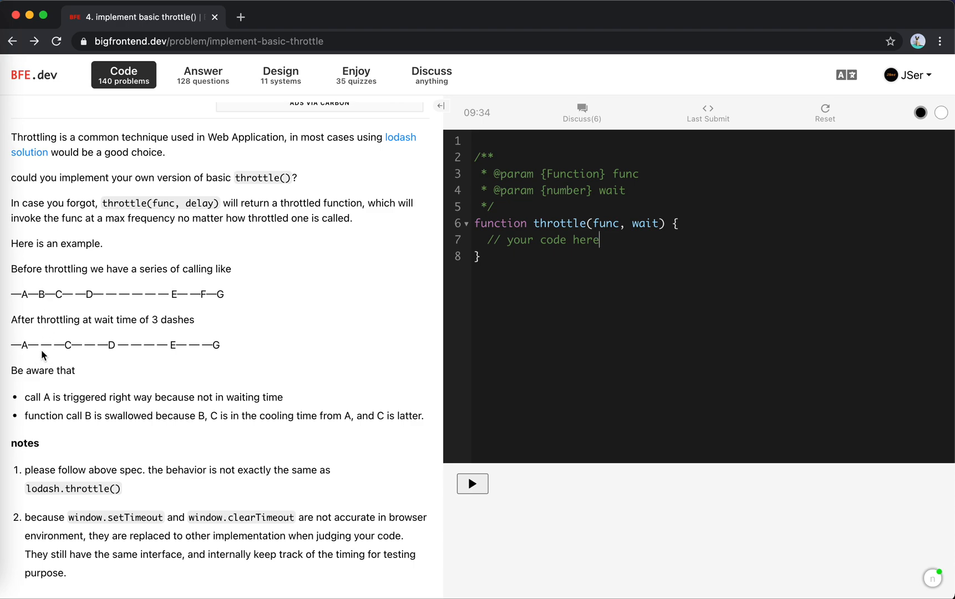
drag(25, 345, 67, 345)
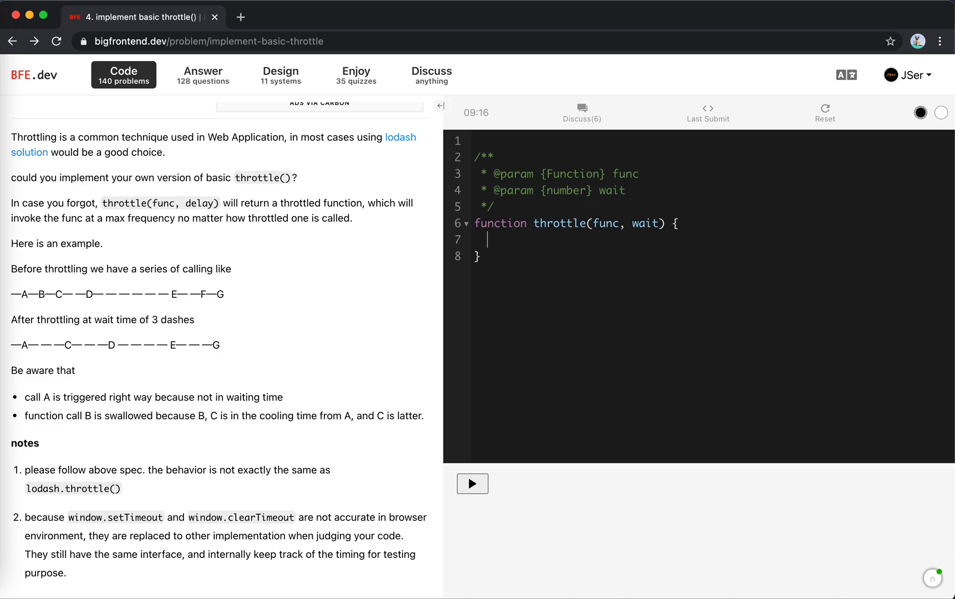
Write the planning comments '1. cooling or not' and 'call posponed.' inside throttle
text(//)
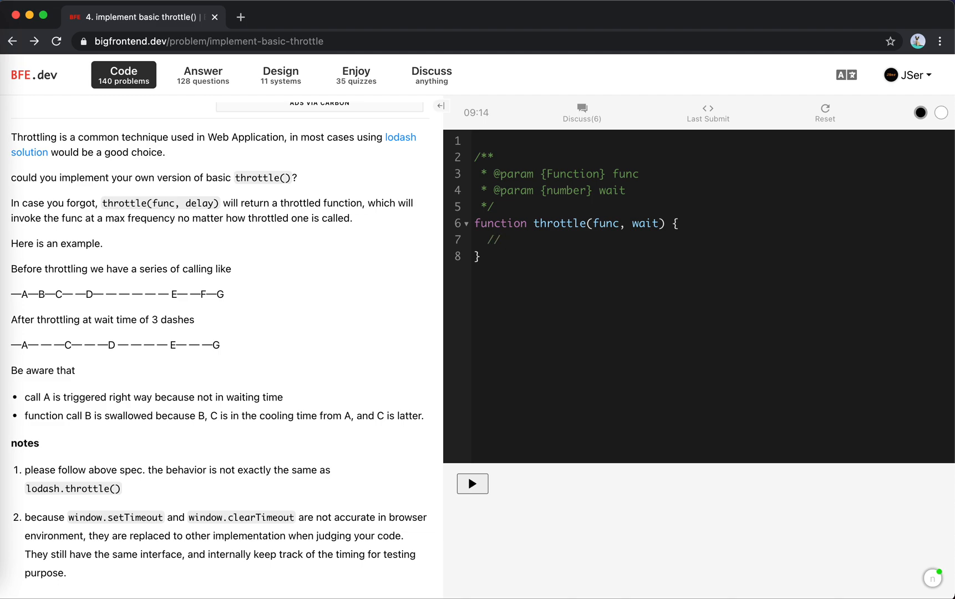
click(501, 239)
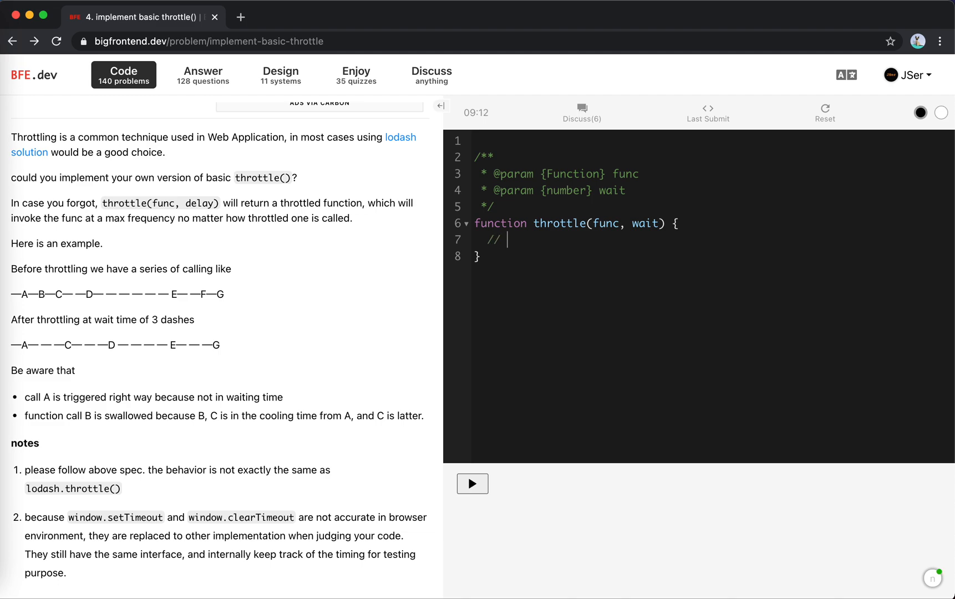
text(1.)
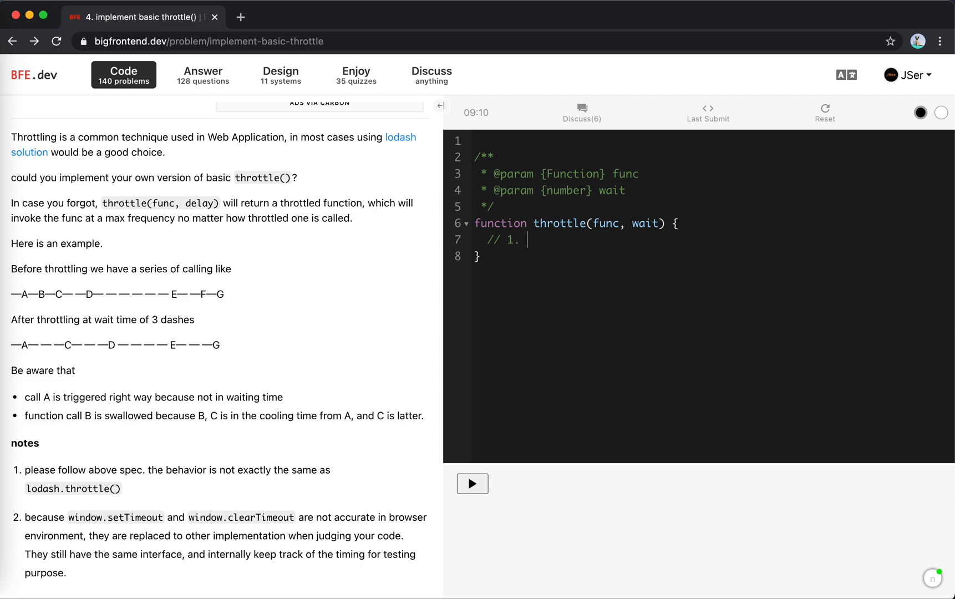
text(cooling or not)
text(// 2)
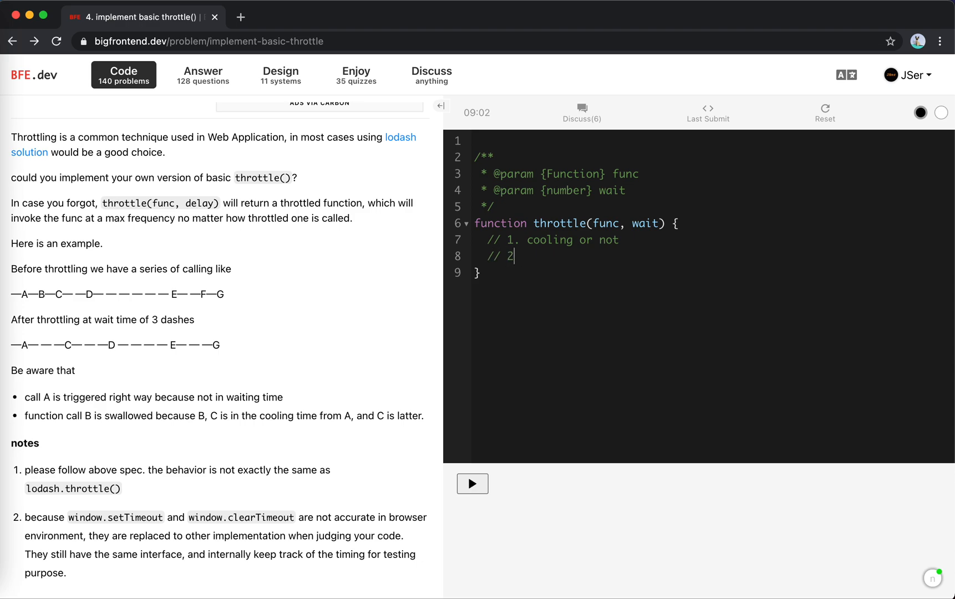
text(call)
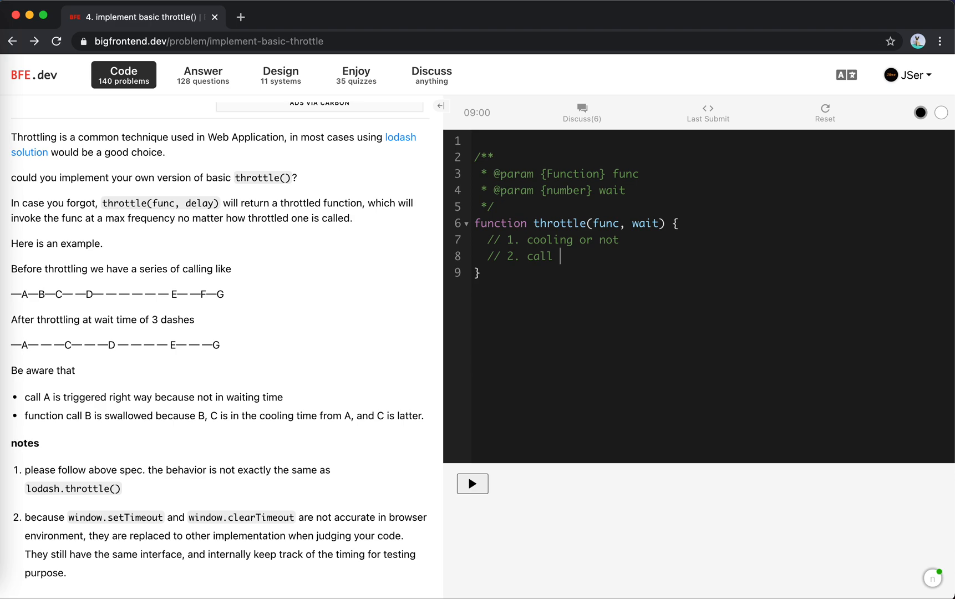
text(pos)
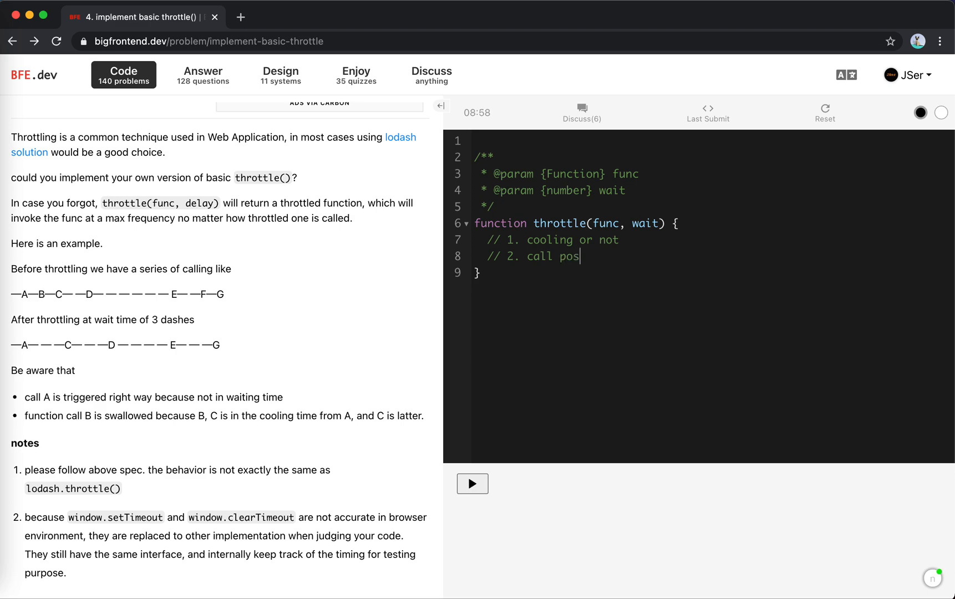
text(pone)
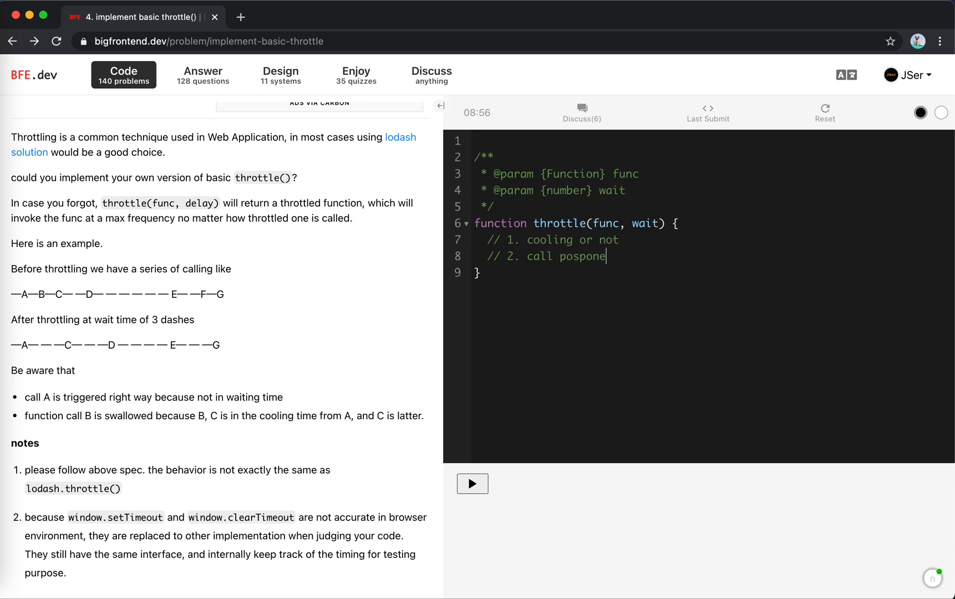
text(d.)
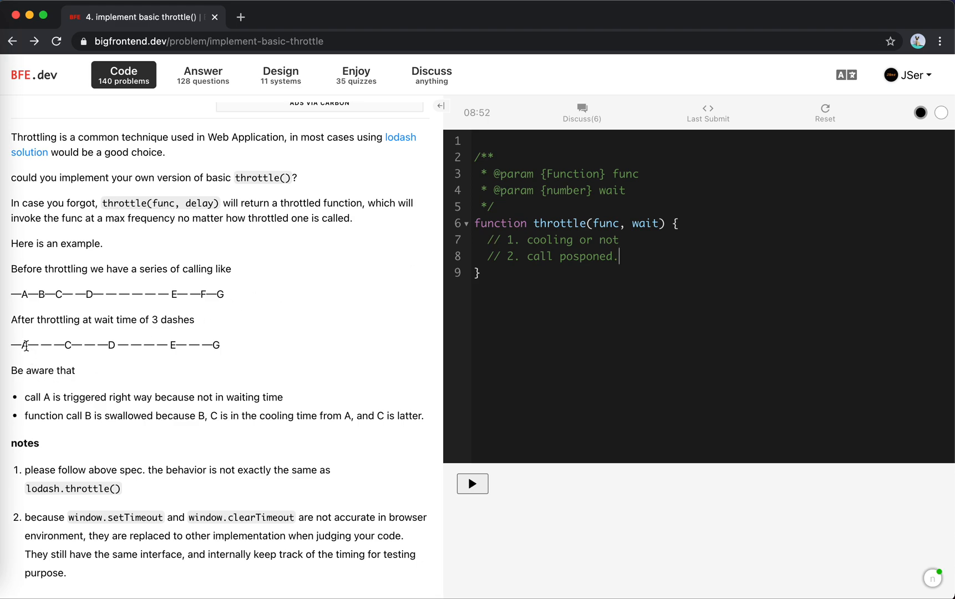
Highlight calls A to C in the timeline and the postponed-call comment, placing the cursor for notes
drag(29, 345, 64, 345)
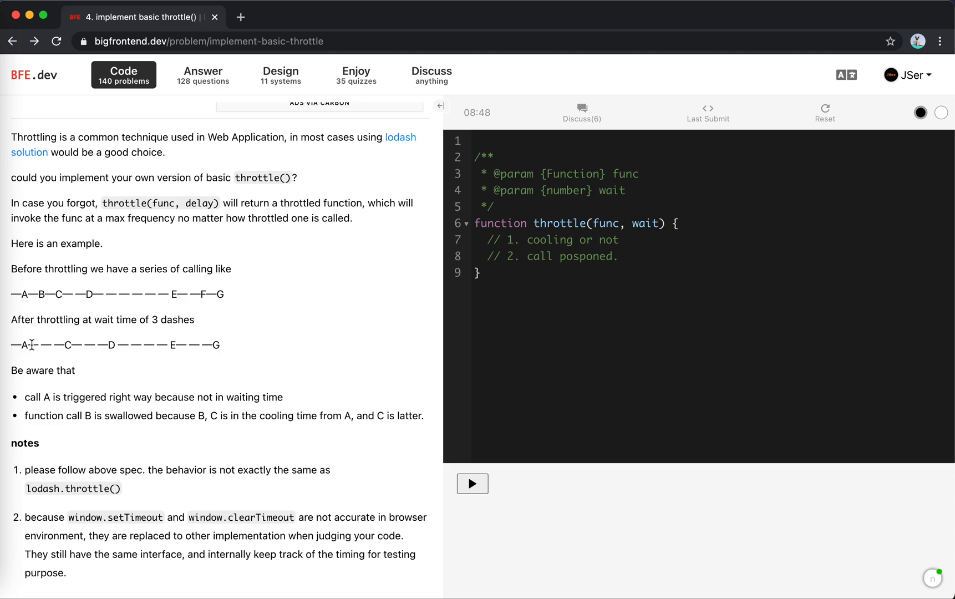
drag(33, 344, 63, 345)
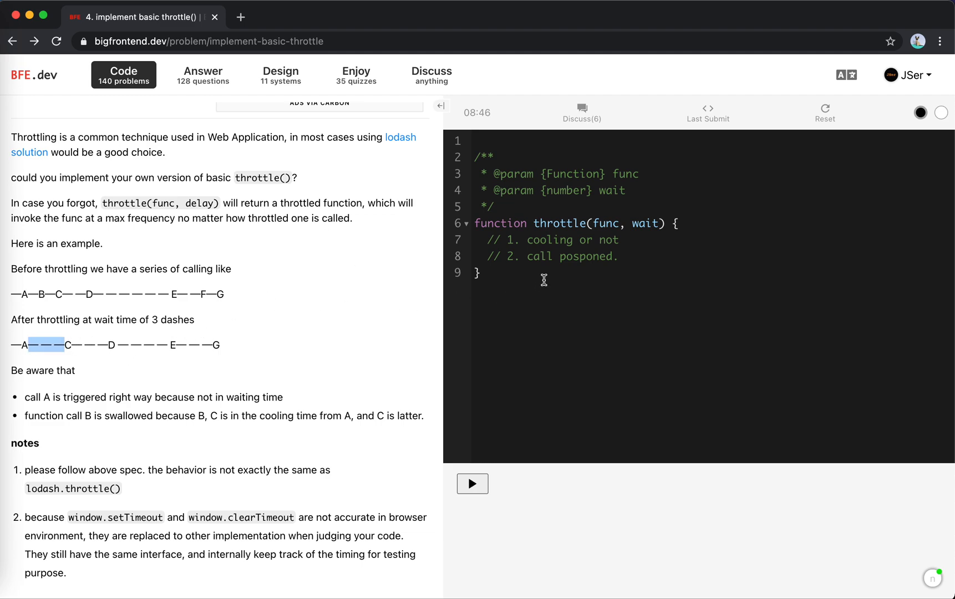
mouse_move(31, 344)
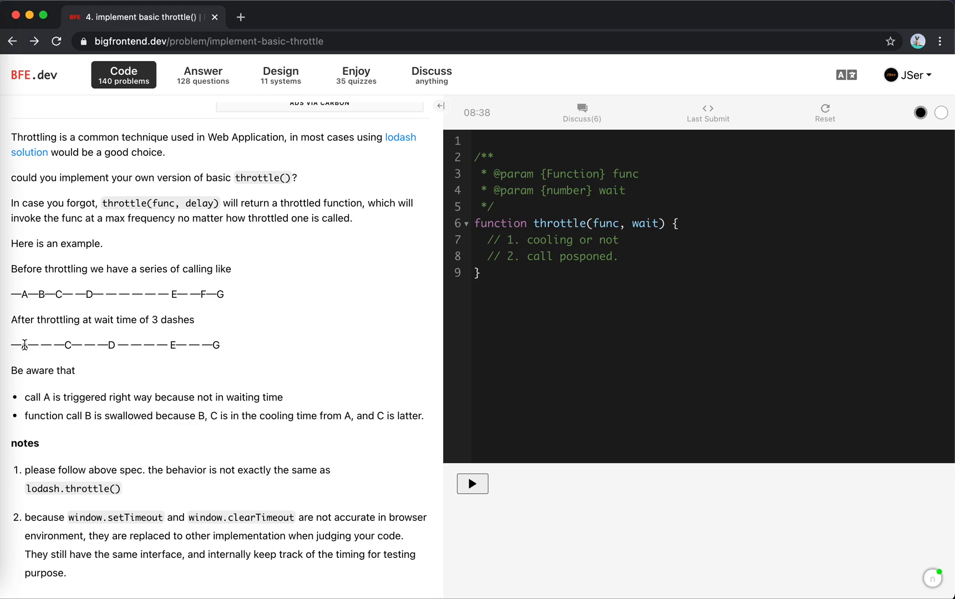
double_click(68, 345)
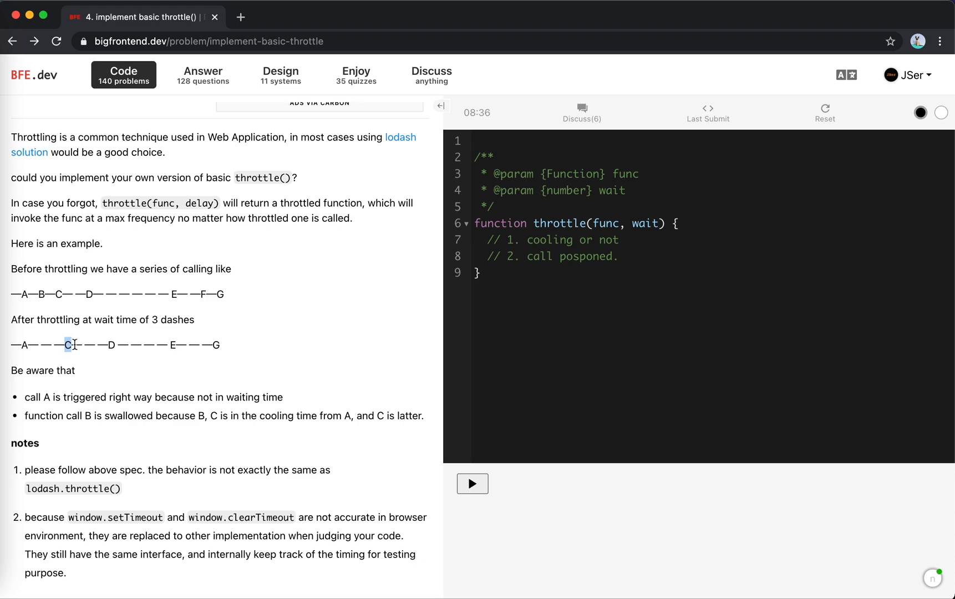
drag(531, 256, 603, 256)
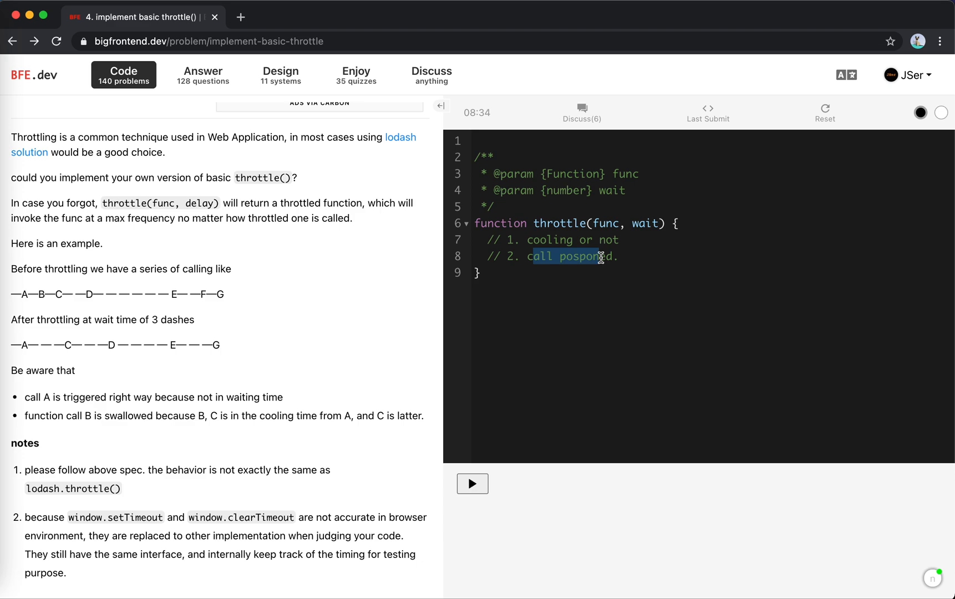
click(619, 256)
text(//)
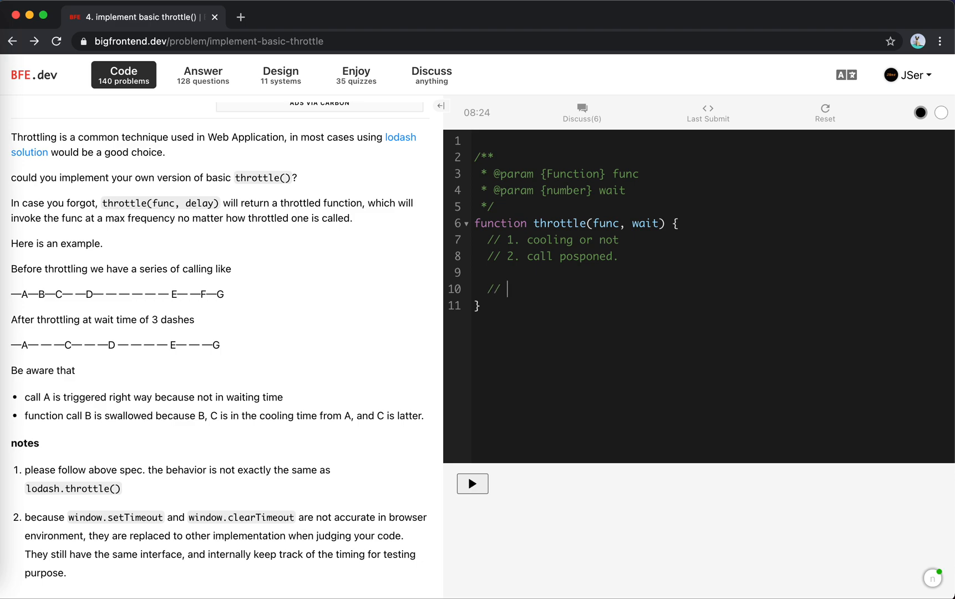
Add plan line '// 1. once called, set up a timer' and begin '// 2.'
text(wh)
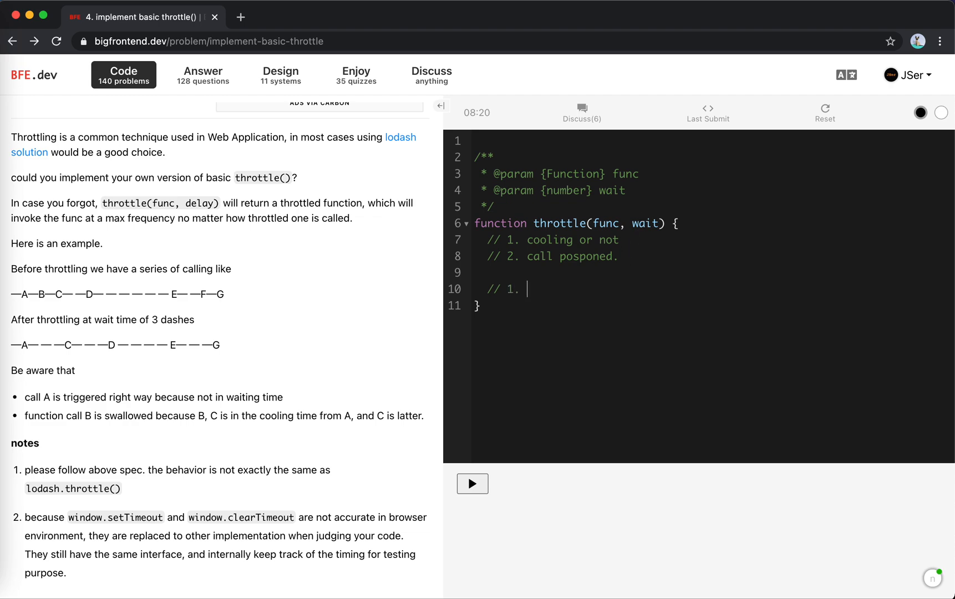
text(1)
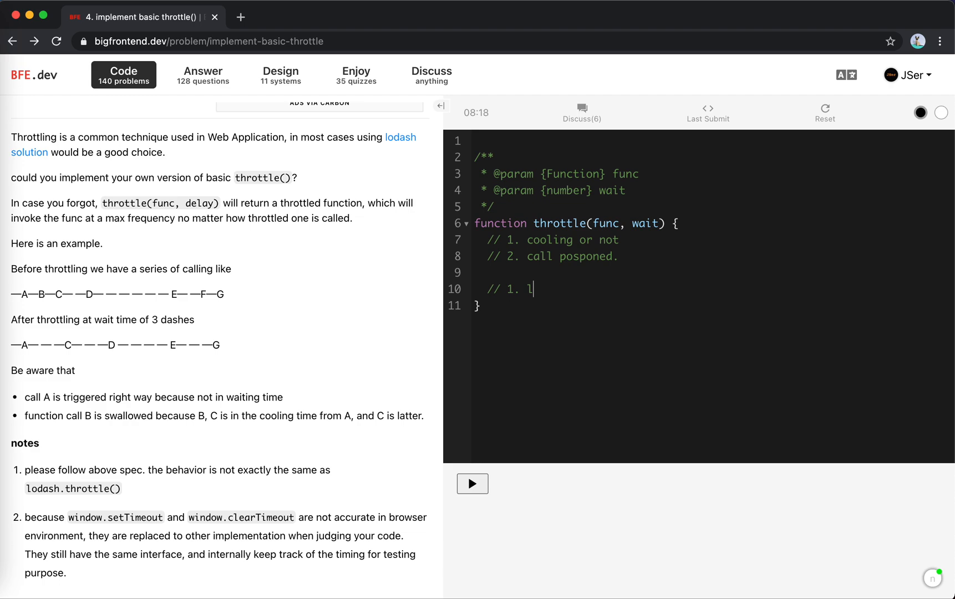
text(nce)
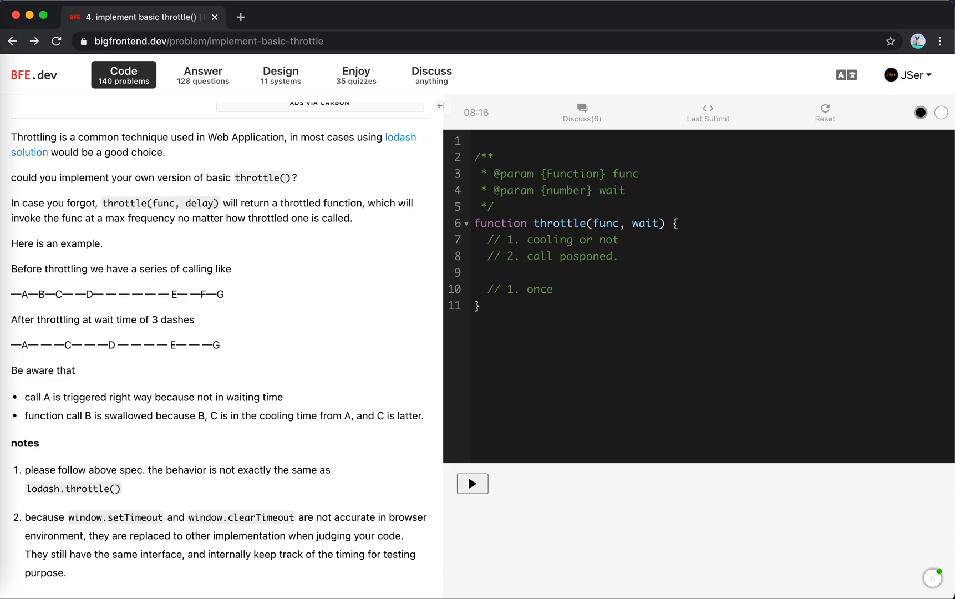
text(called,)
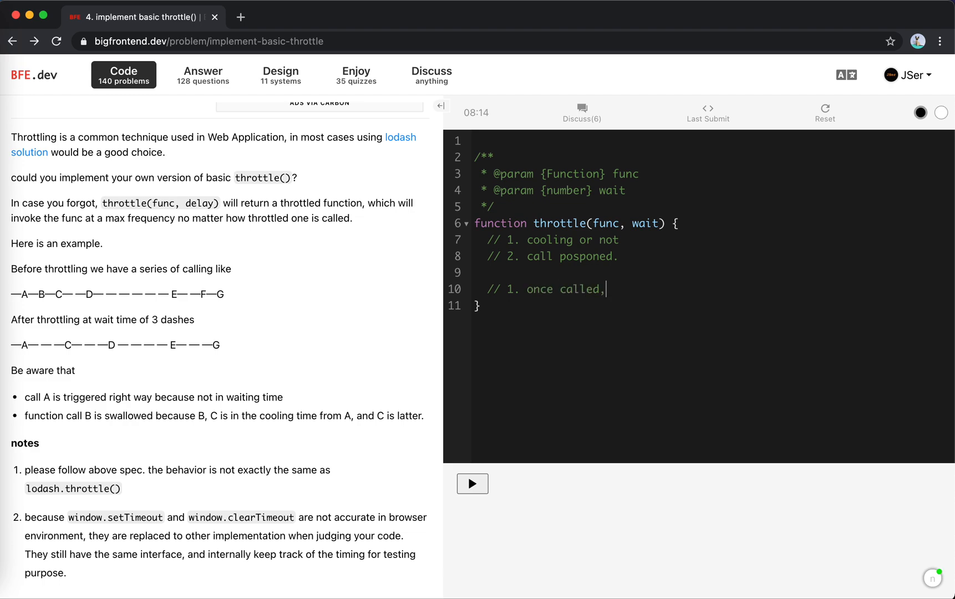
text(set up)
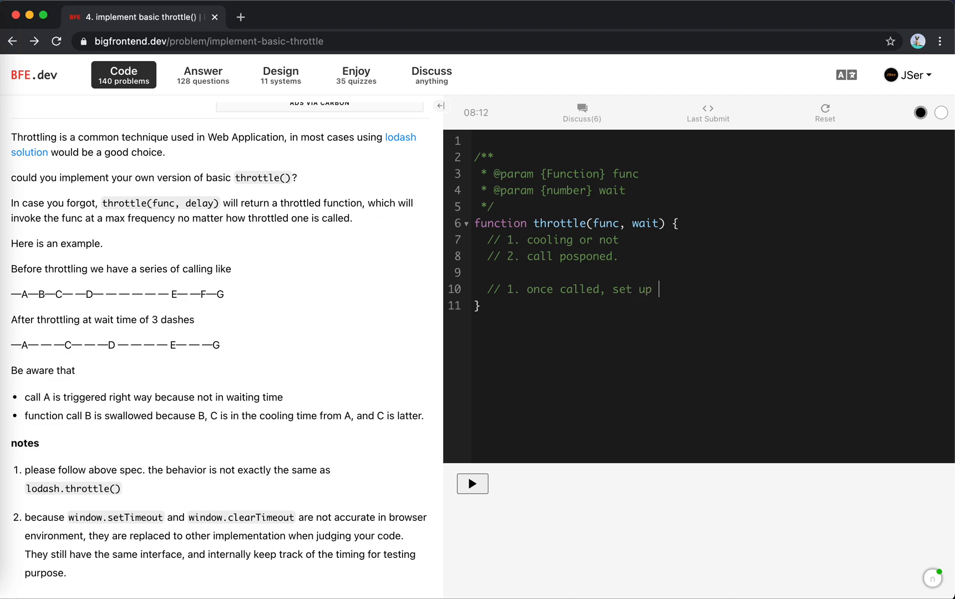
text(a timer)
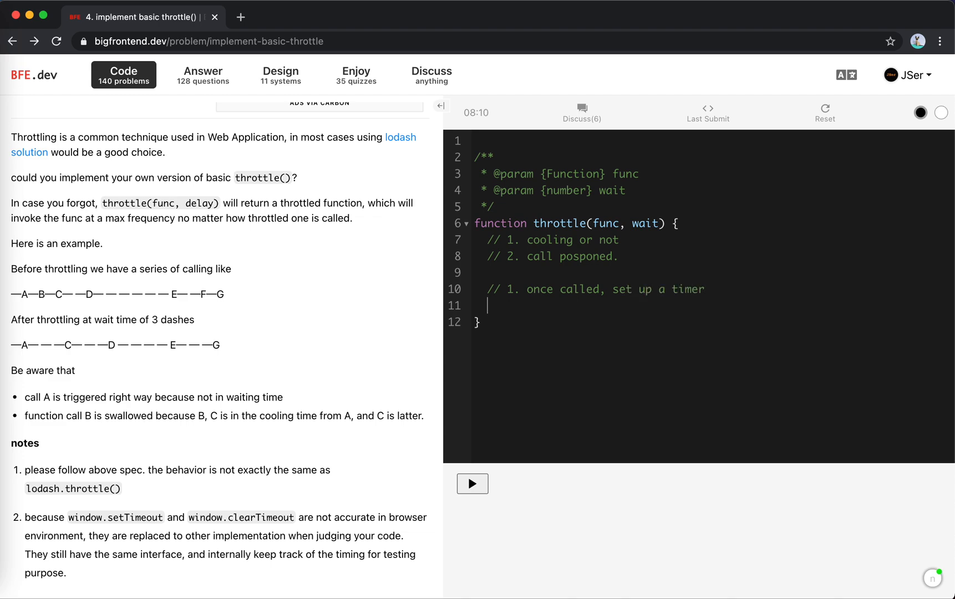
text(//)
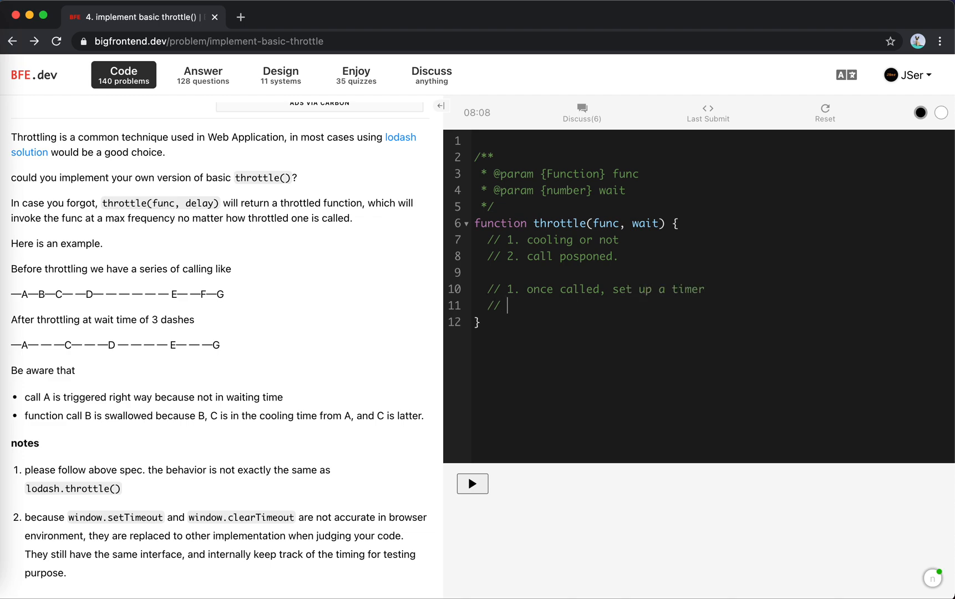
text(2.)
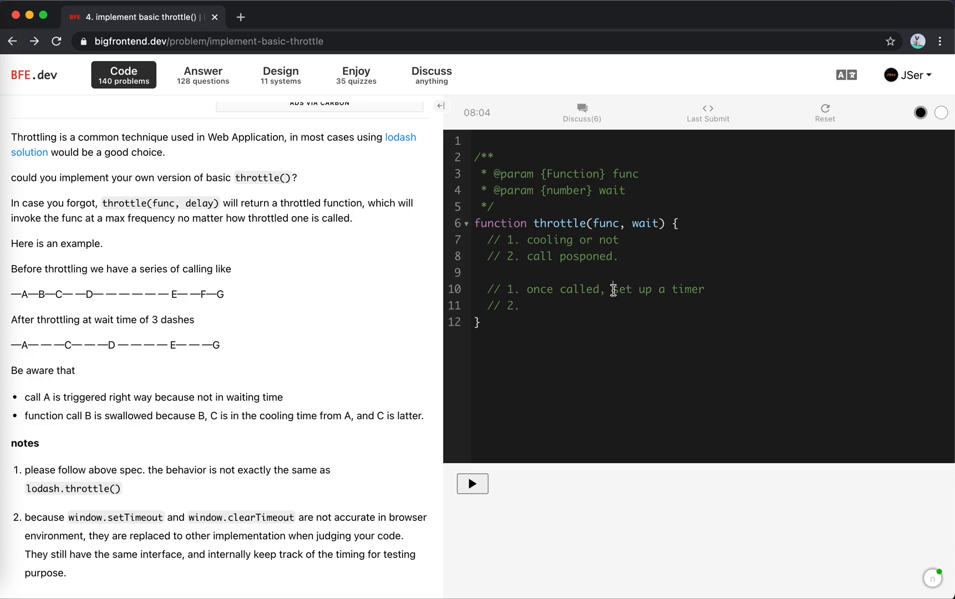
key(Enter)
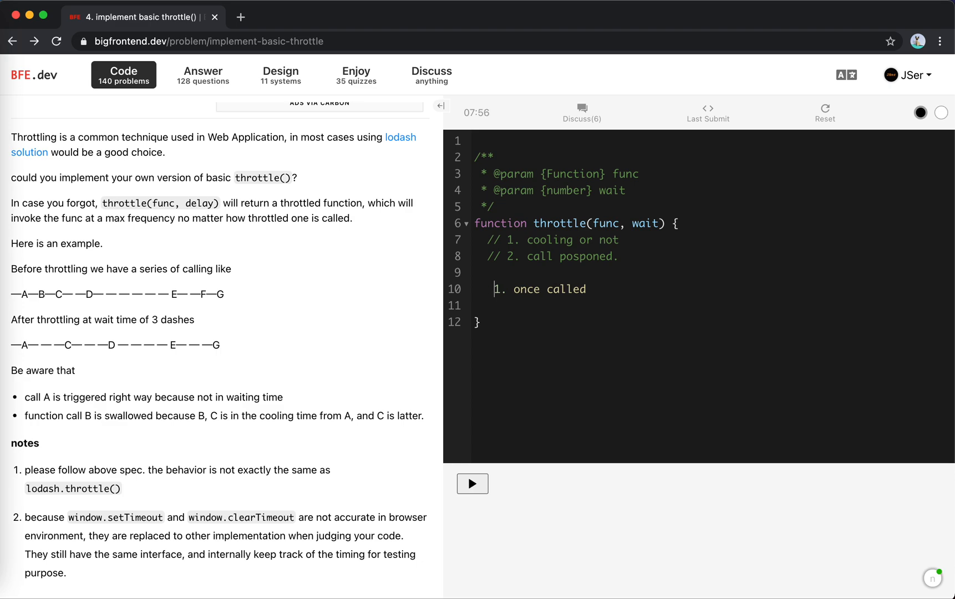
Add sub-points under step 1: if cooling, stash the call; if not cooling, run it
text(,)
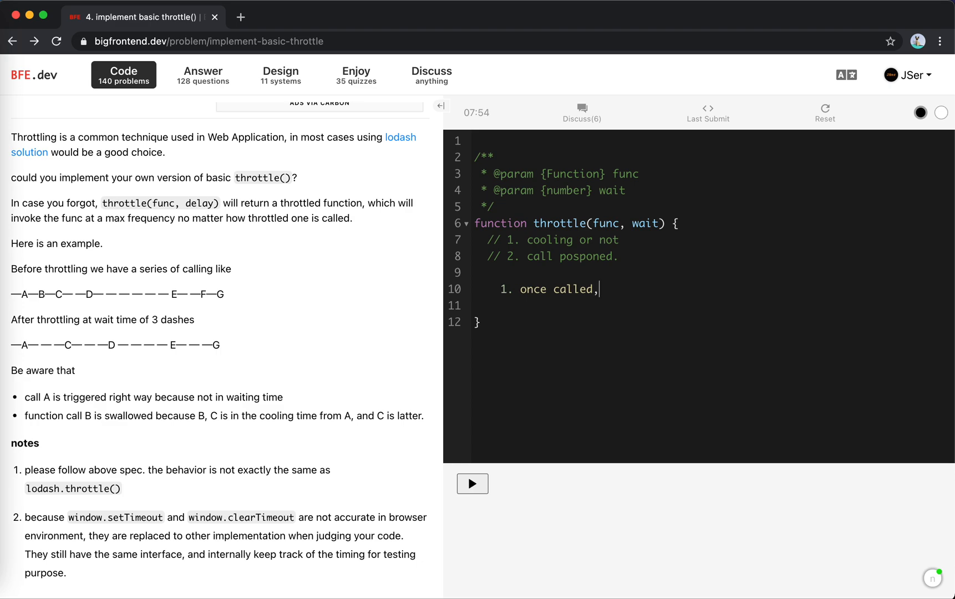
key(enter)
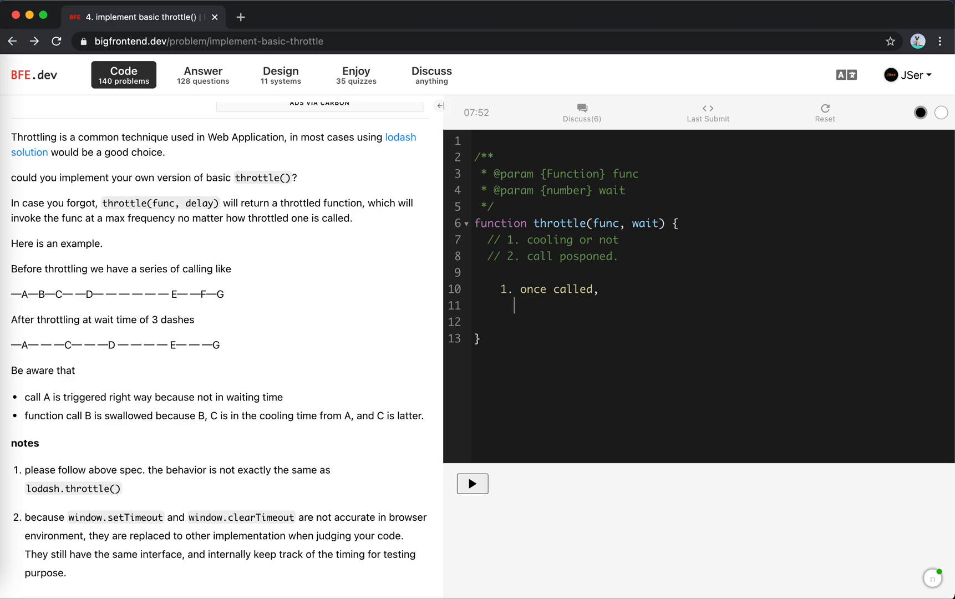
text(- if cool)
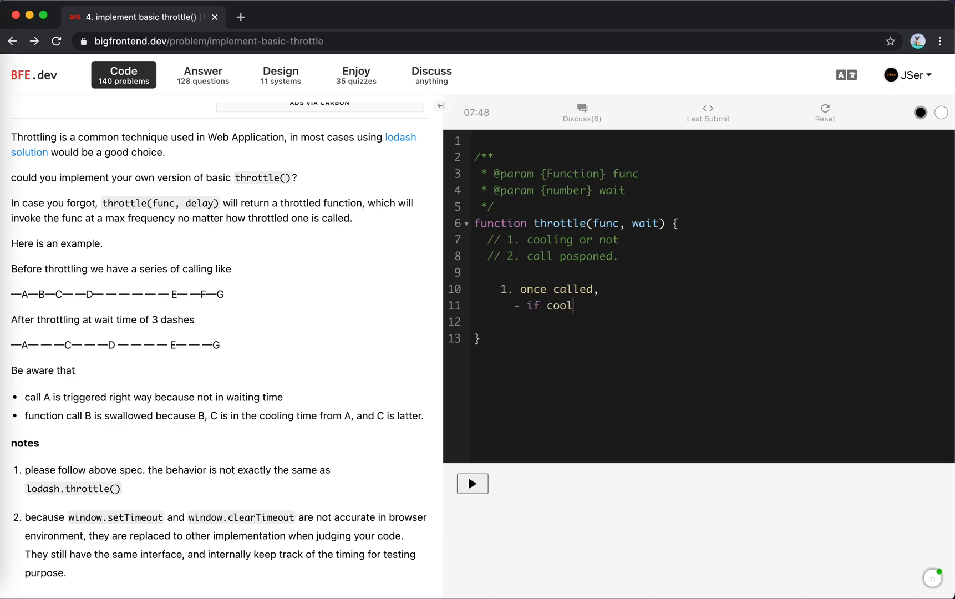
text(ing, sto)
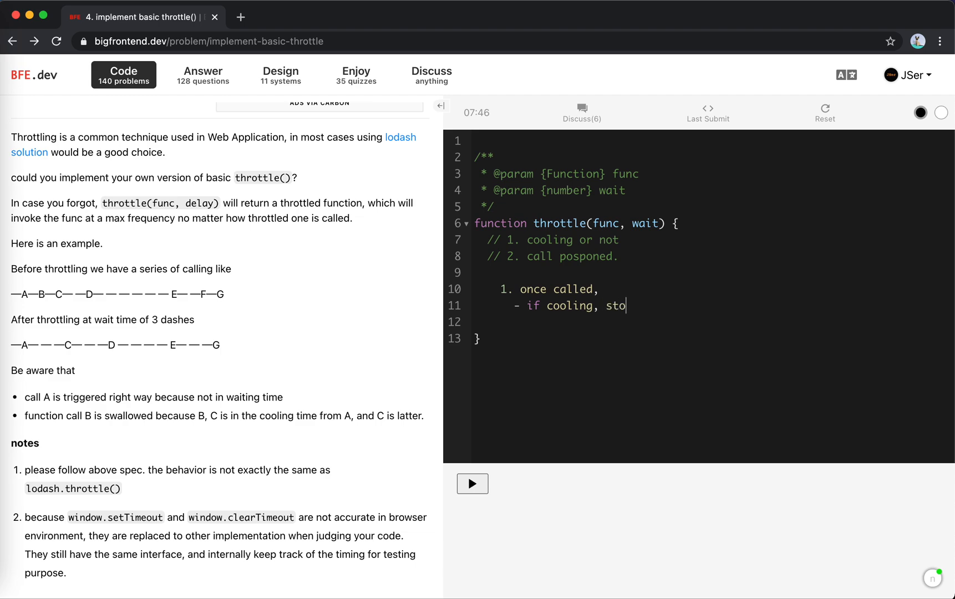
text(re the call)
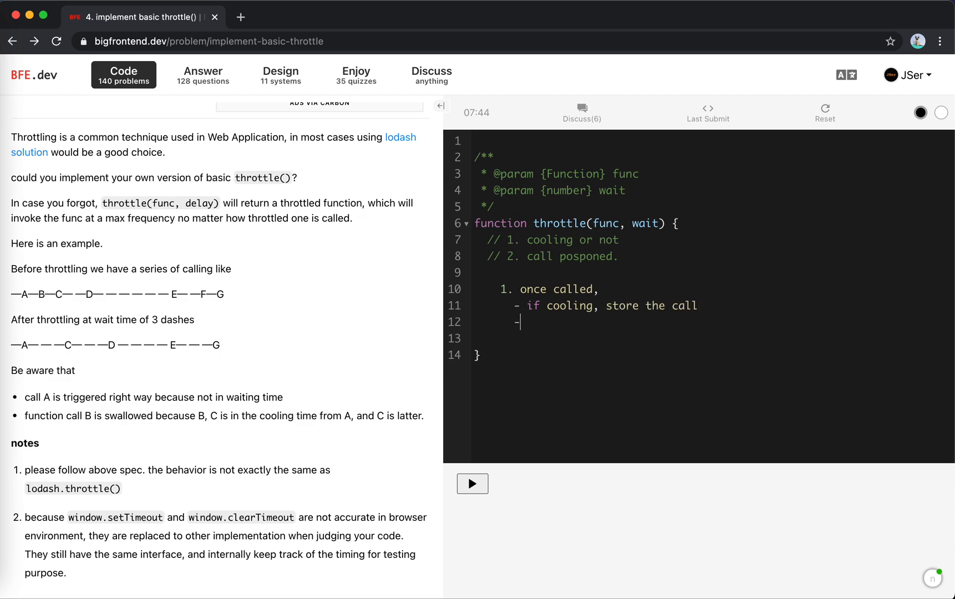
text(stash)
text( if not)
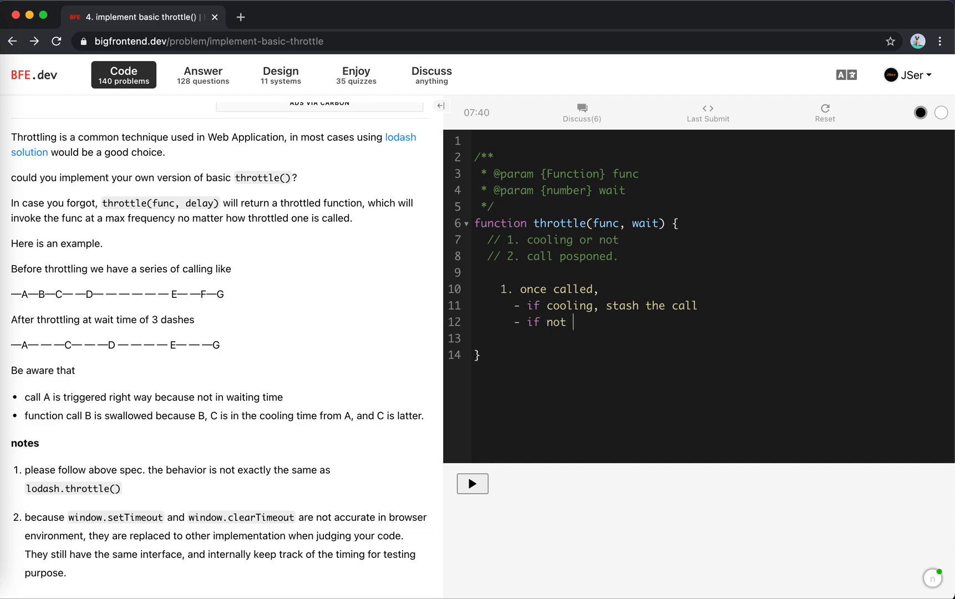
text(colling, run it ,)
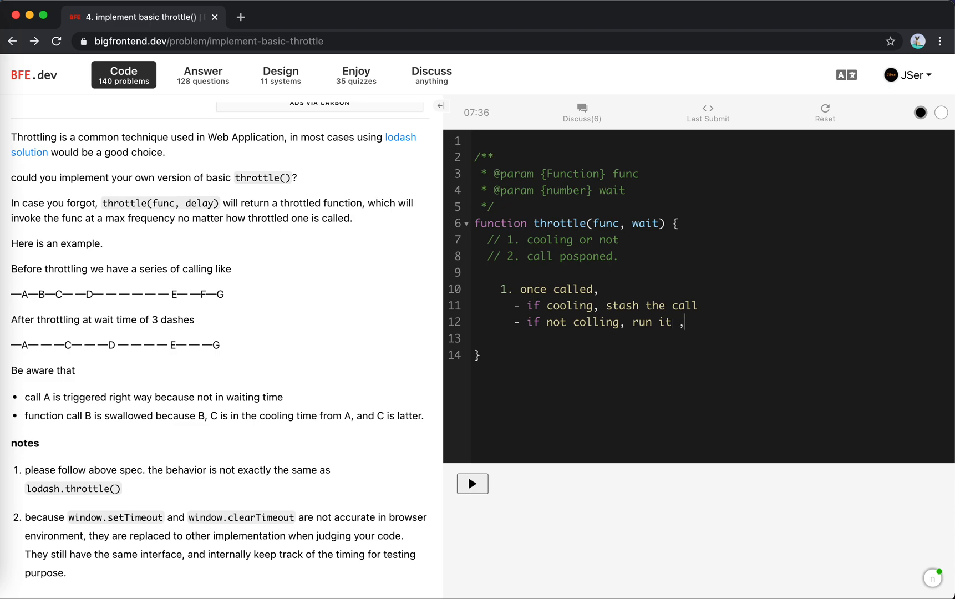
key(Backspace)
text(set the timer)
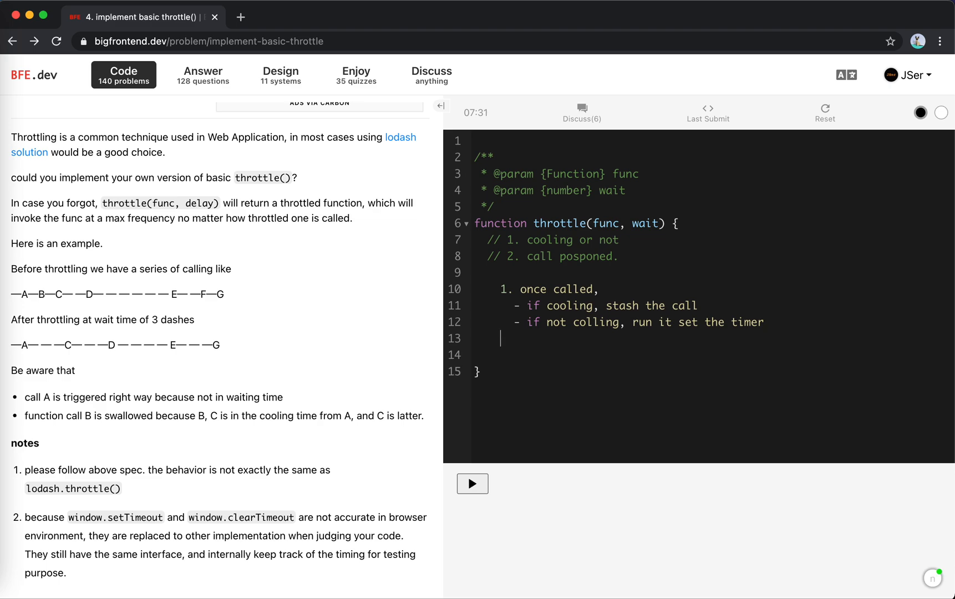
Add plan step 2: when time is up, reset cooling and call the stashed call
text(2. when time is up)
text(-)
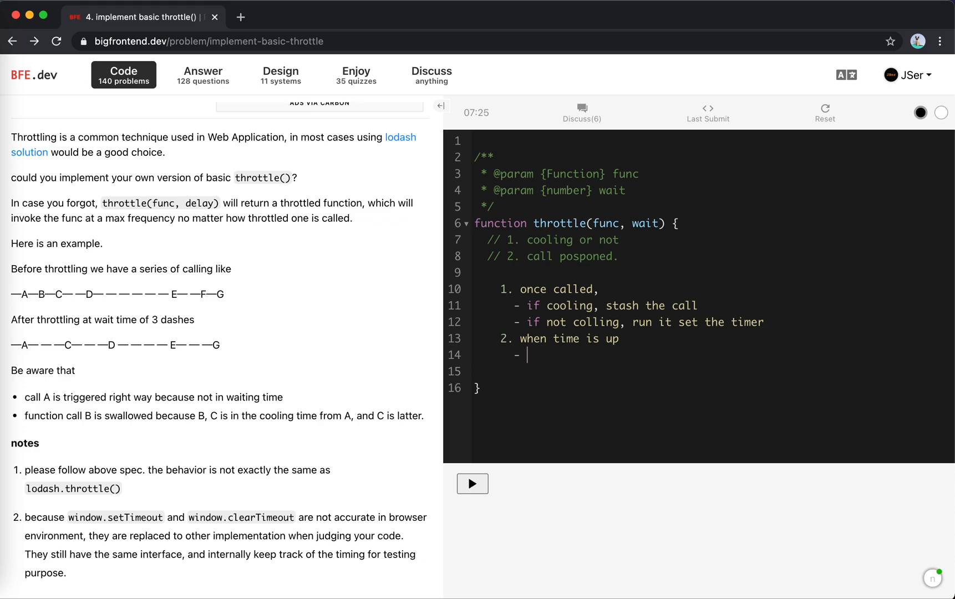
text(c)
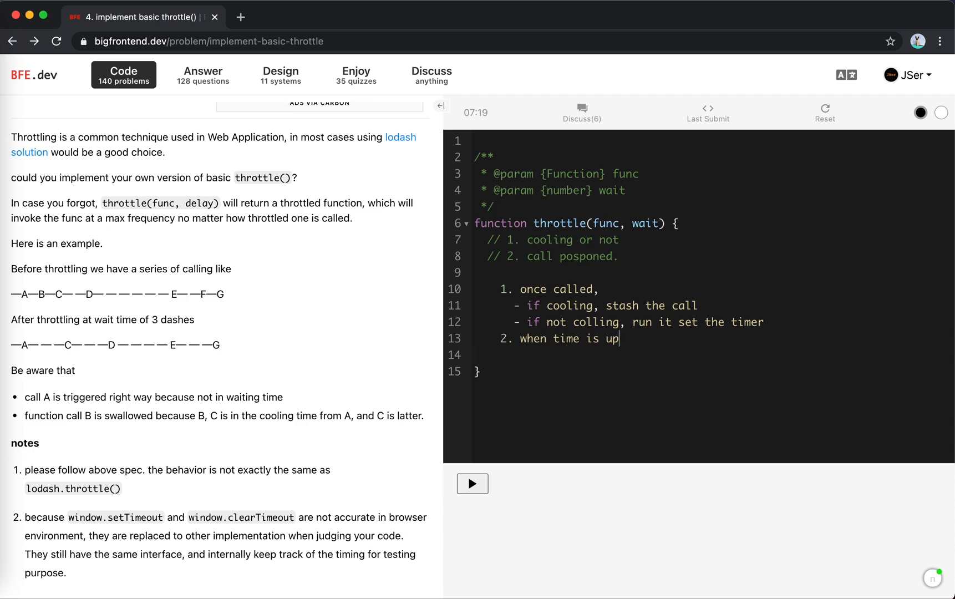
text(, re)
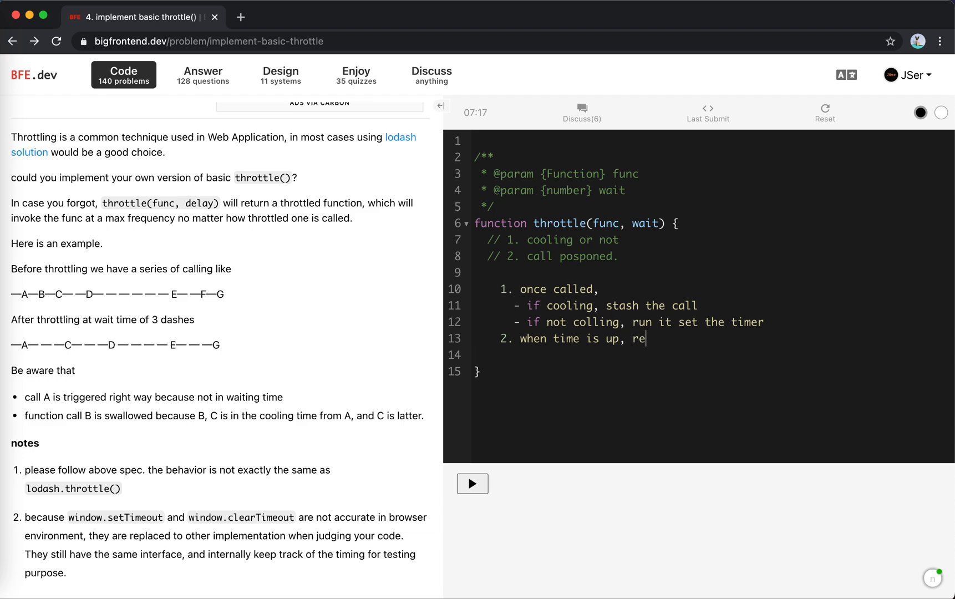
text(set cooling)
text(- if s)
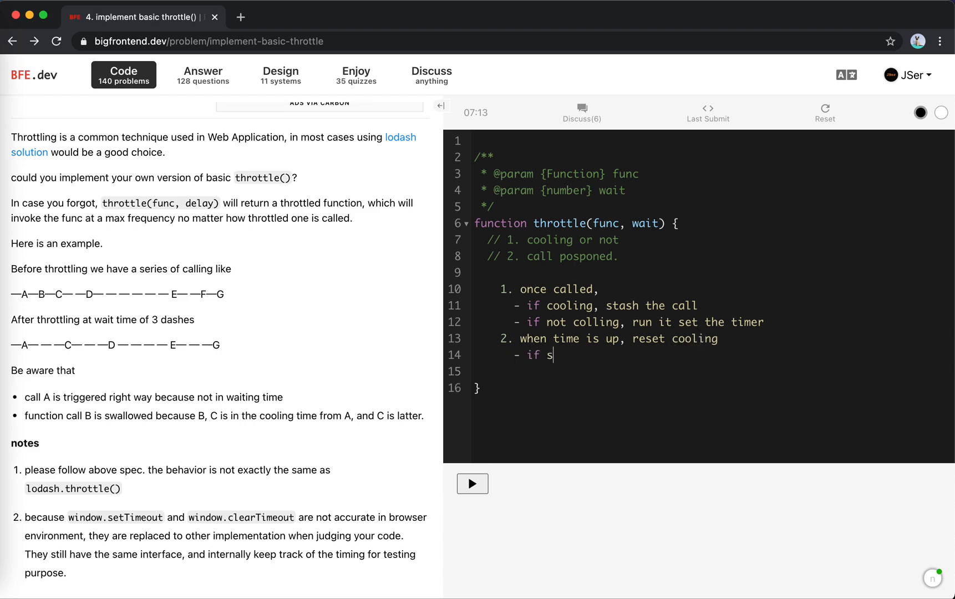
text(tashed call, t)
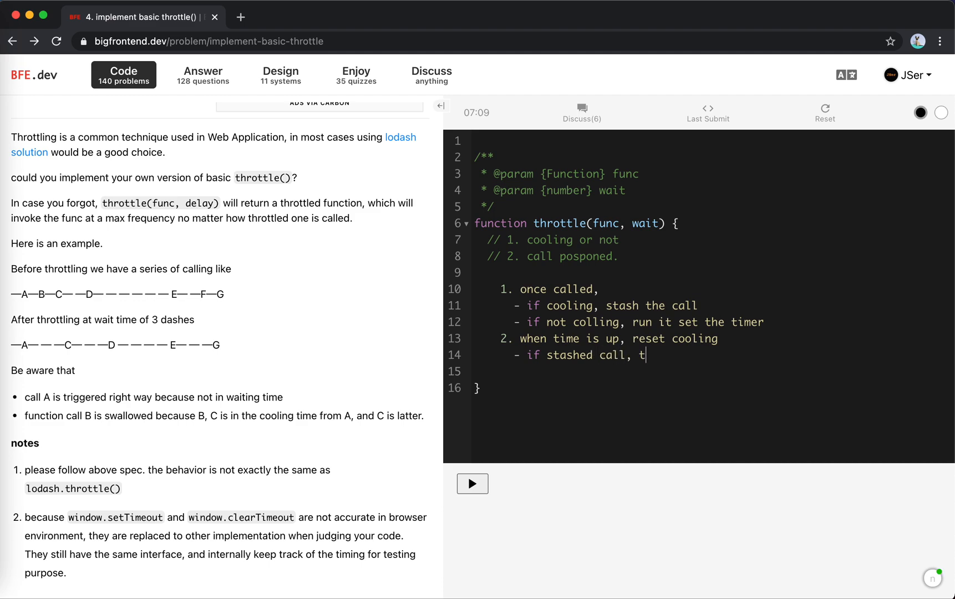
text(all)
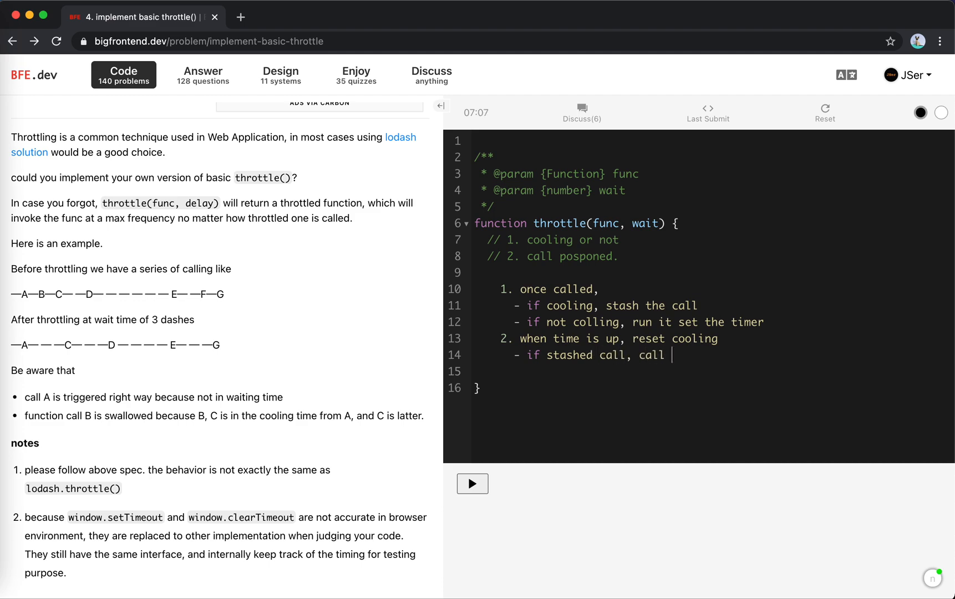
text(it)
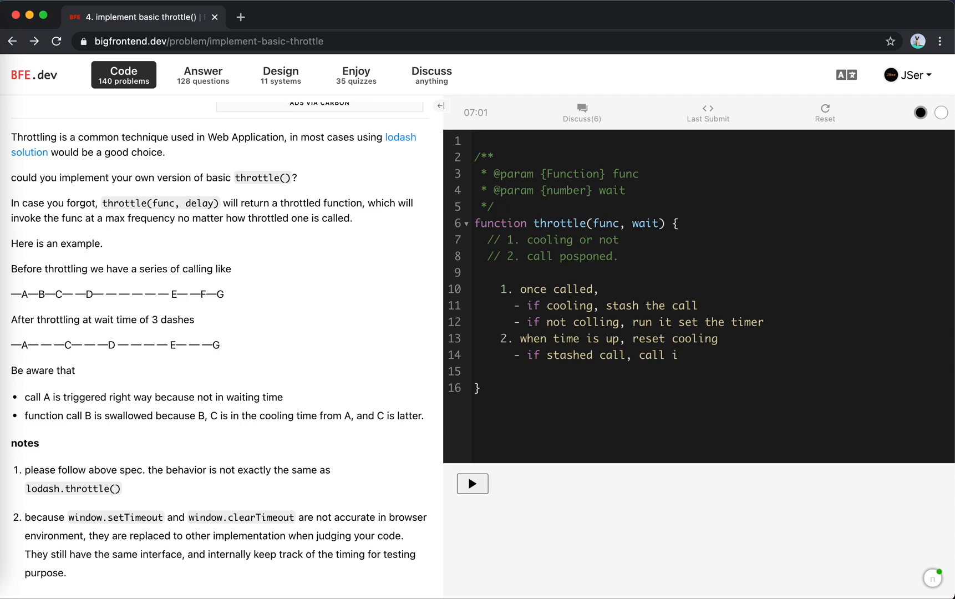
text(t, go to 1)
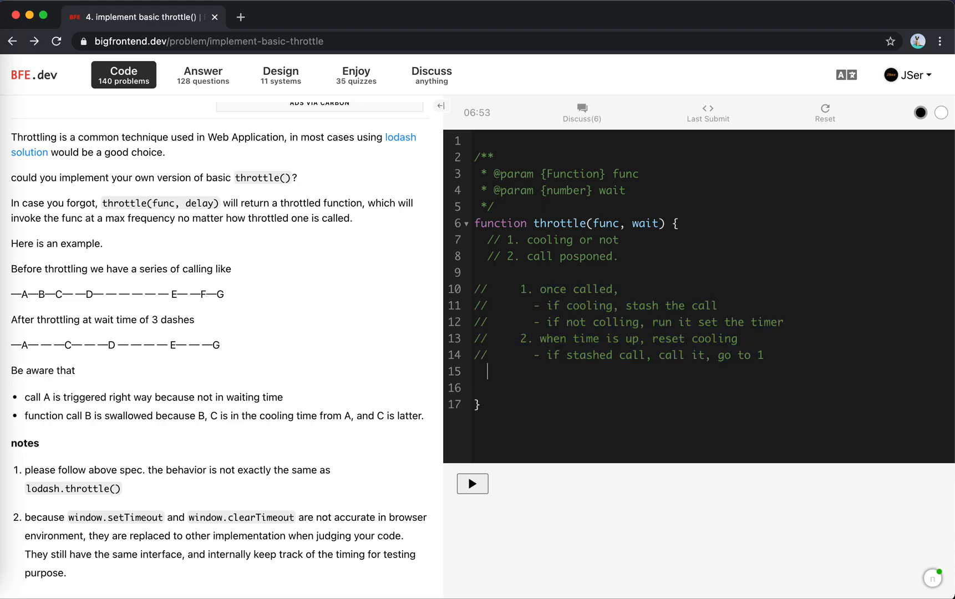
Type 'return function(...args) { }' inside throttle and remove the extra blank line
text(re)
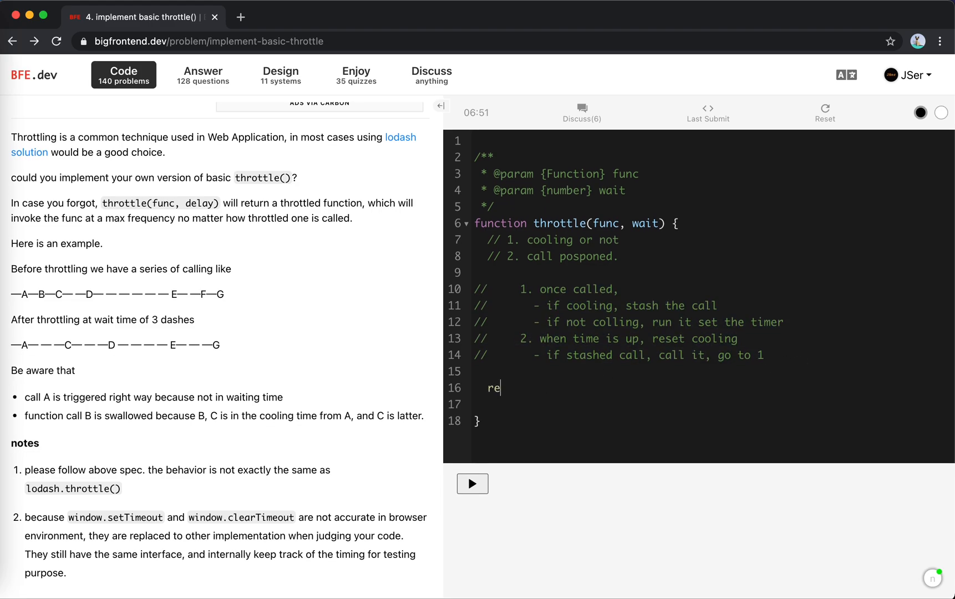
text(turn function)
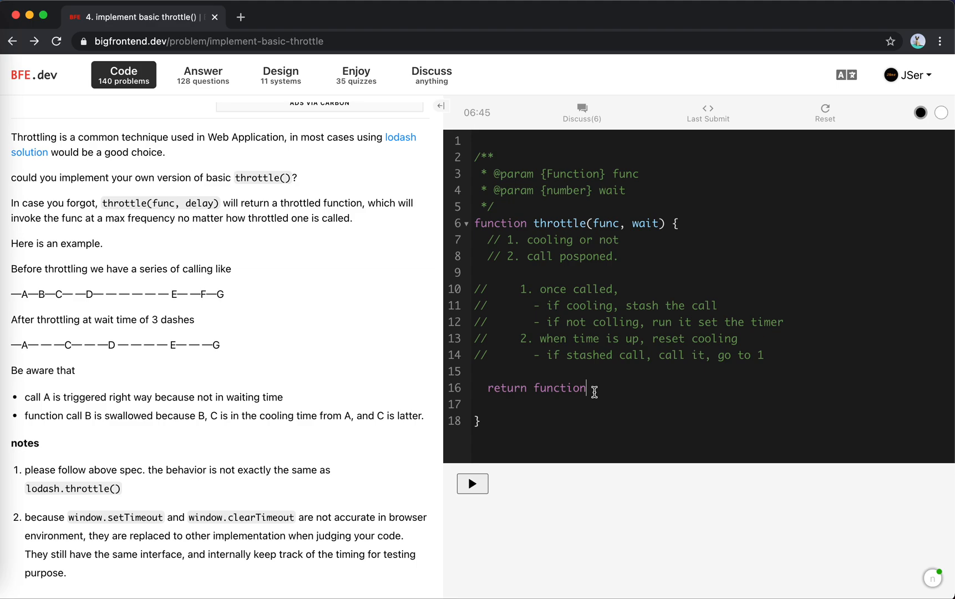
text(()
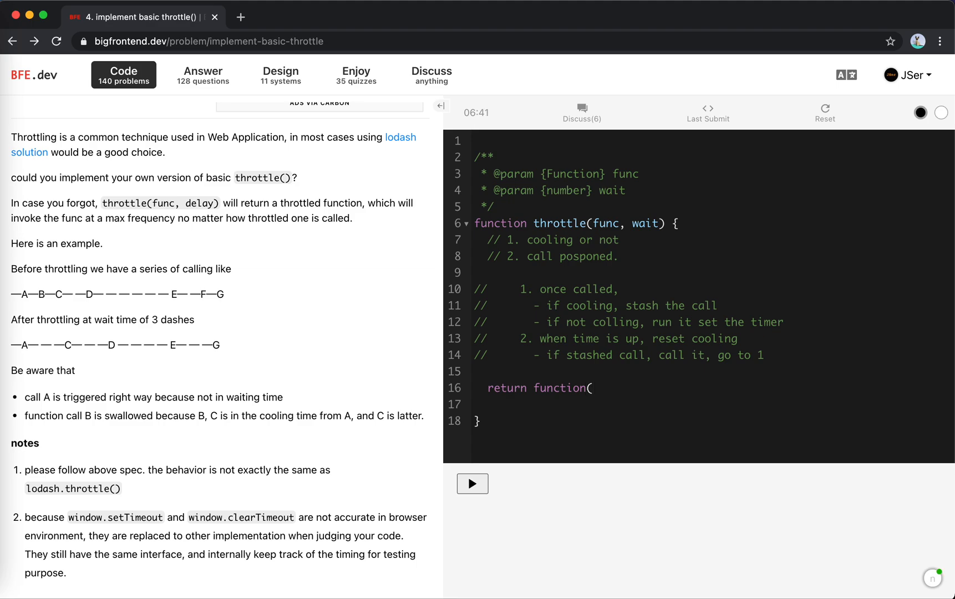
text(...ar)
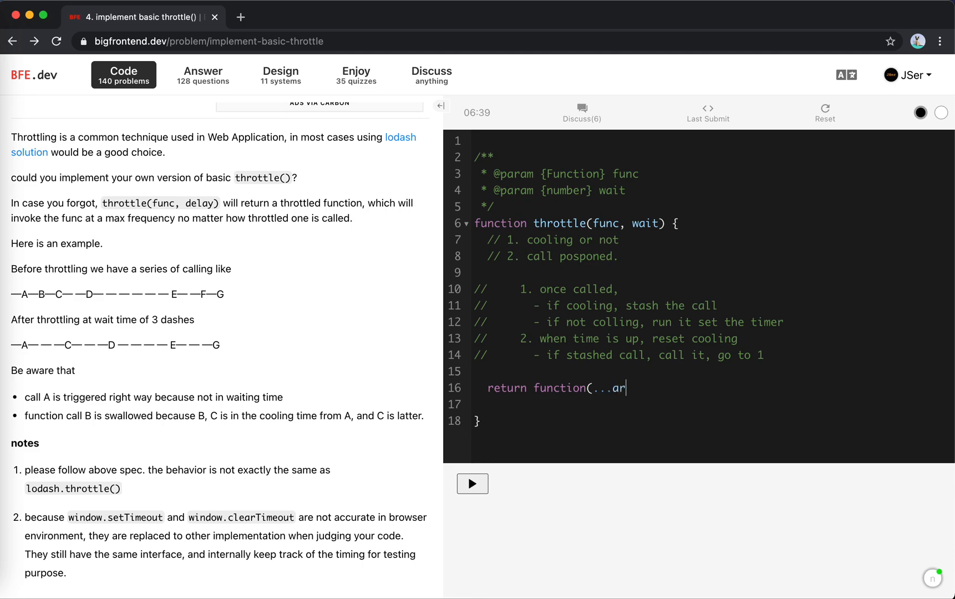
text(gs))
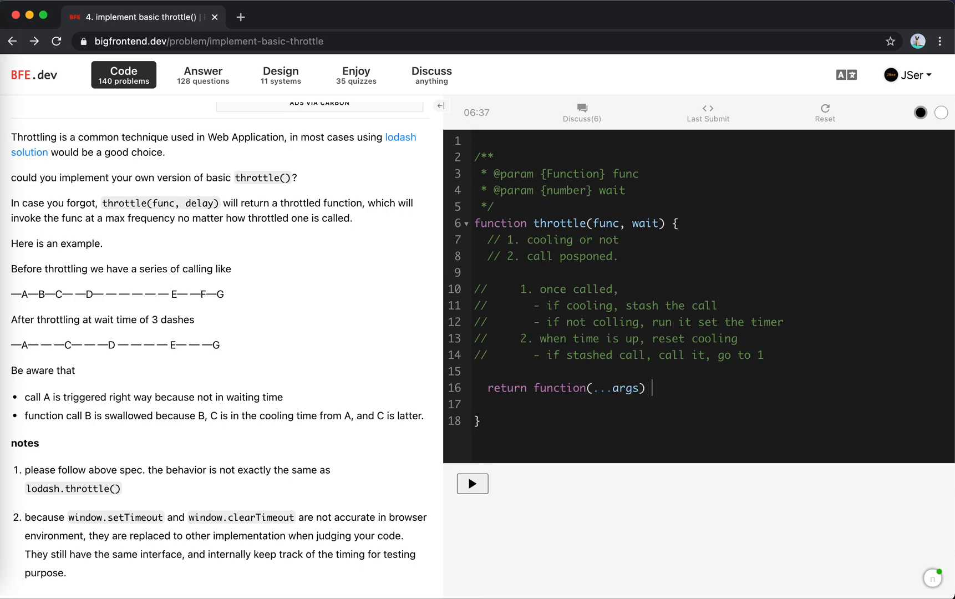
text({)
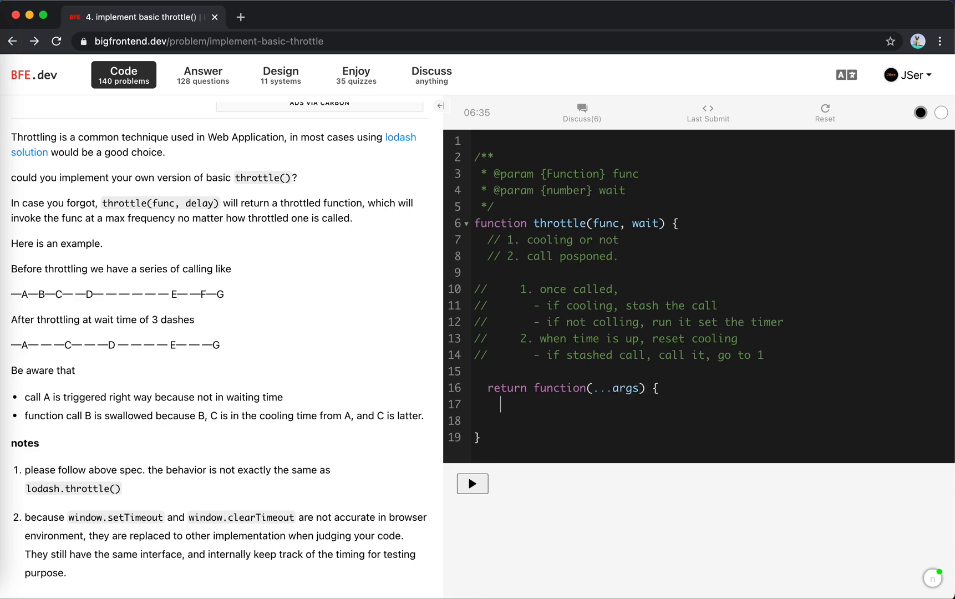
text(})
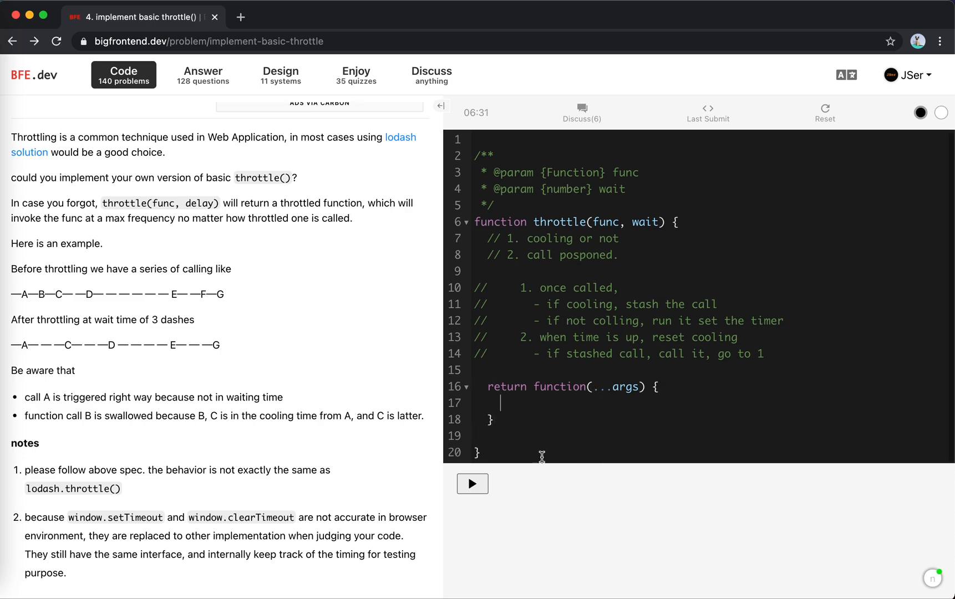
key(Backspace)
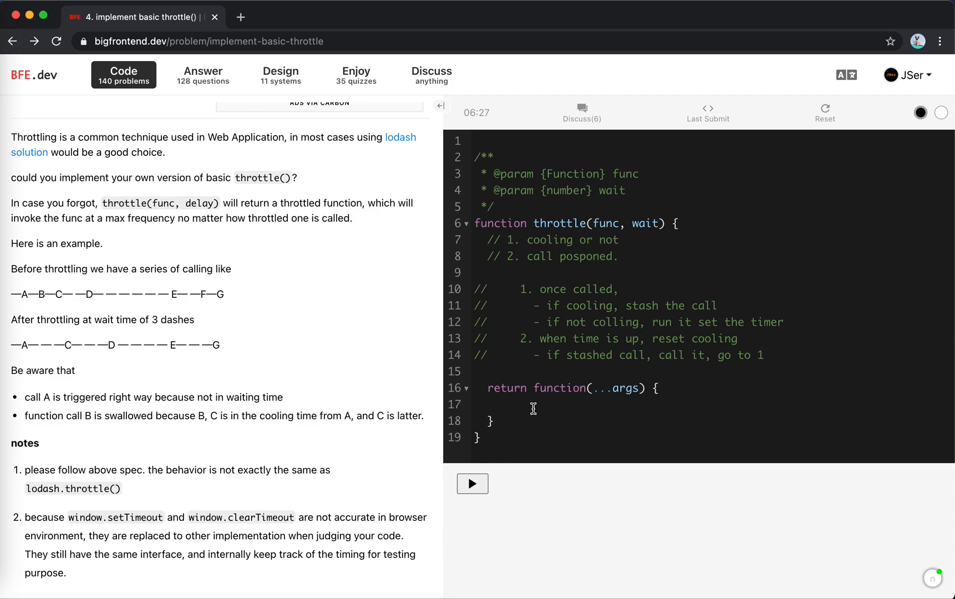
mouse_move(562, 340)
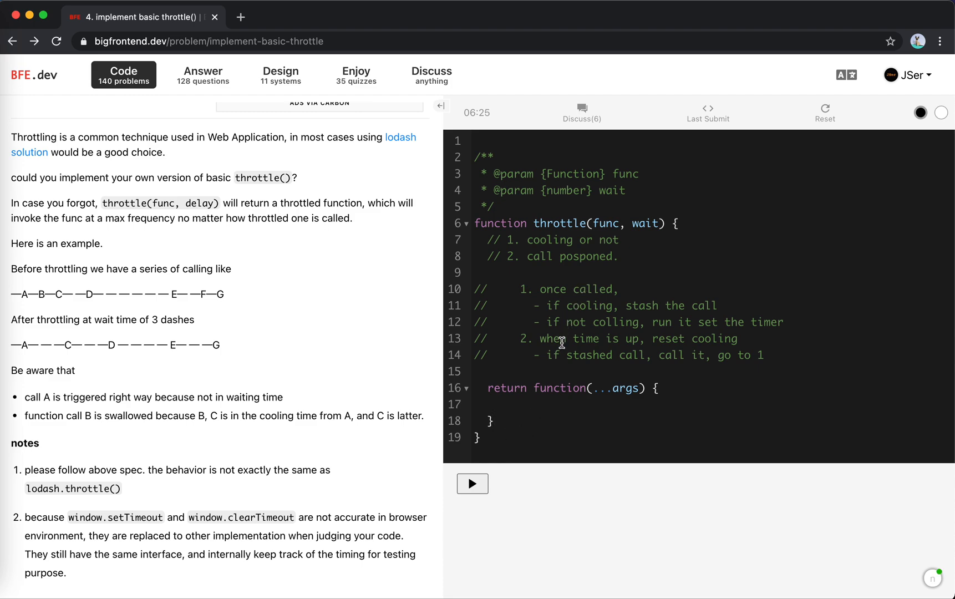
mouse_move(617, 331)
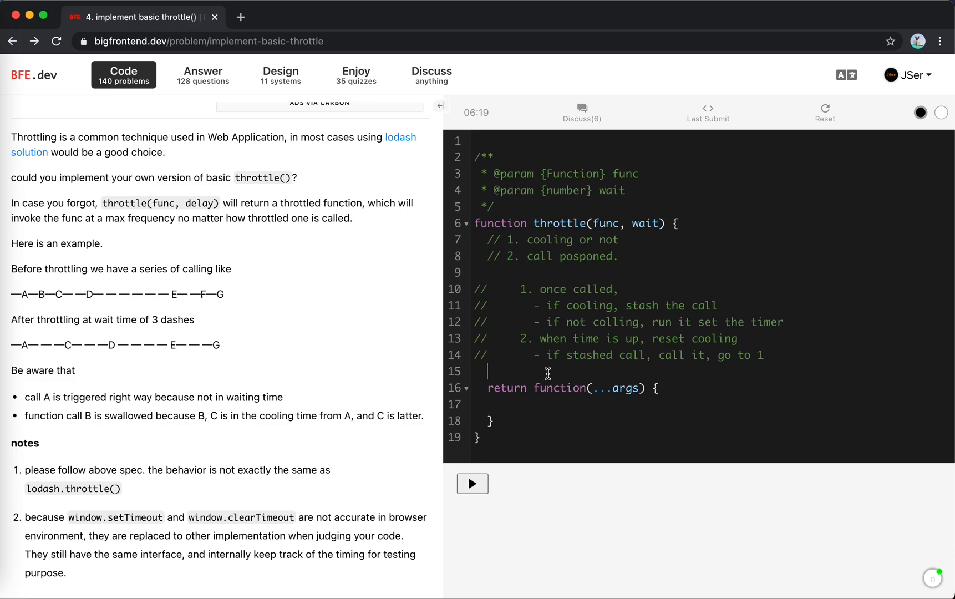
Declare 'let timer = null' and add 'if (timer !== null) { // cooling } else { }' to the returned function
text(let timer =)
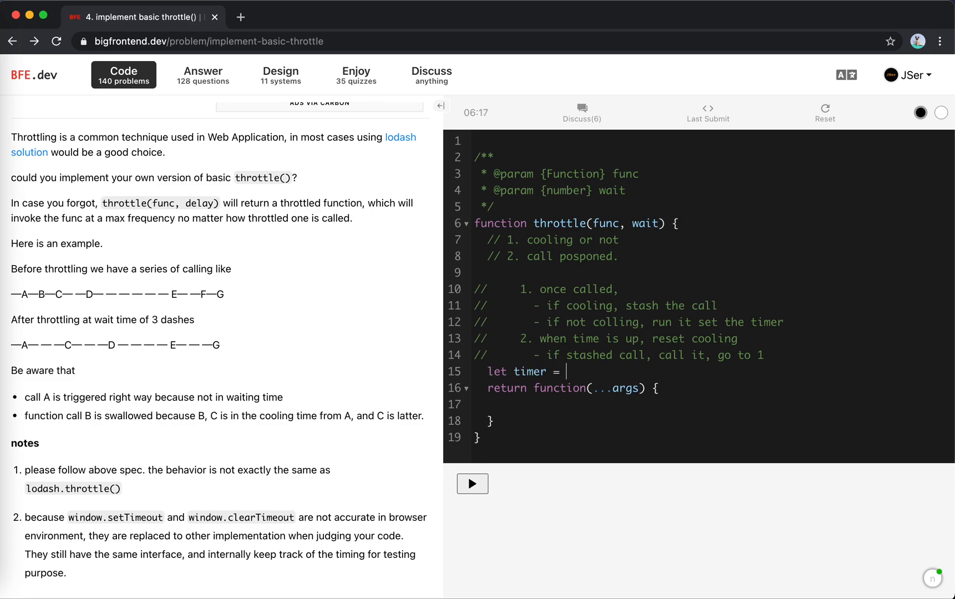
text(null)
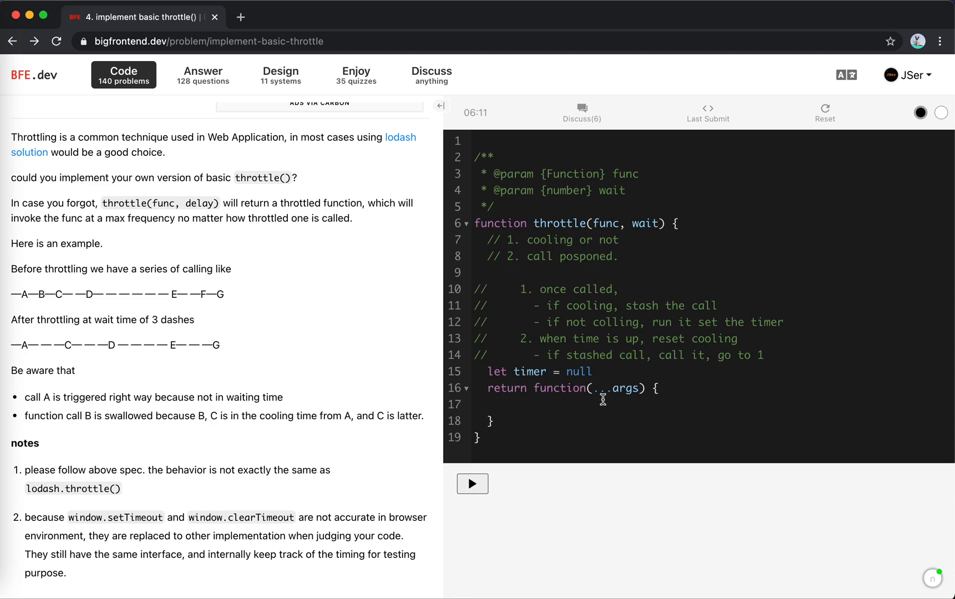
text(if (time)
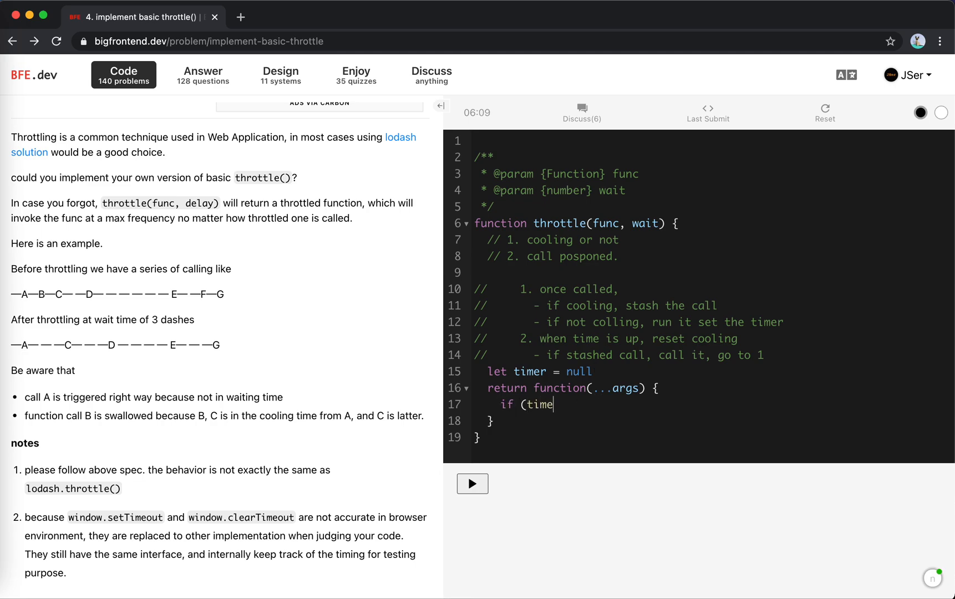
text(r !==)
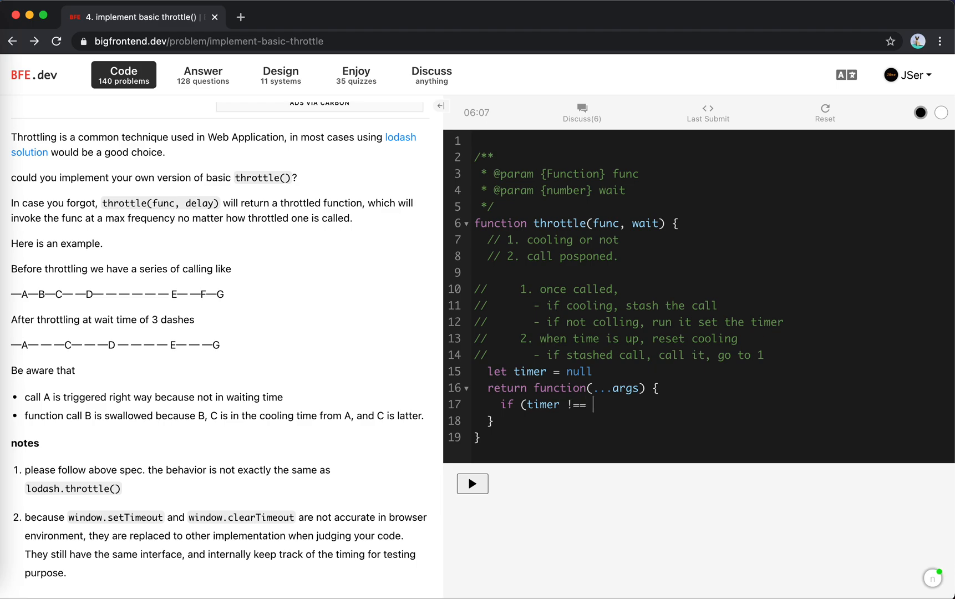
text(null) {)
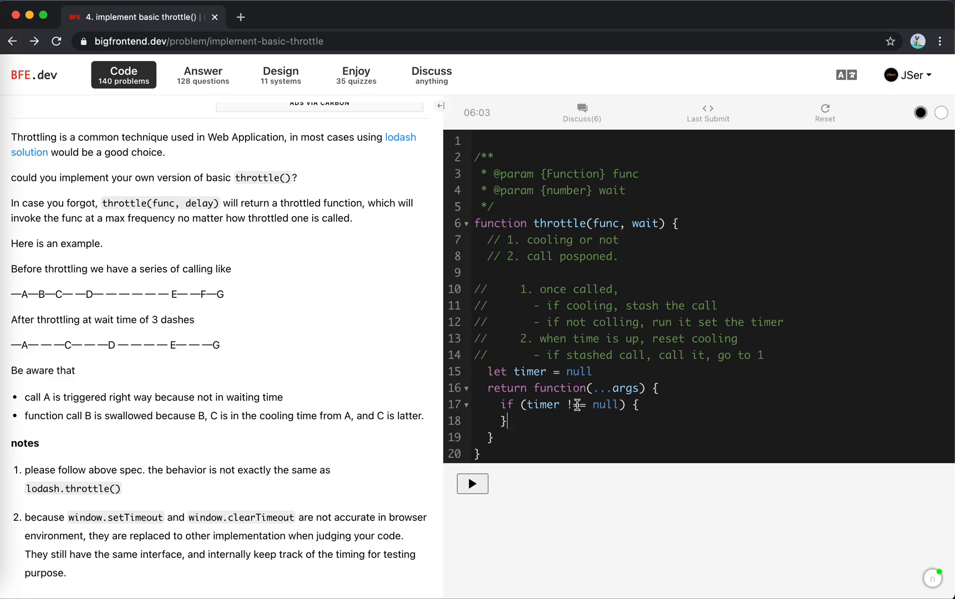
text(==)
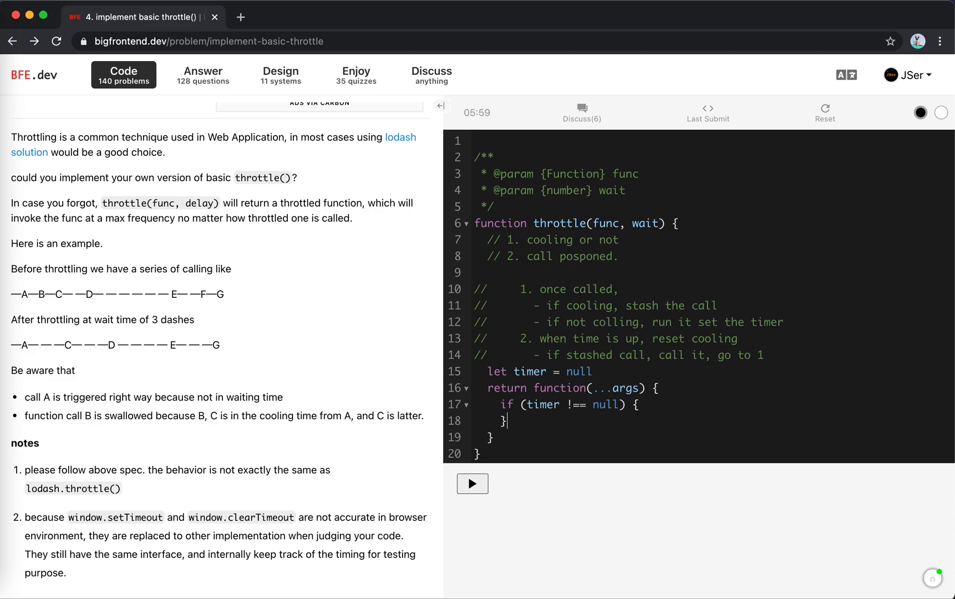
text(else {)
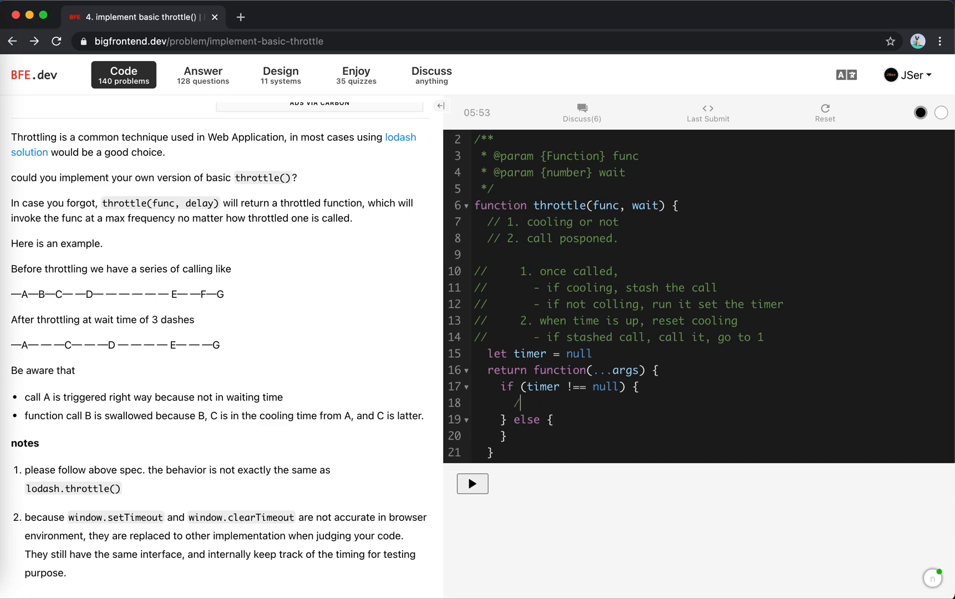
text(// coll)
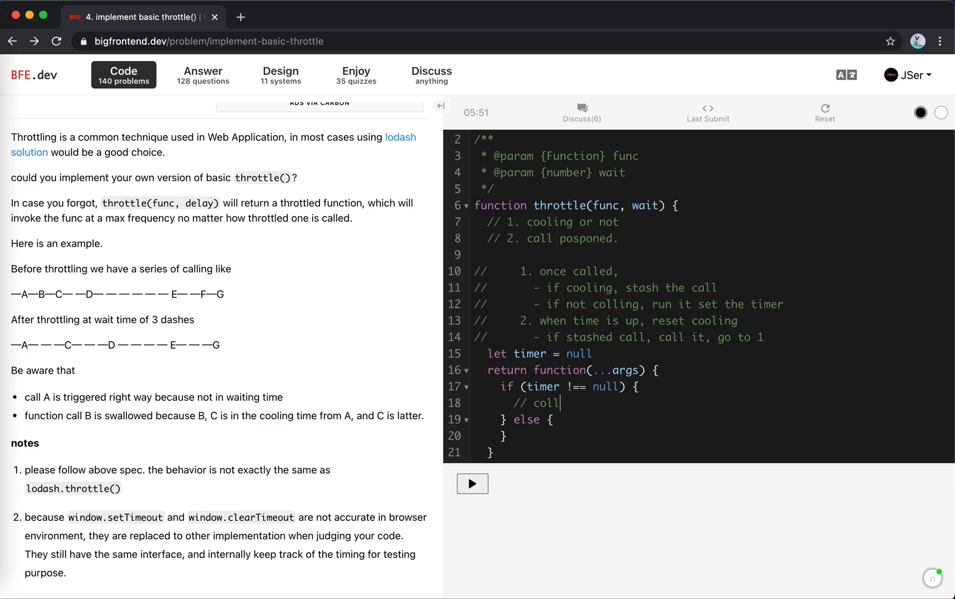
text(ing)
text(let)
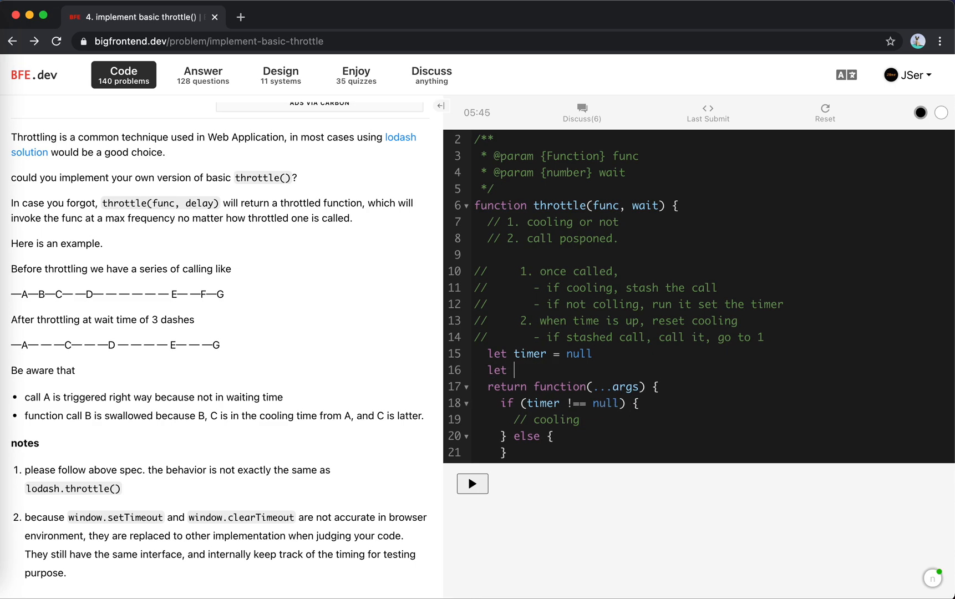
Declare 'let stashed = null', extend the comment to 'cooling, stash it', and assign stashed = [this, args]
text(s)
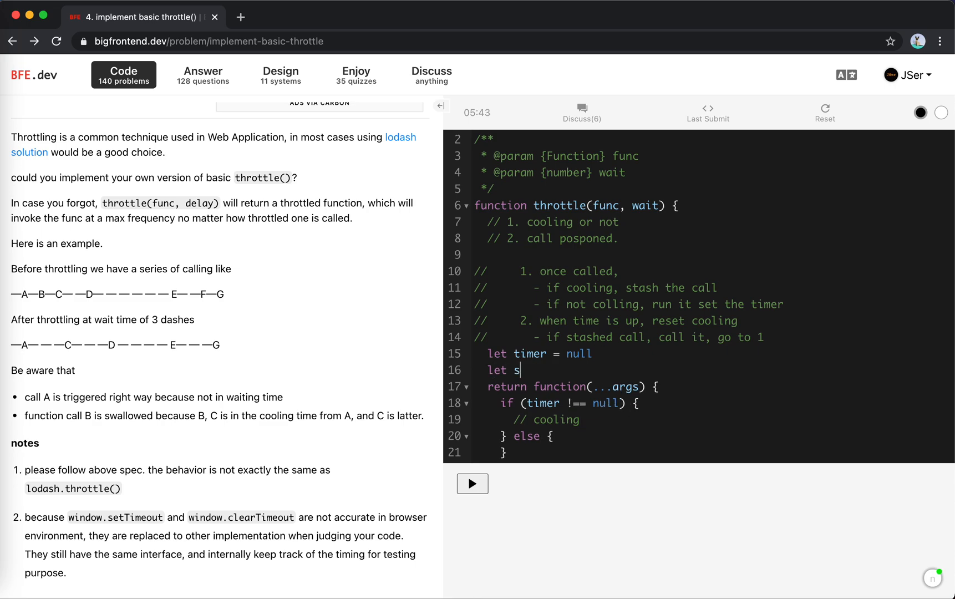
text(tashed)
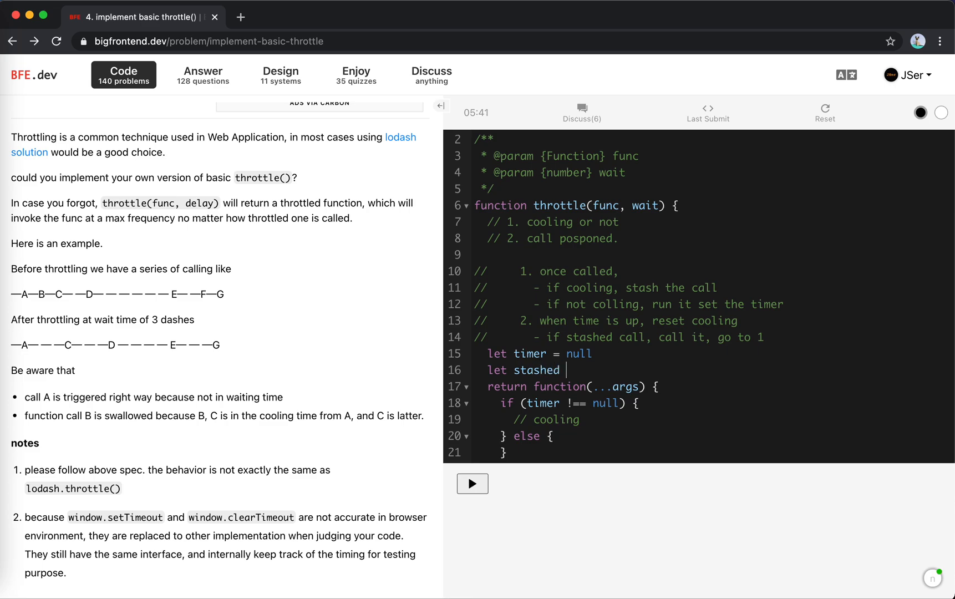
text(= null)
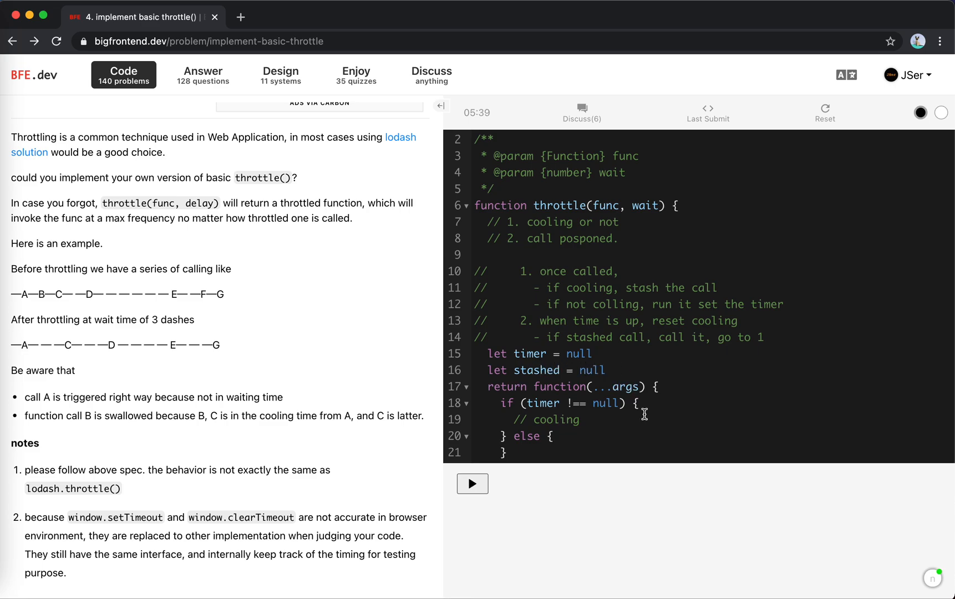
text(, stash it)
text(stashed =)
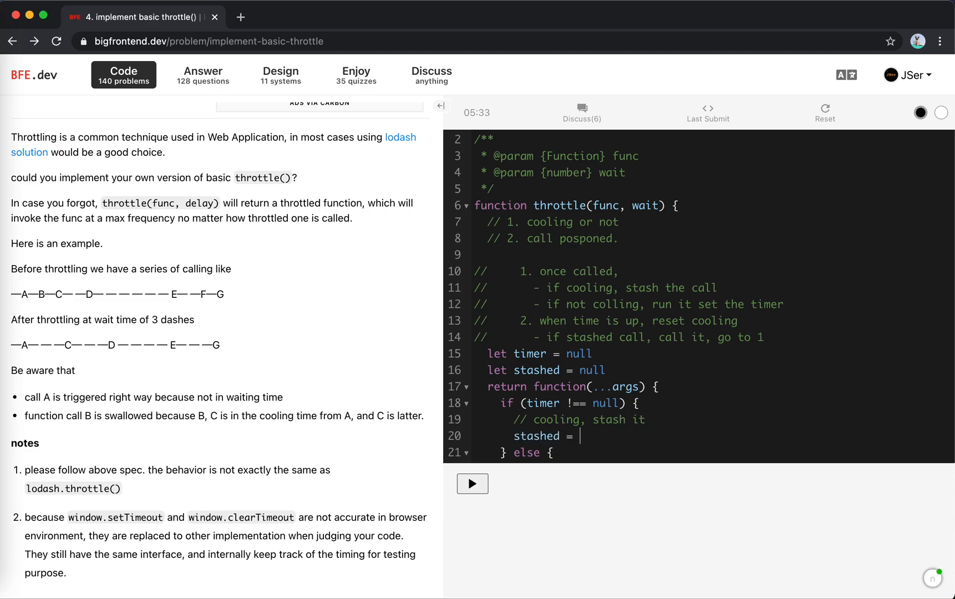
text([)
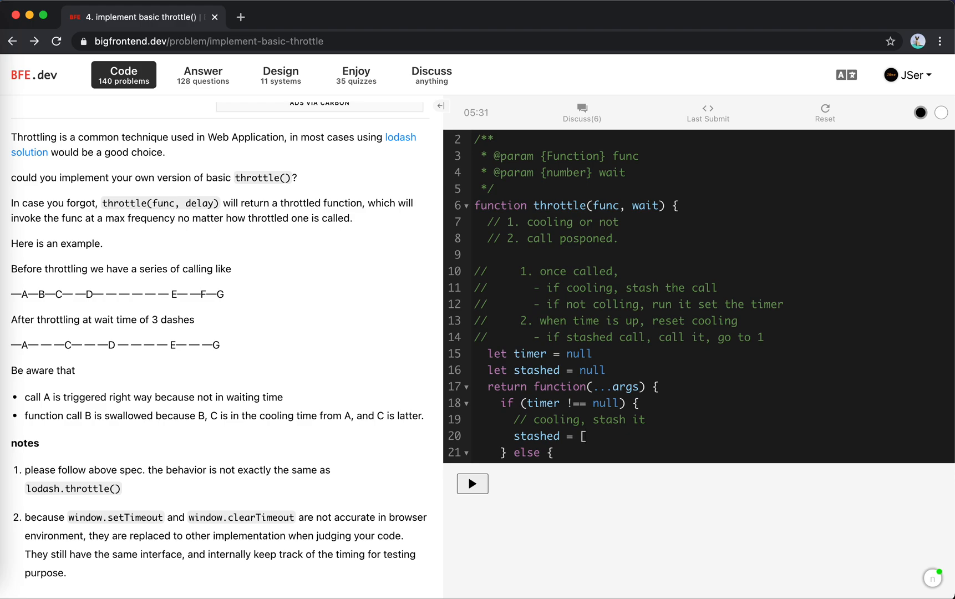
text(this)
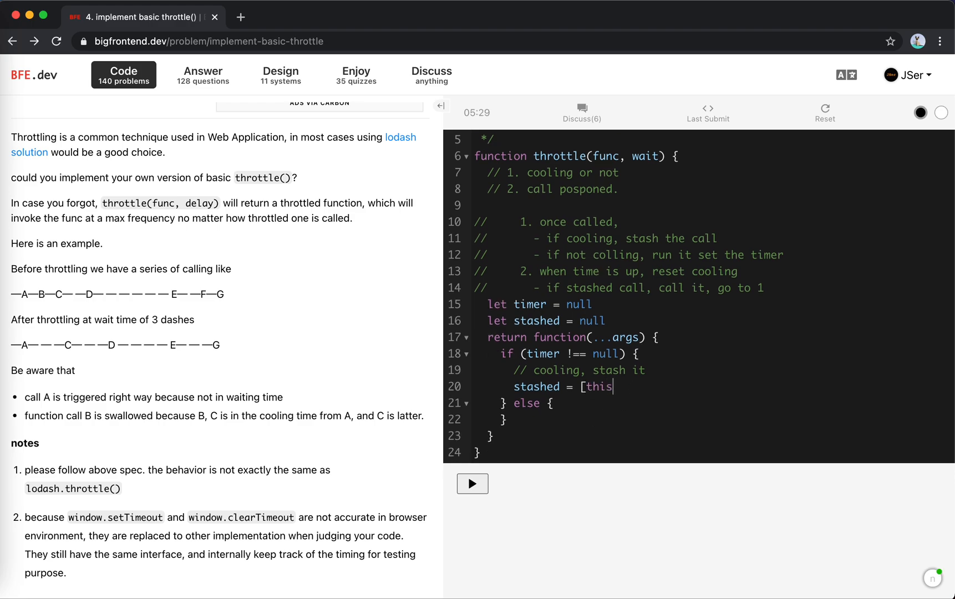
text(, args)
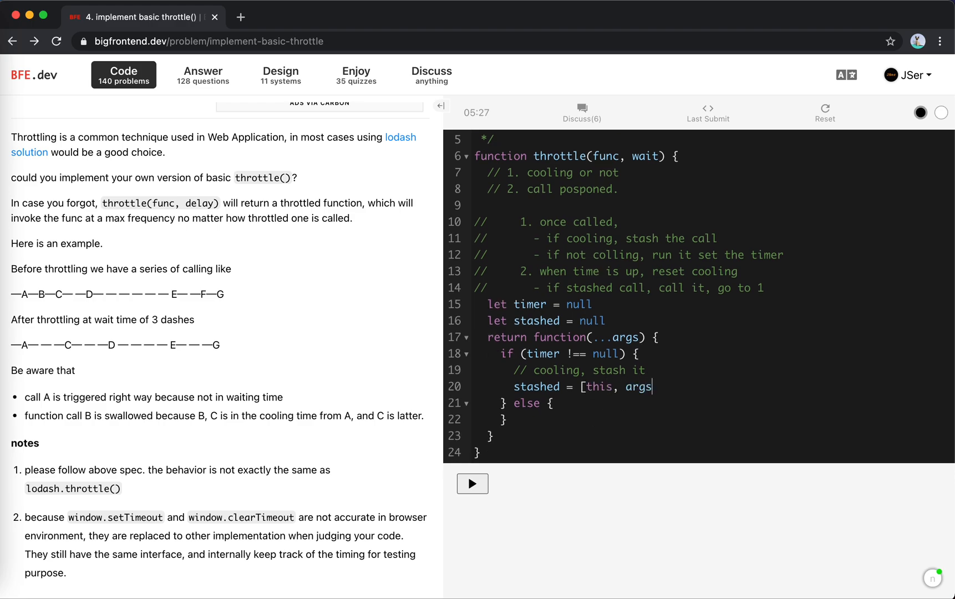
text(])
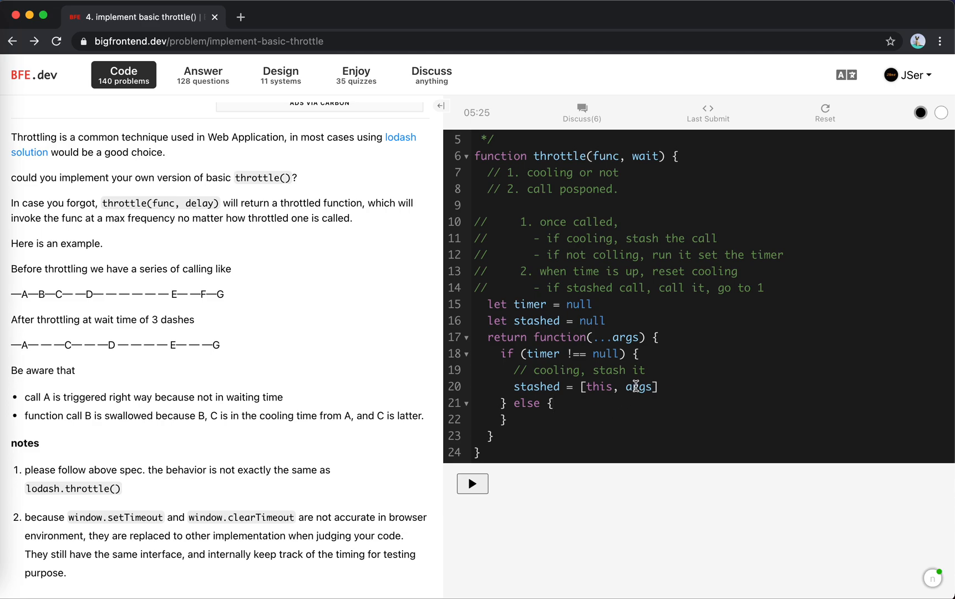
mouse_move(101, 359)
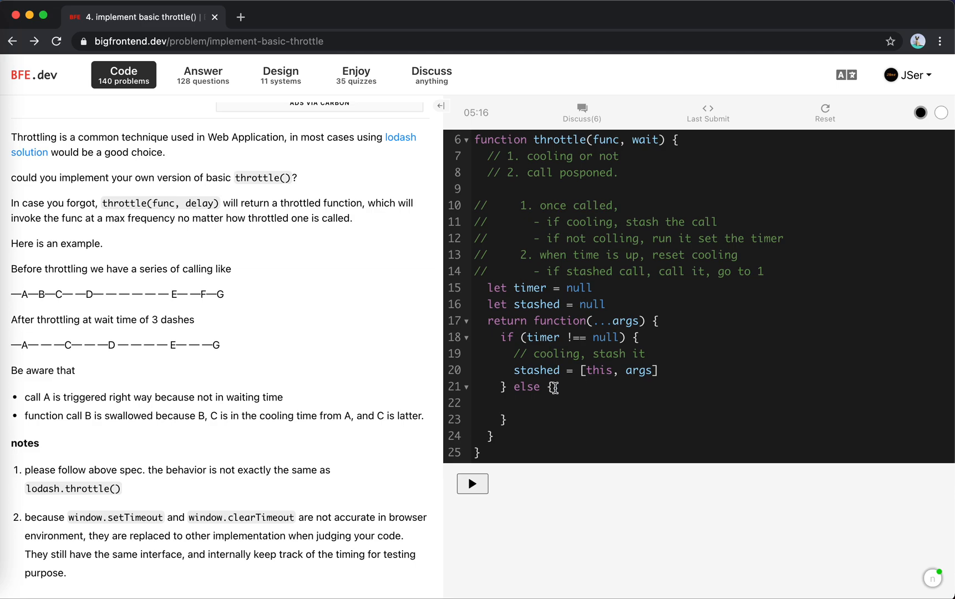
Make the else branch set 'timer = window.setTimeout(check, wait)'
text(timer =)
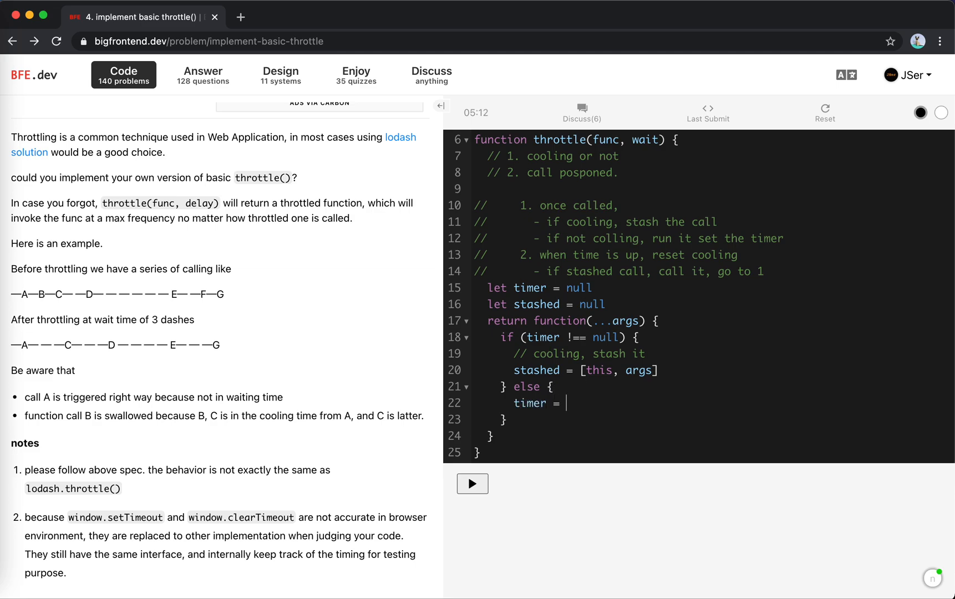
text(window)
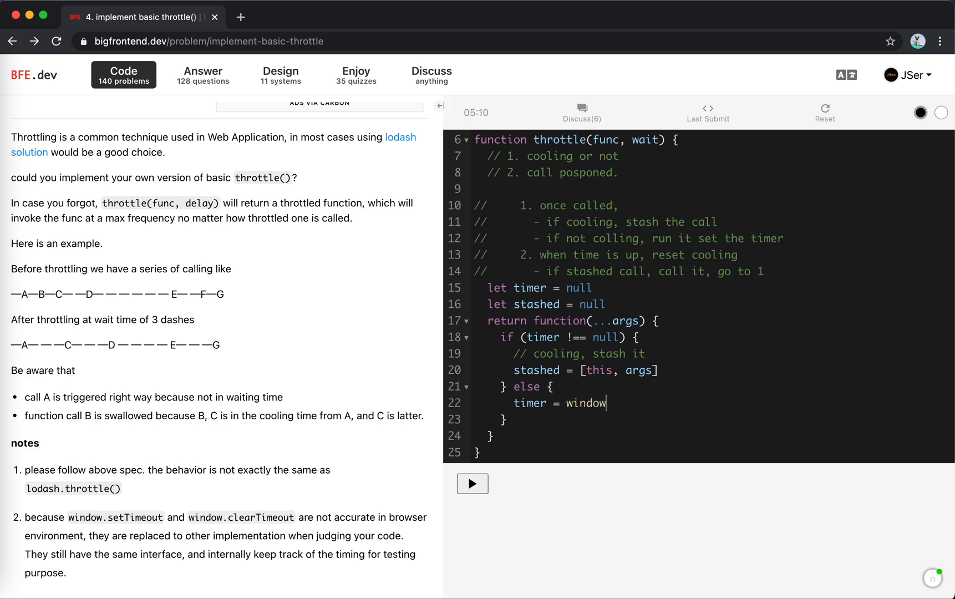
text(.setST)
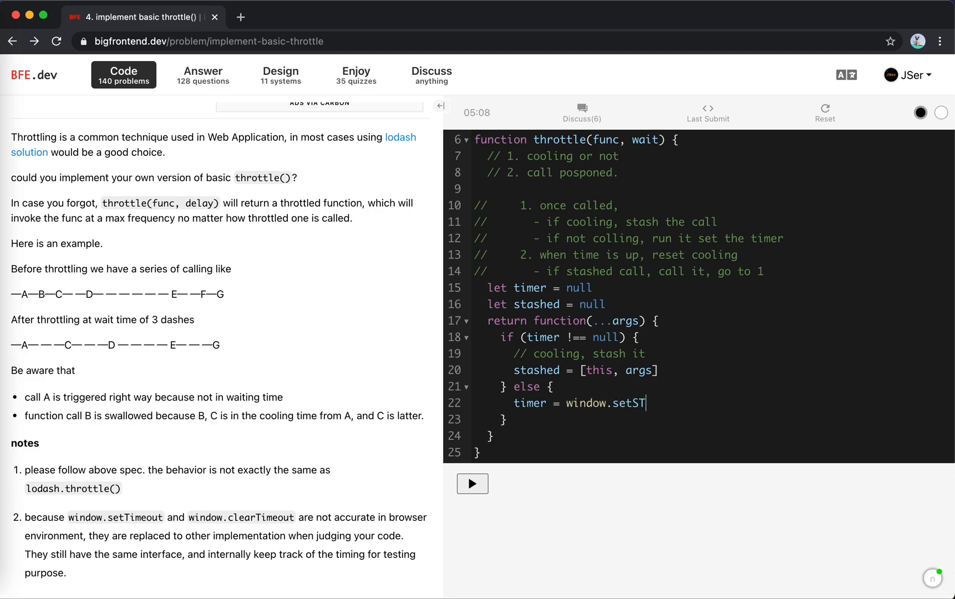
text(imeou)
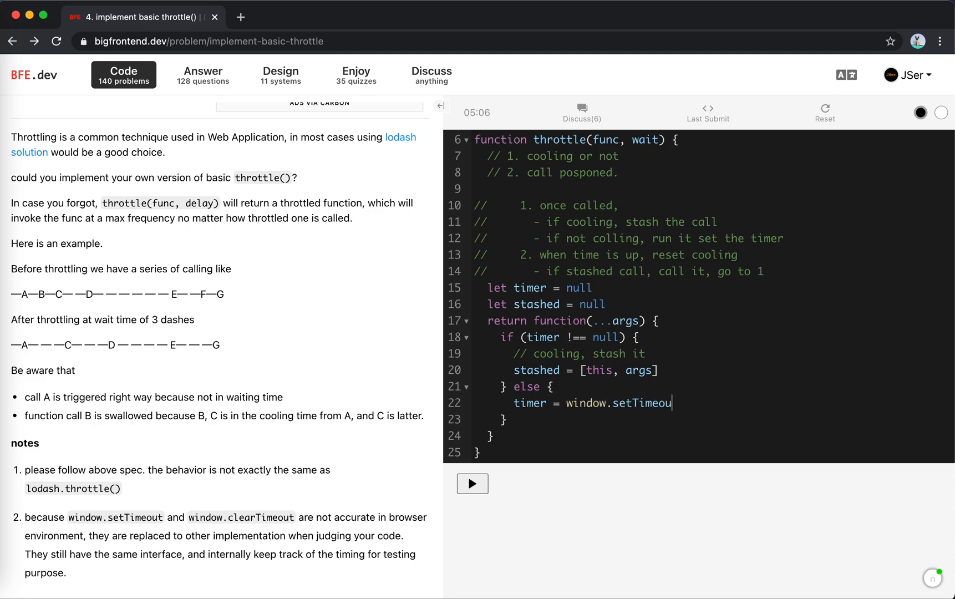
text((tim)
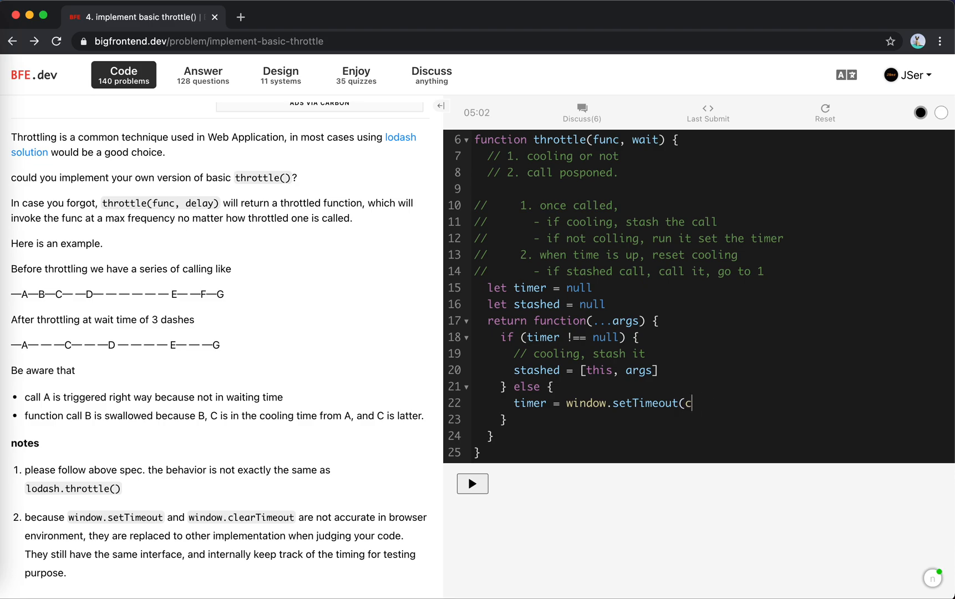
text(heck, w)
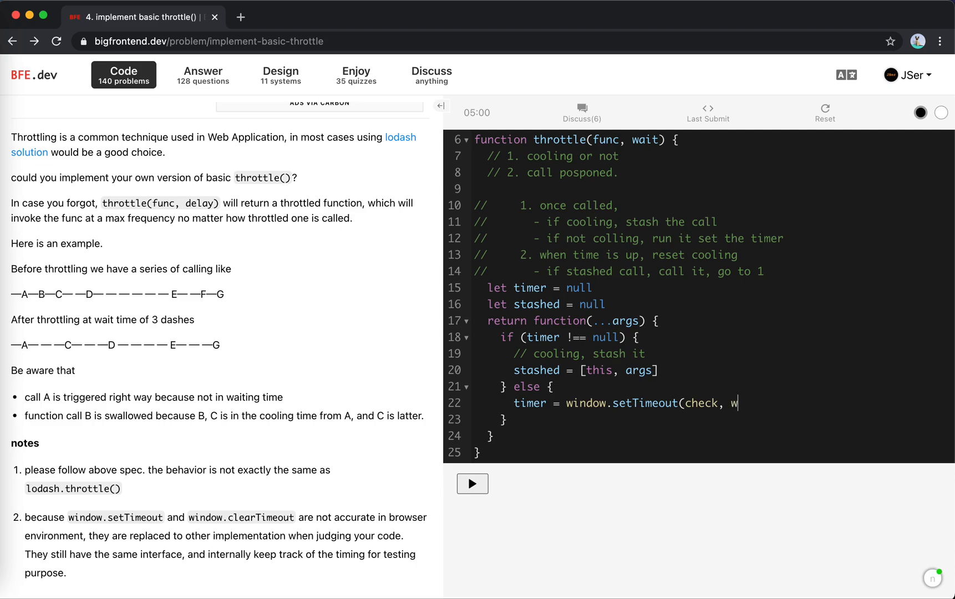
text(ait))
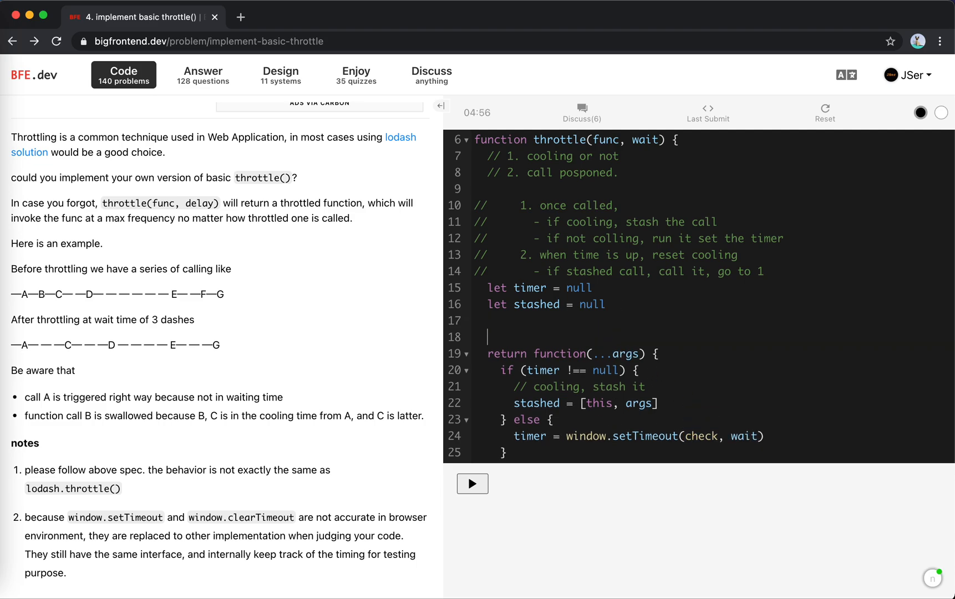
Define 'const check = () => {' that sets timer to null and opens 'if (stashed !== null)'
text(const check = ()
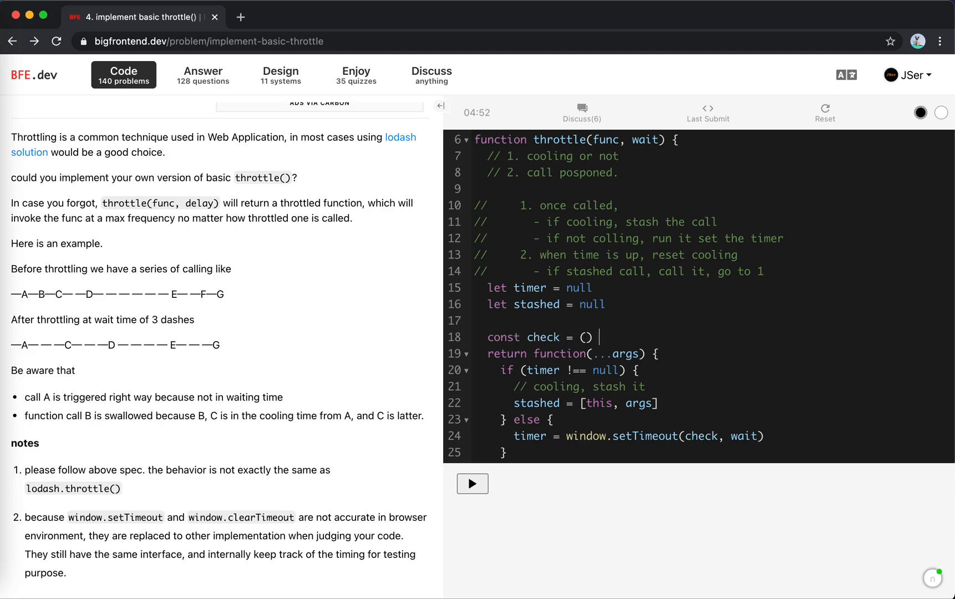
text(=> {)
text(if)
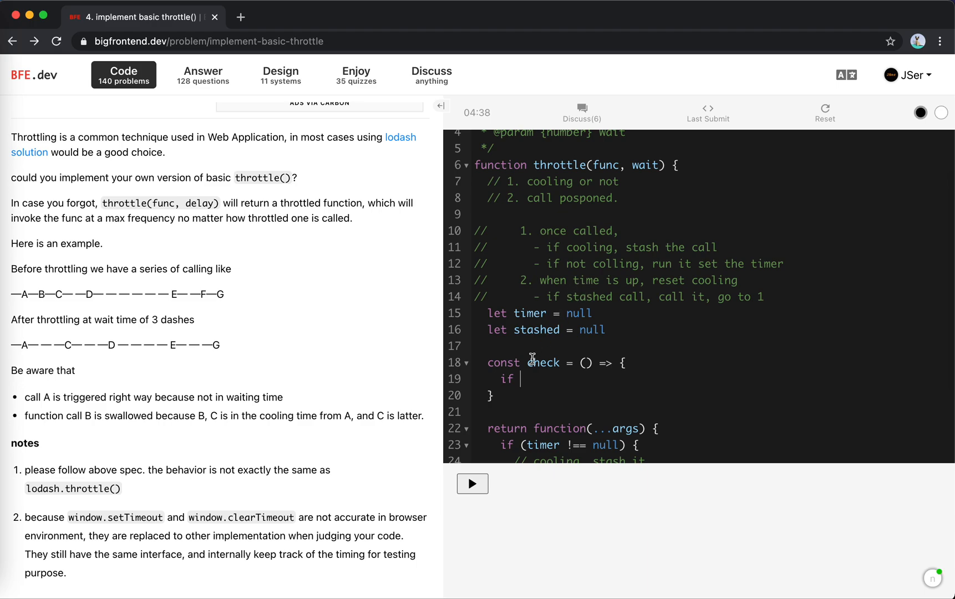
text(time = nul)
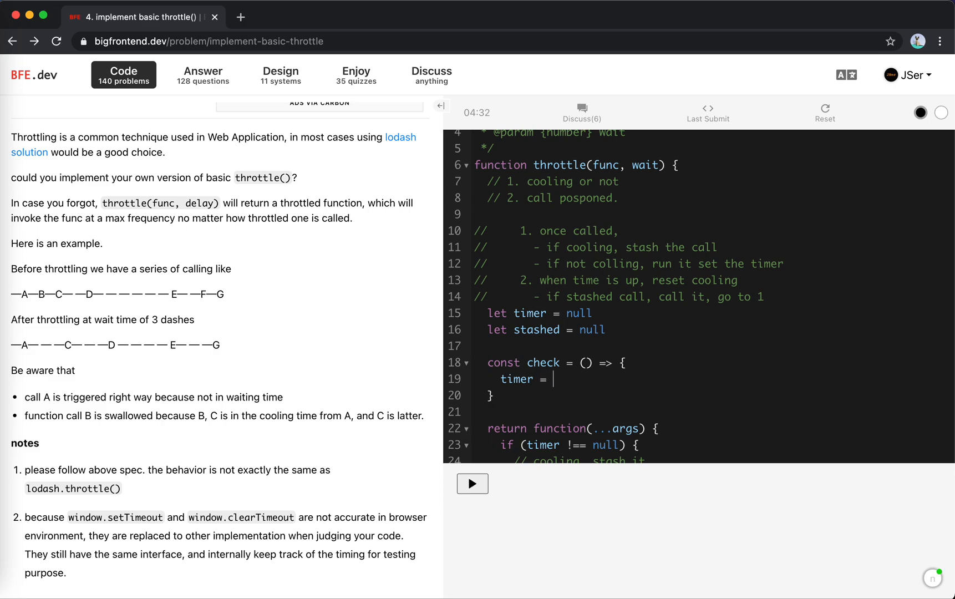
text(null)
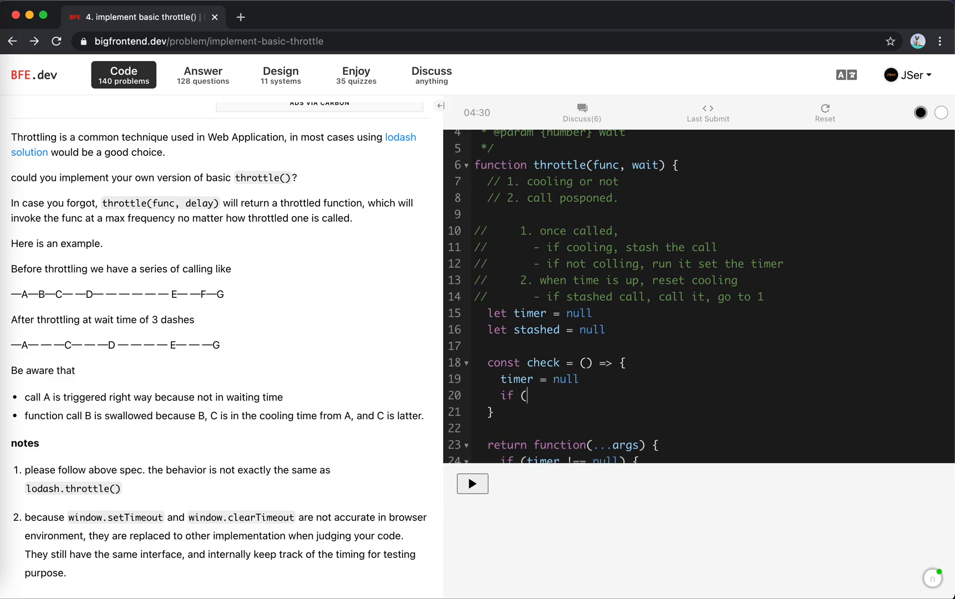
text(s)
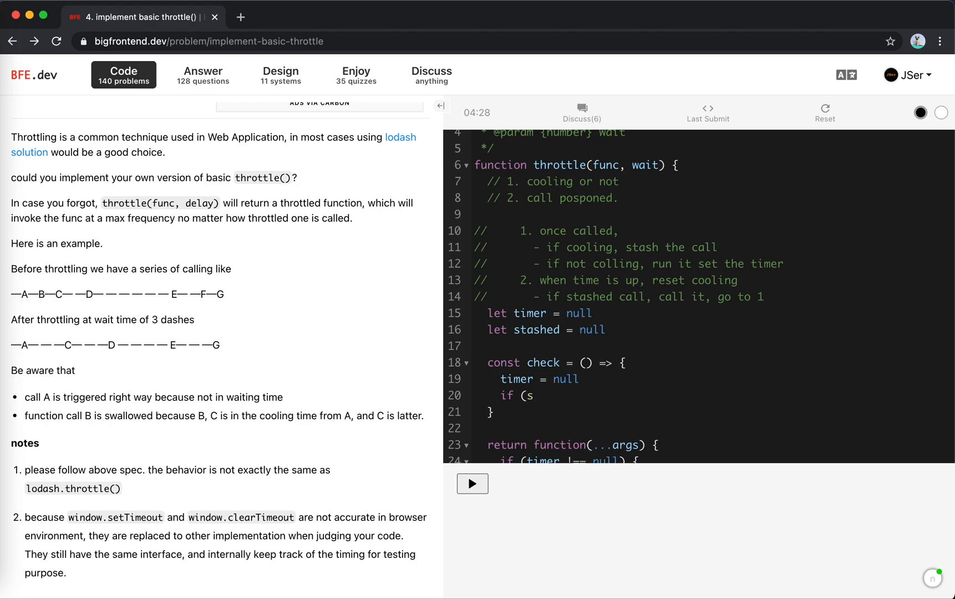
text(tashed !== null) {)
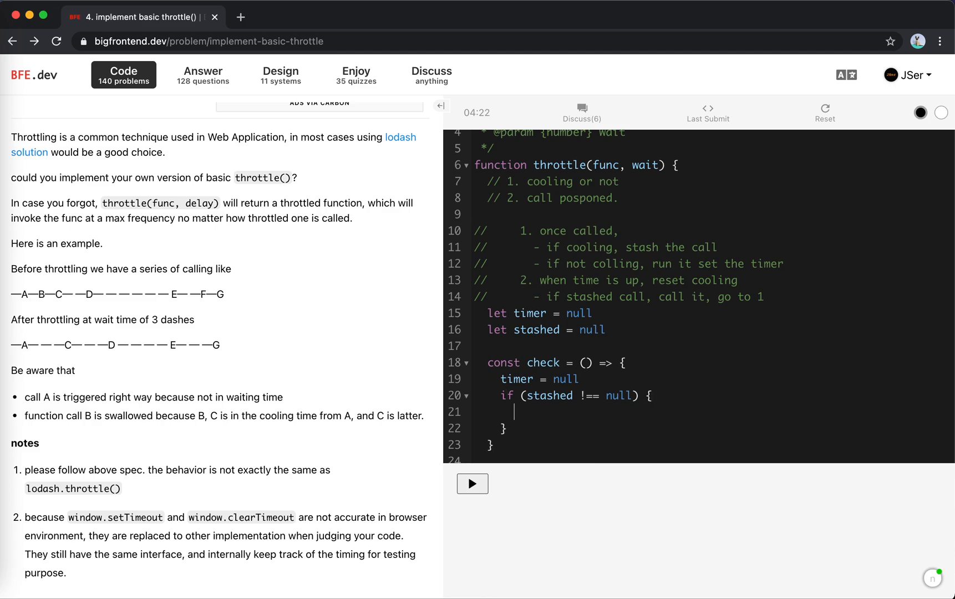
In check's stashed branch, call func.apply(this, args), null stashed, and set timer = window.setTimeout(check, wait)
text(func)
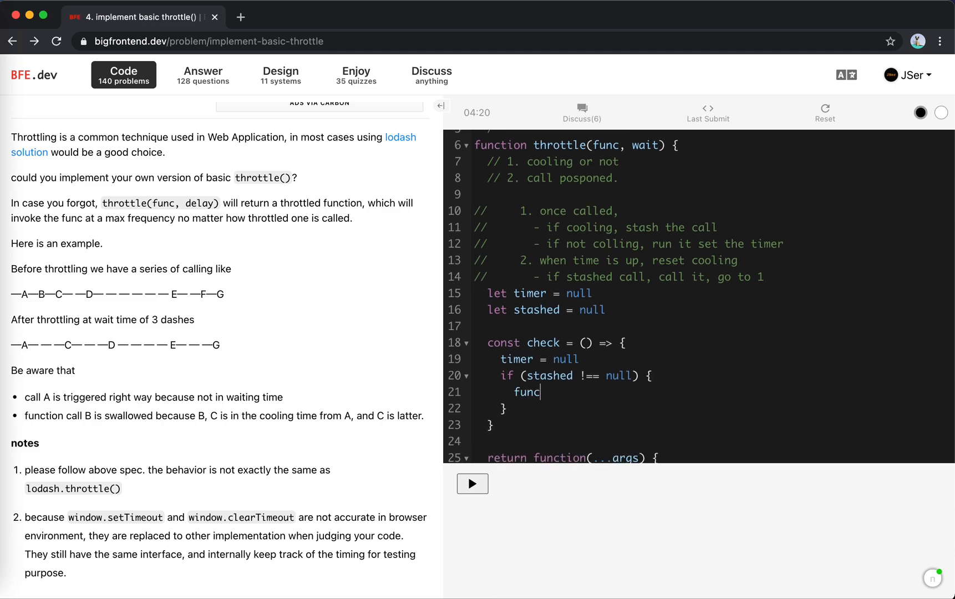
text(.call(this)
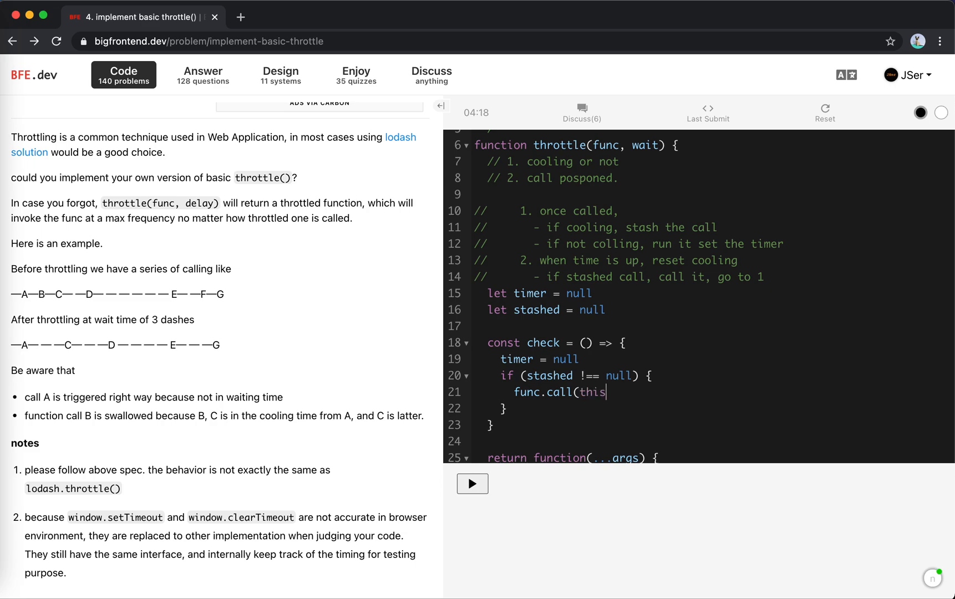
text(, ...args))
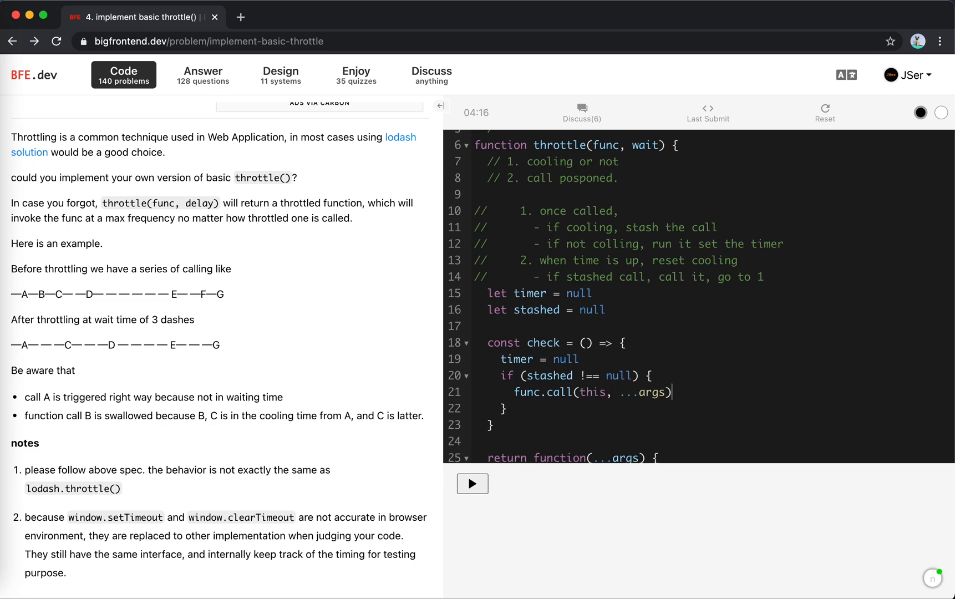
text(appp)
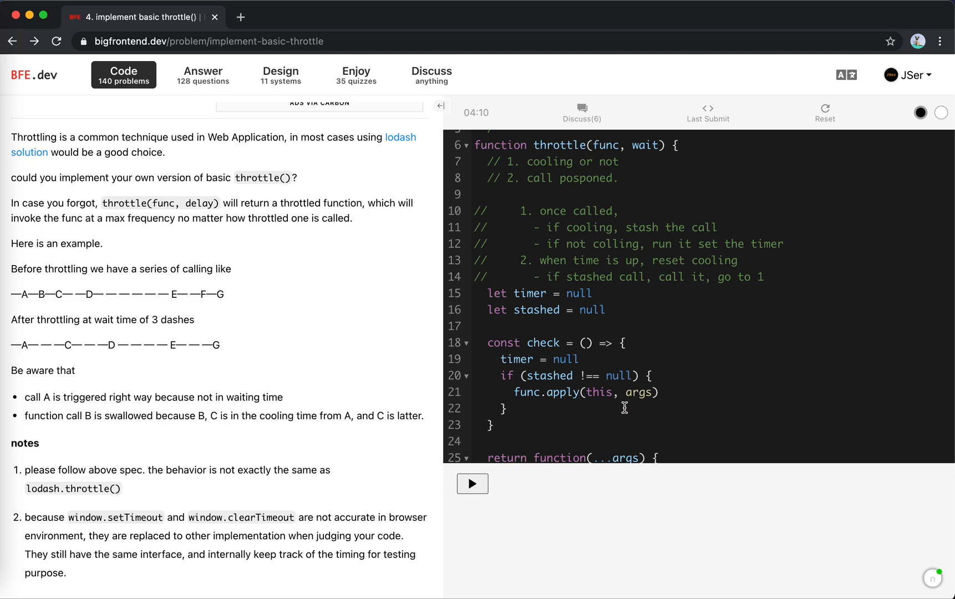
mouse_move(675, 391)
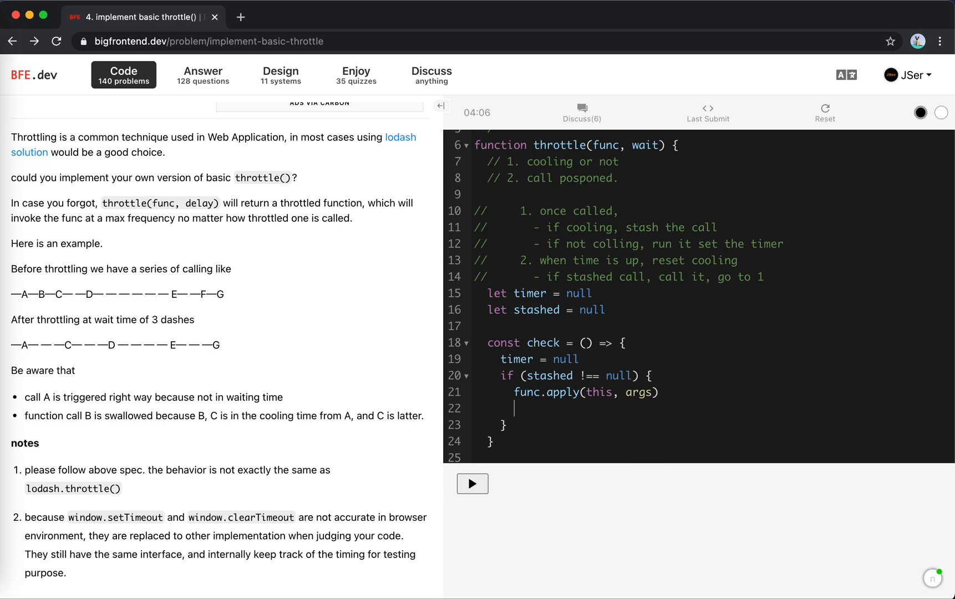
text(s)
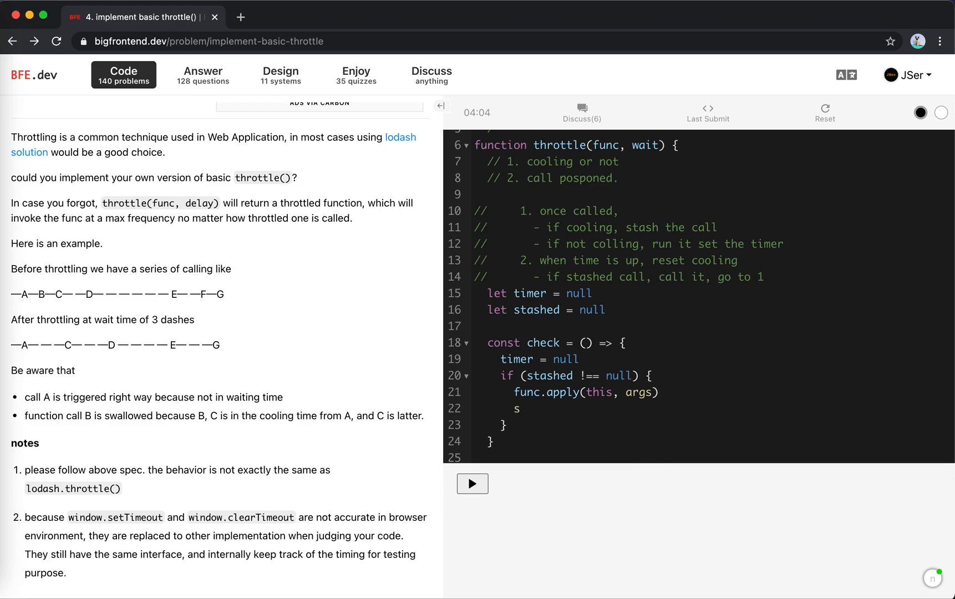
text(tashed =)
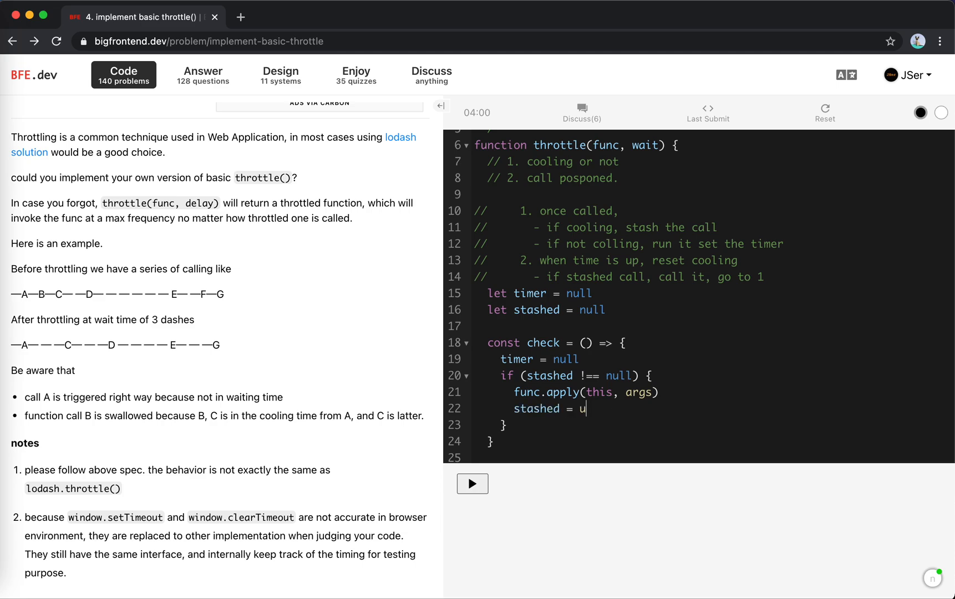
text(ull)
text(timer =)
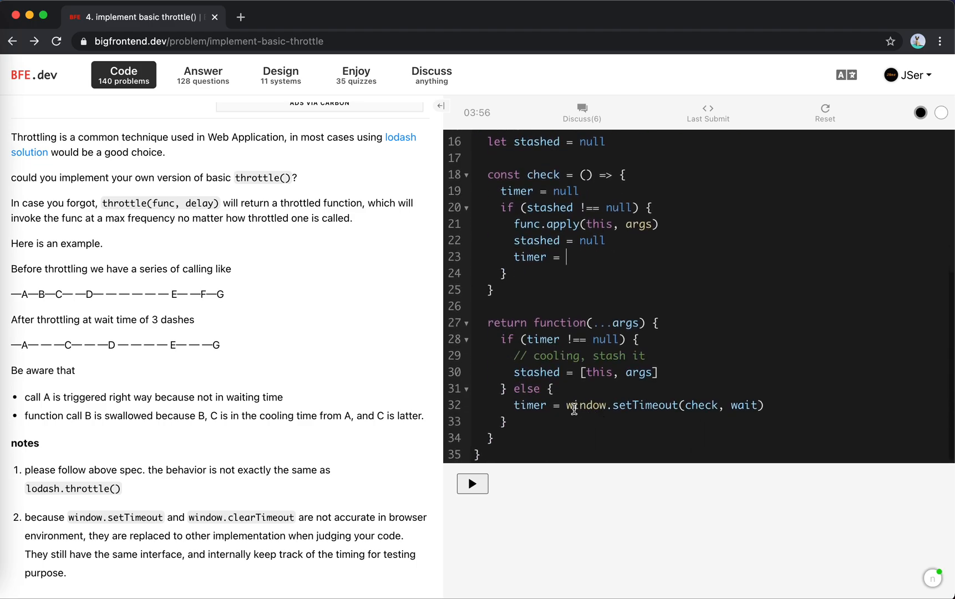
mouse_move(607, 251)
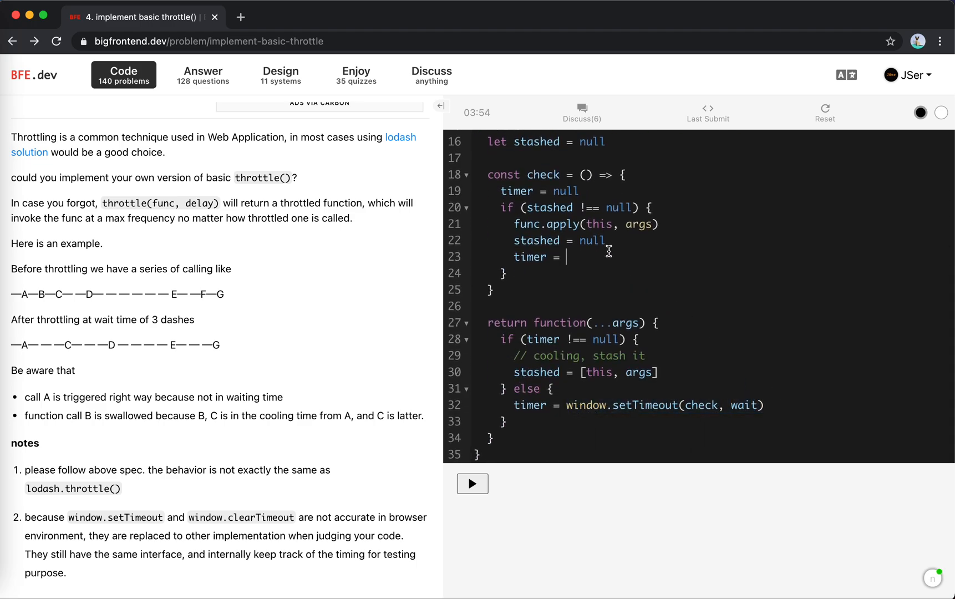
text(window.setTimeout(check, wait))
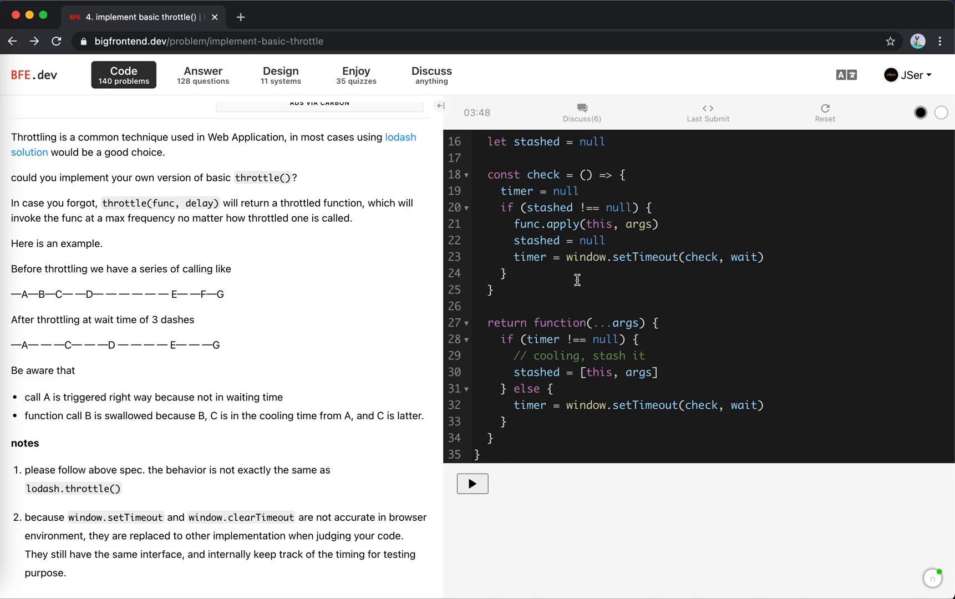
Add a const startCooling helper that sets timer = window.setTimeout(check, wait)
text(cons)
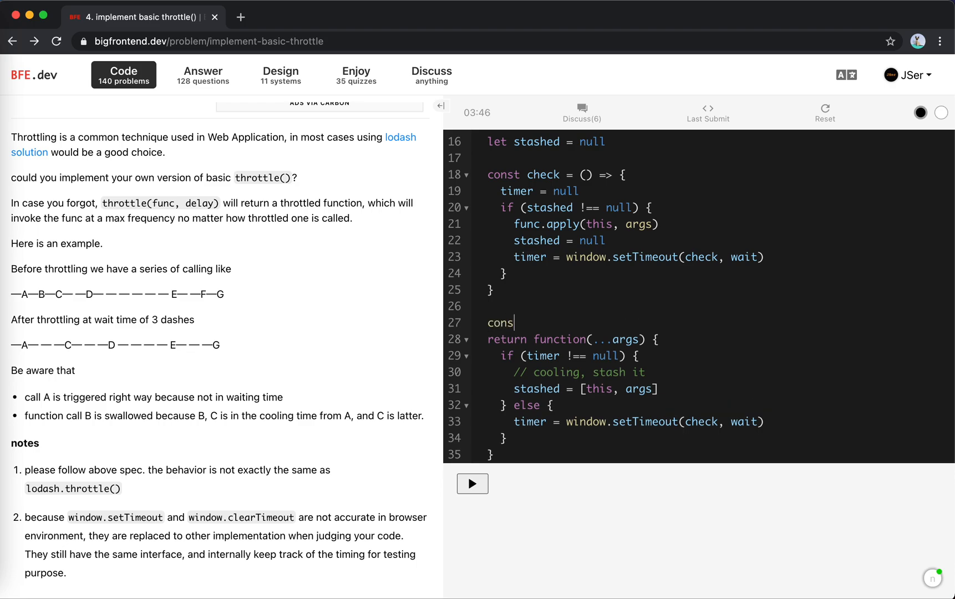
text(t)
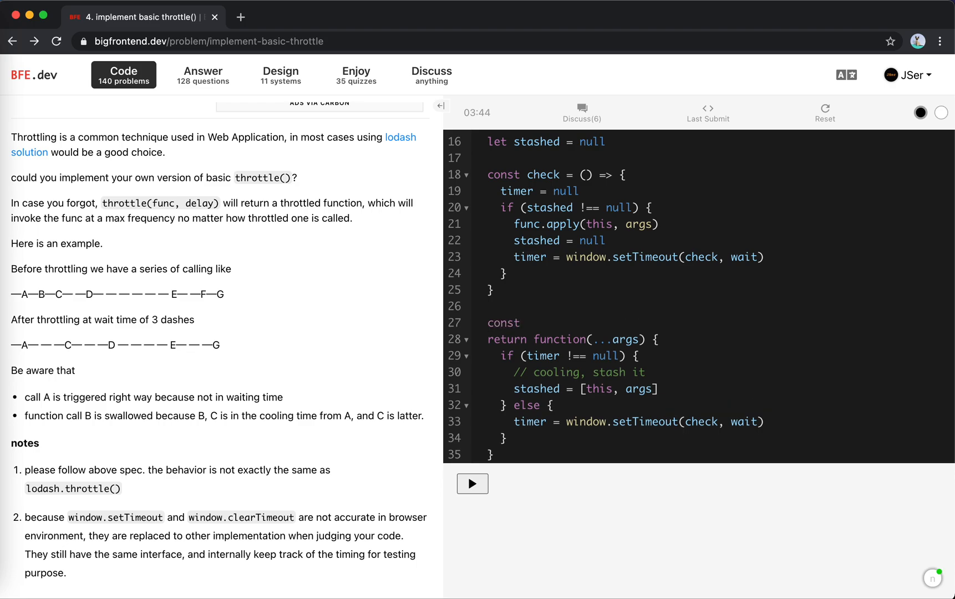
text(sta)
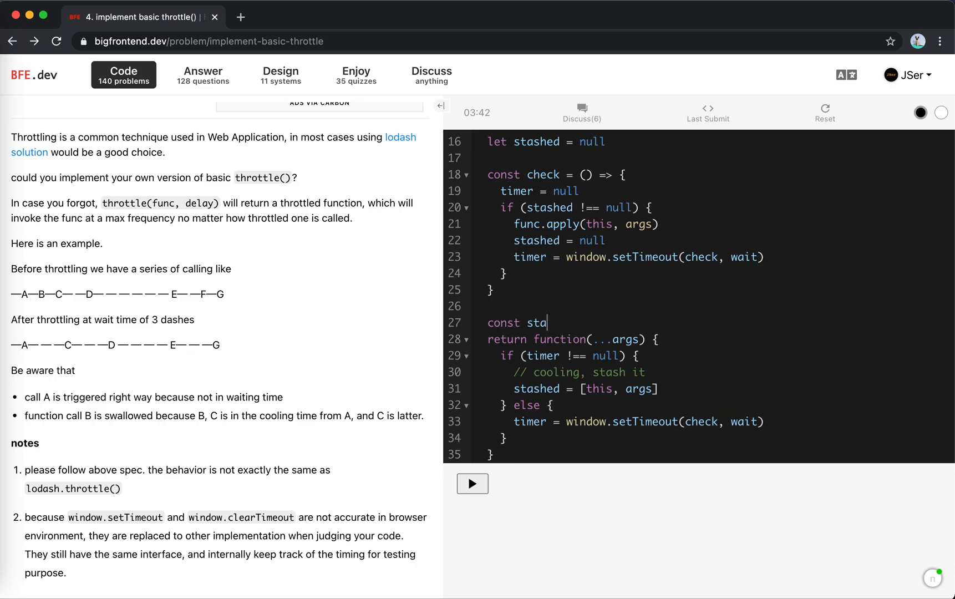
text(rtCooling = () => {)
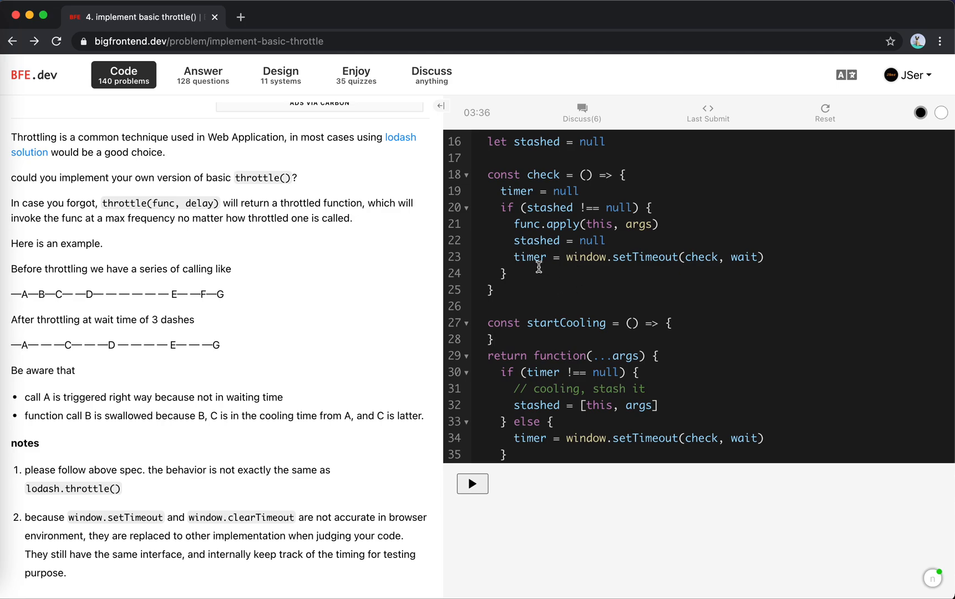
Replace check's timer-setting line with startCooling() and select the helper to relocate it
click(671, 323)
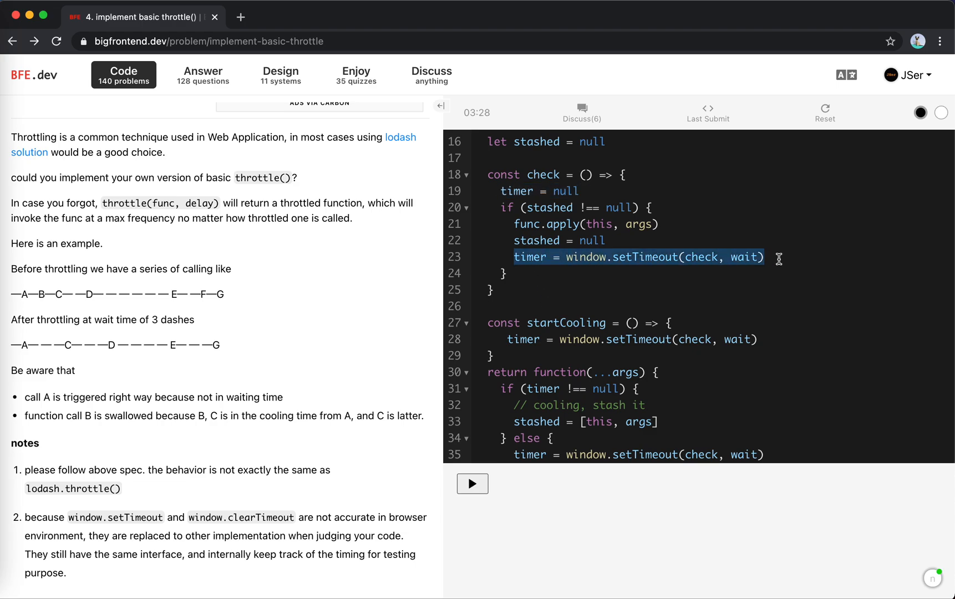
text(startC)
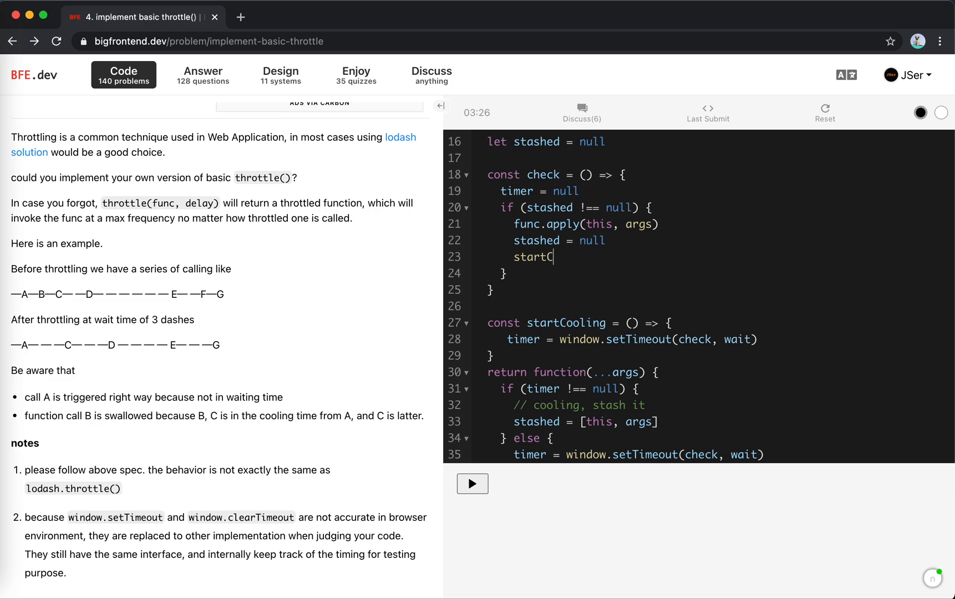
text(ooling())
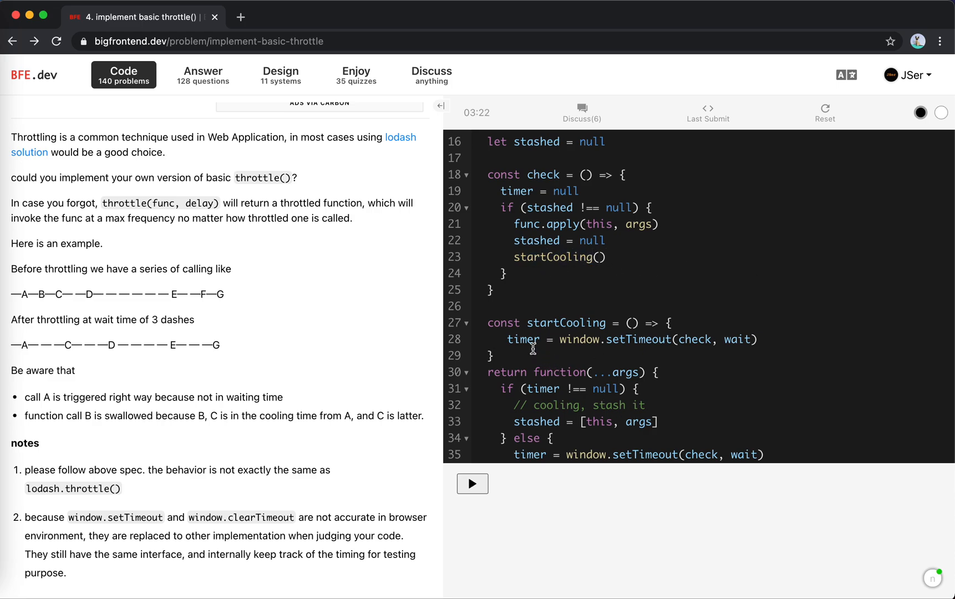
drag(488, 322, 494, 356)
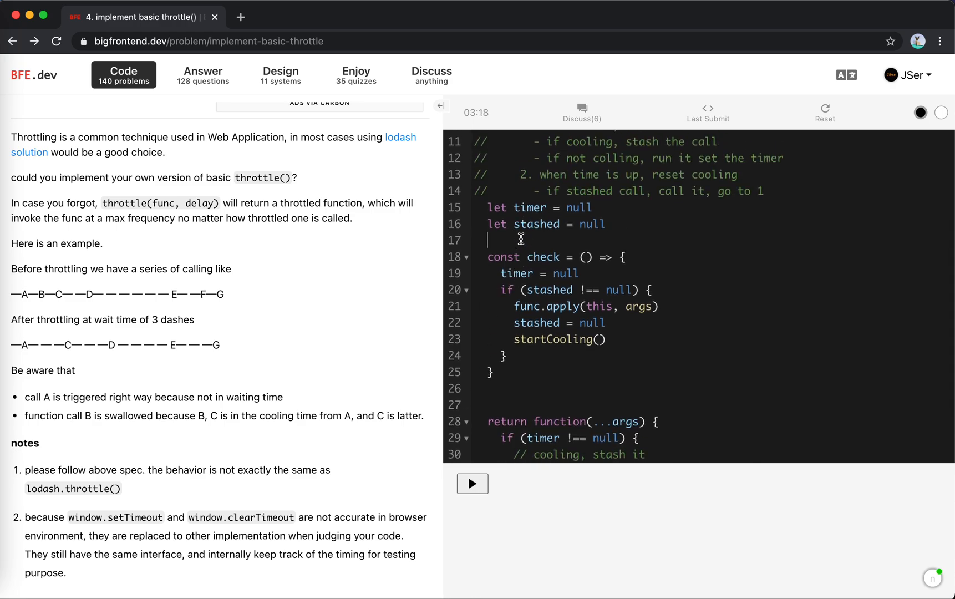
Move startCooling above check and add return func.apply(this, args) before startCooling() in else
scroll(down, 3)
text(startCooling())
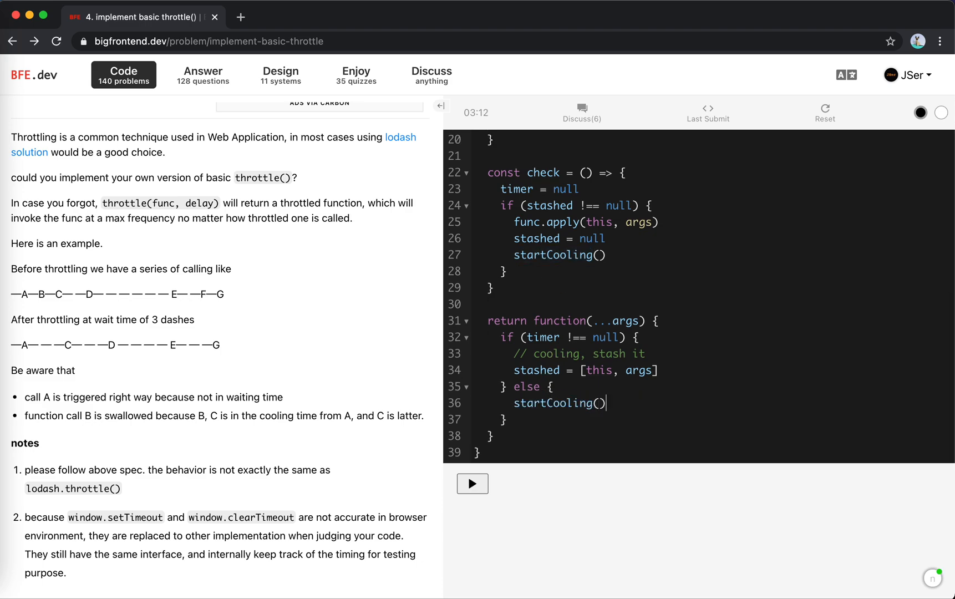
key(Enter)
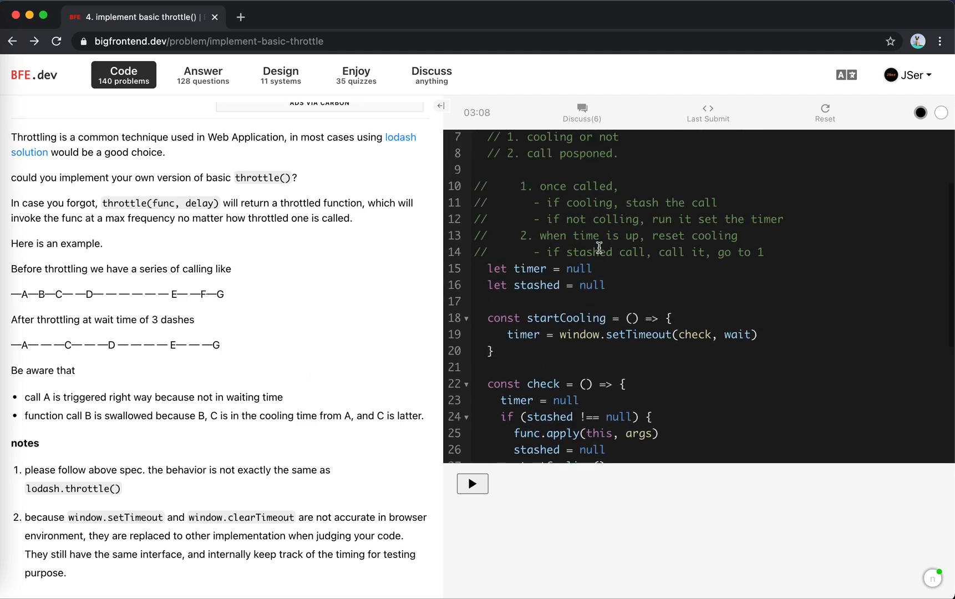
mouse_move(579, 218)
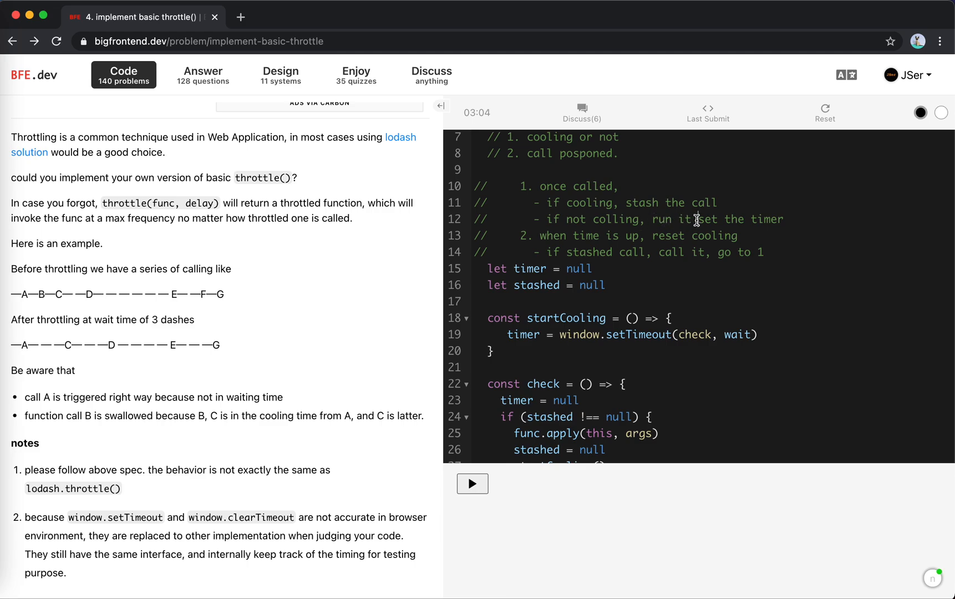
scroll(down, 3)
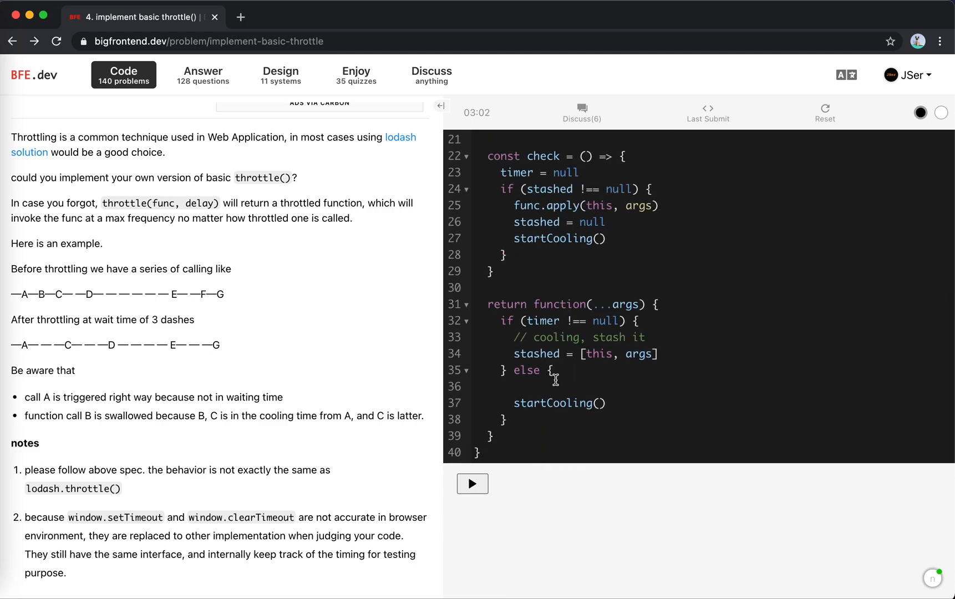
text(fun)
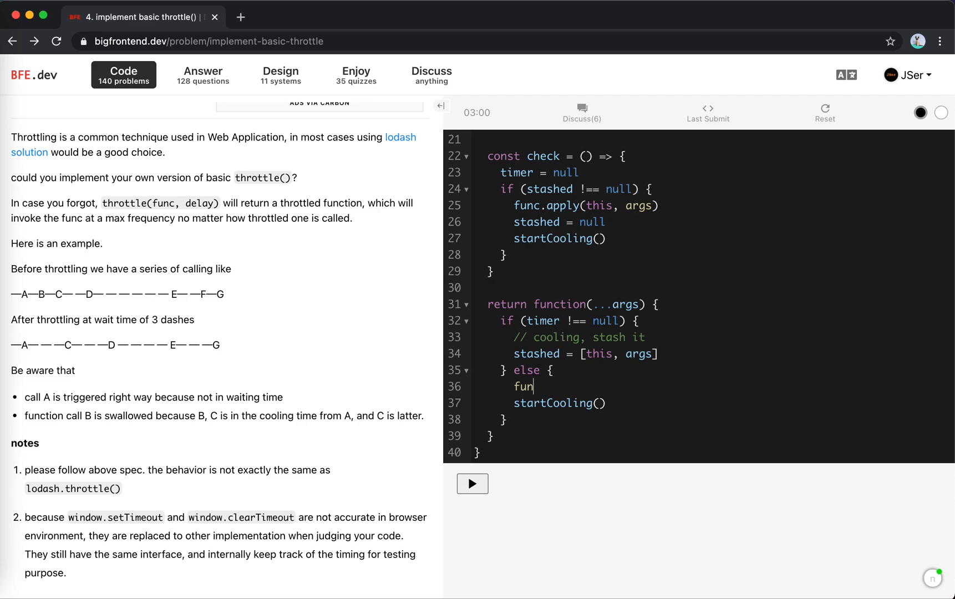
text(c.apply(this,)
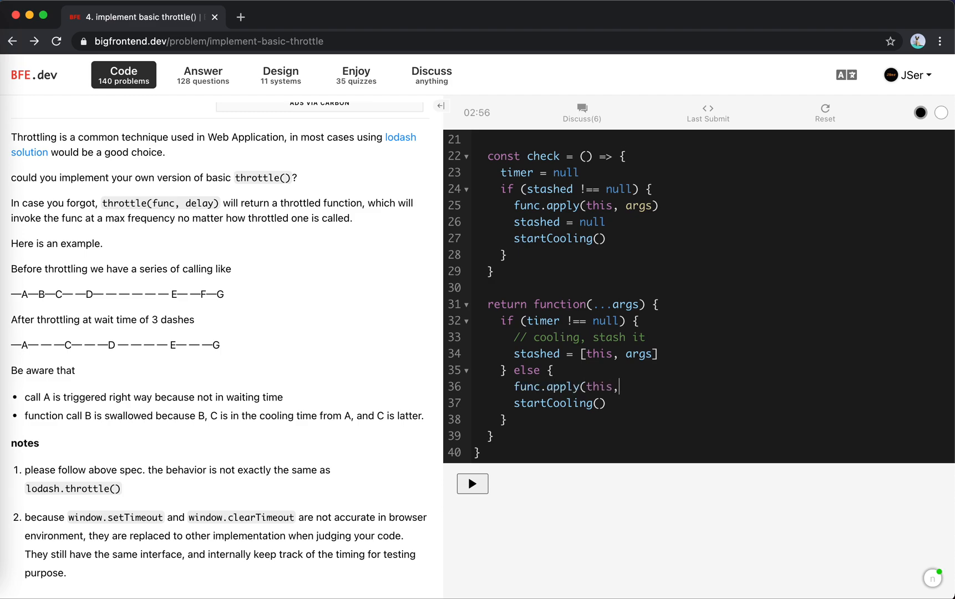
text(args))
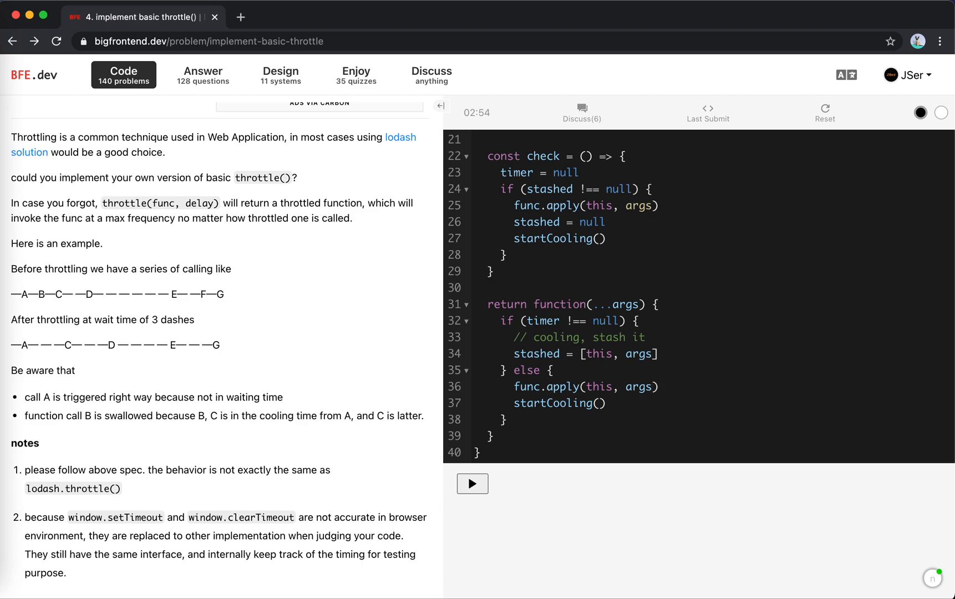
click(659, 385)
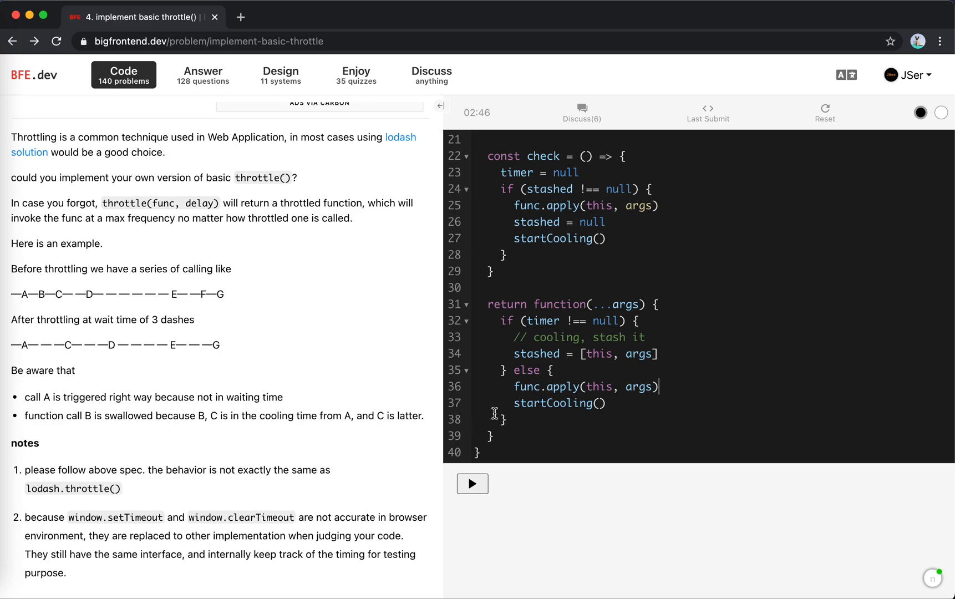
mouse_move(513, 390)
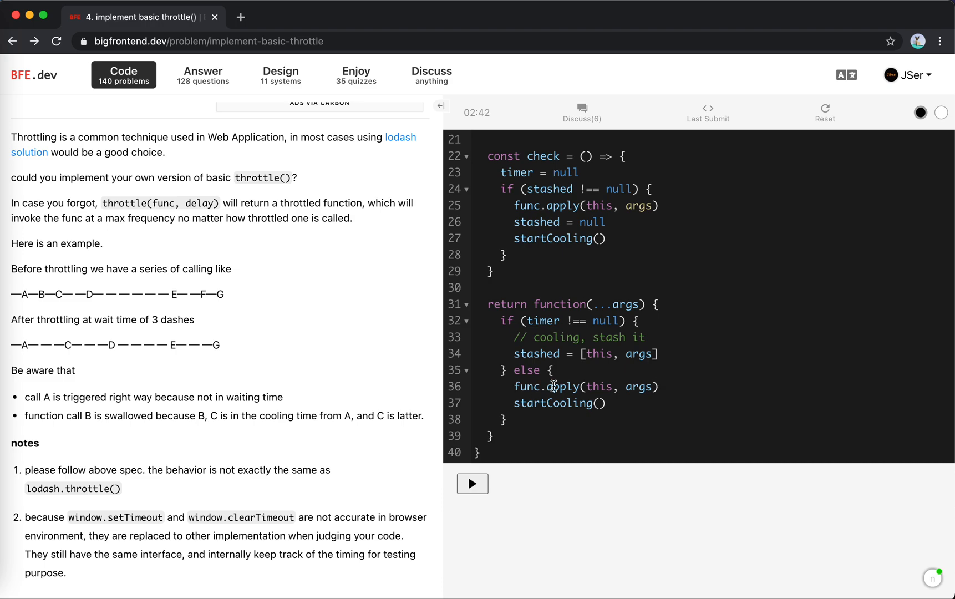
text(return)
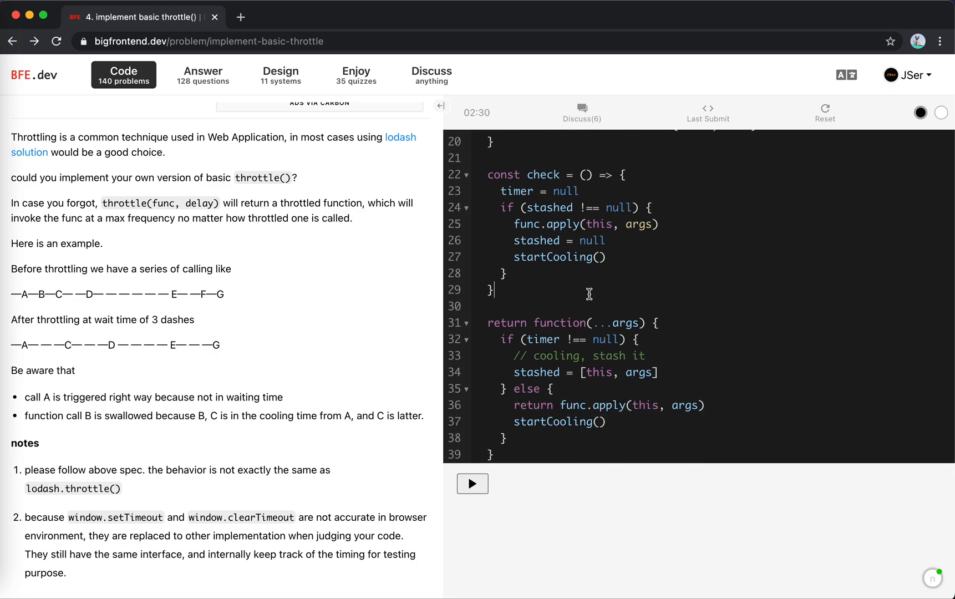
mouse_move(332, 230)
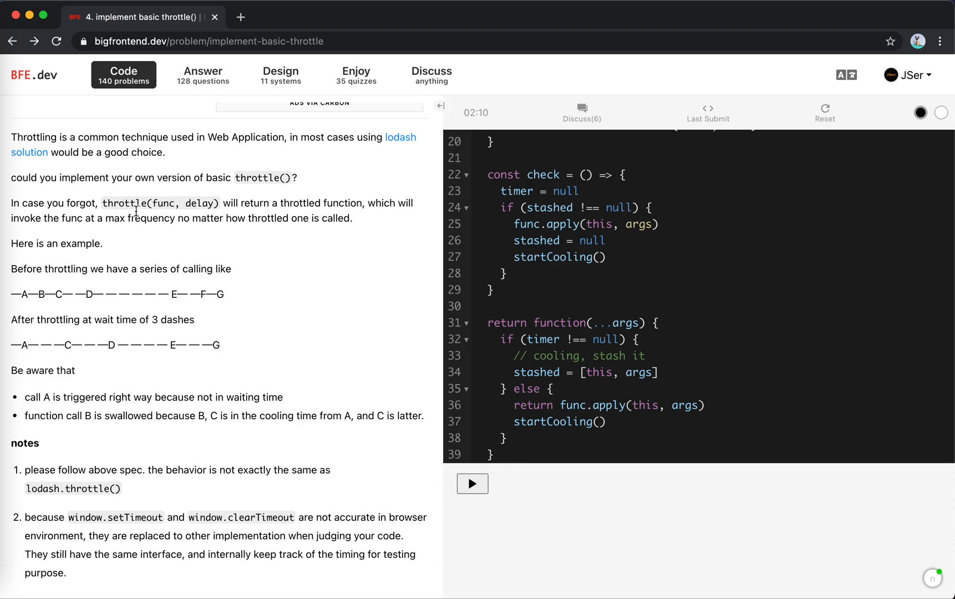
Drop the 'return' before func.apply in the else branch and select the plan comments on lines 10–14
double_click(532, 405)
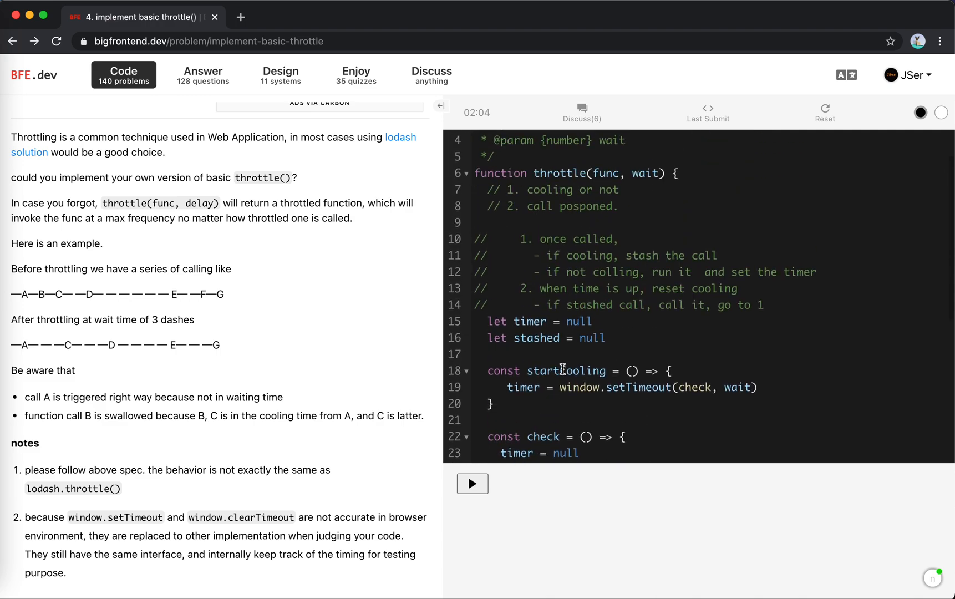
drag(481, 238, 761, 304)
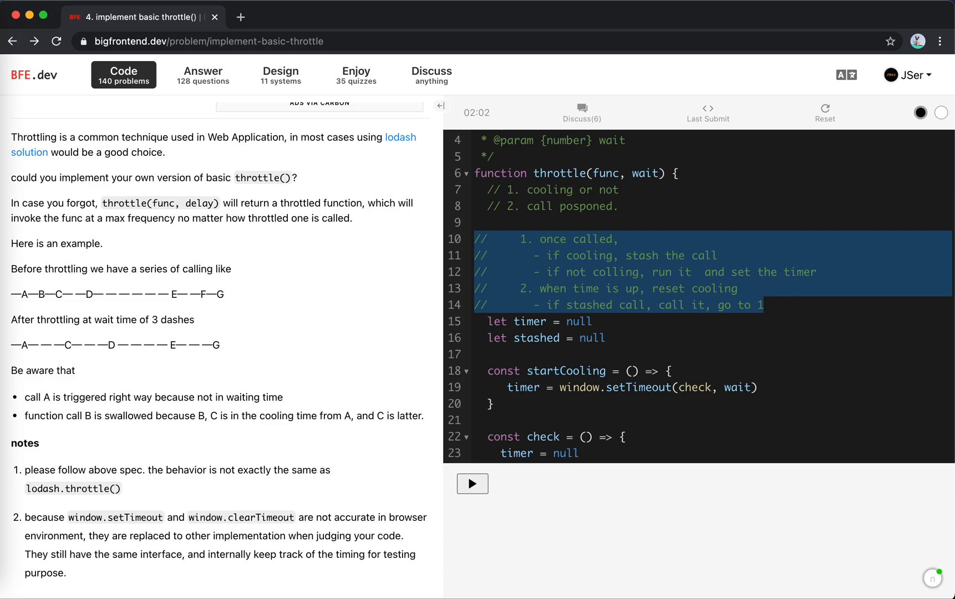
scroll(down, 3)
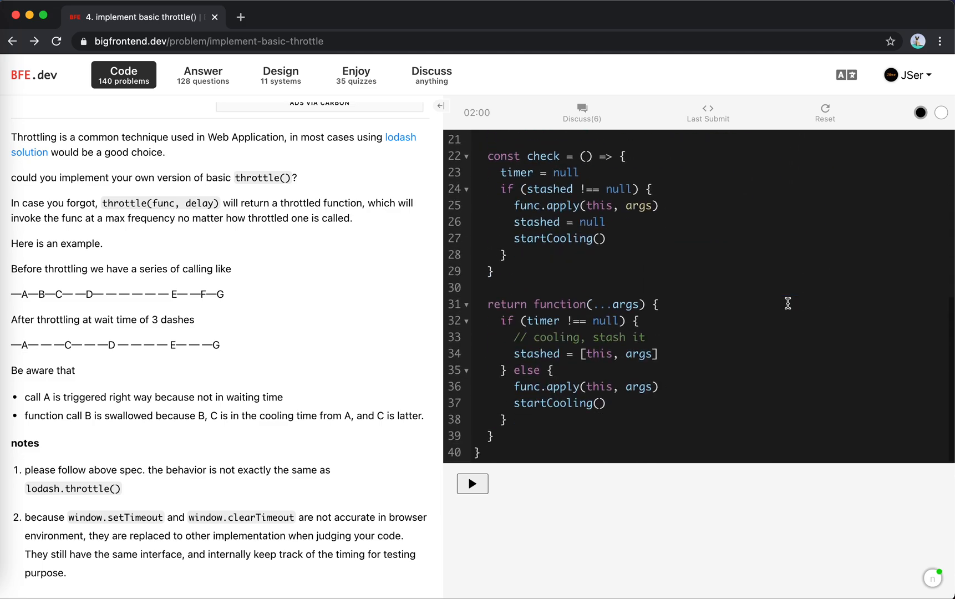
Run the tests and view the first failing case's expected result, then dismiss it
click(472, 483)
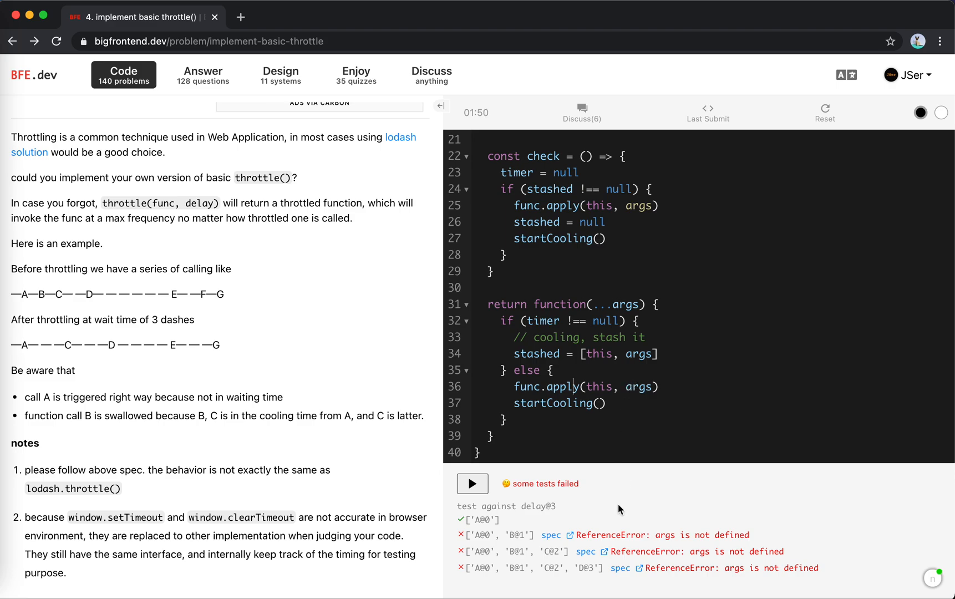
mouse_move(517, 547)
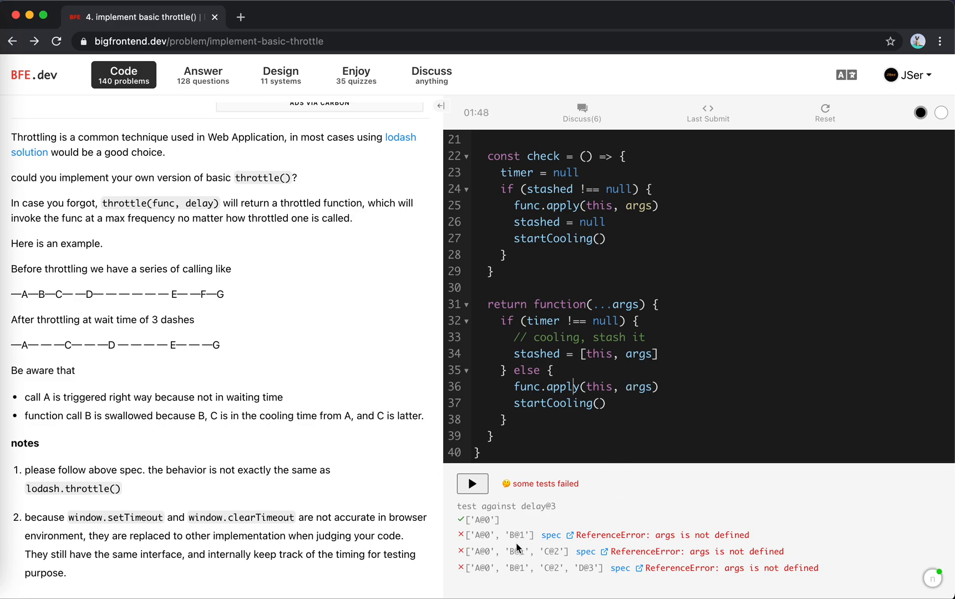
click(548, 535)
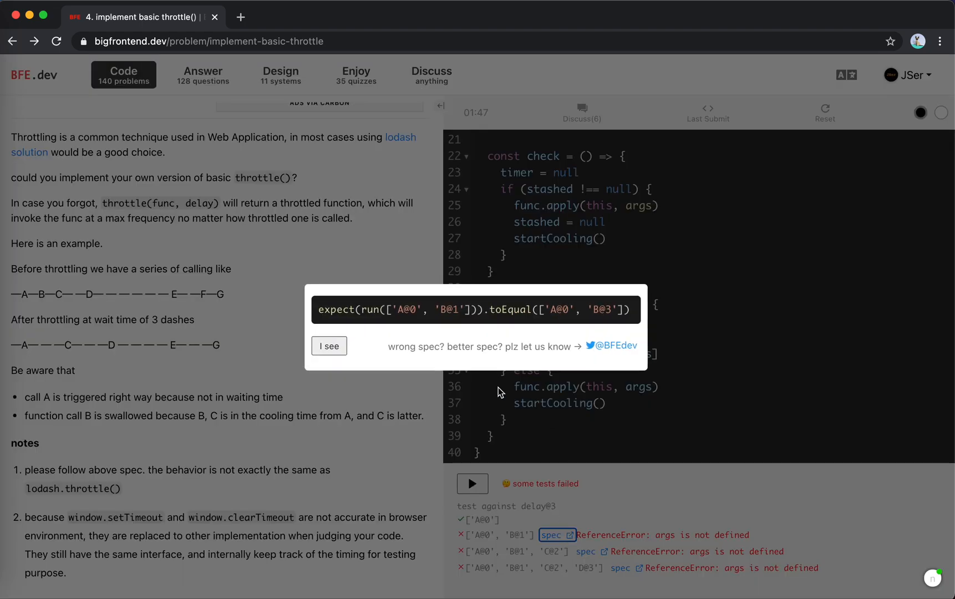
click(329, 345)
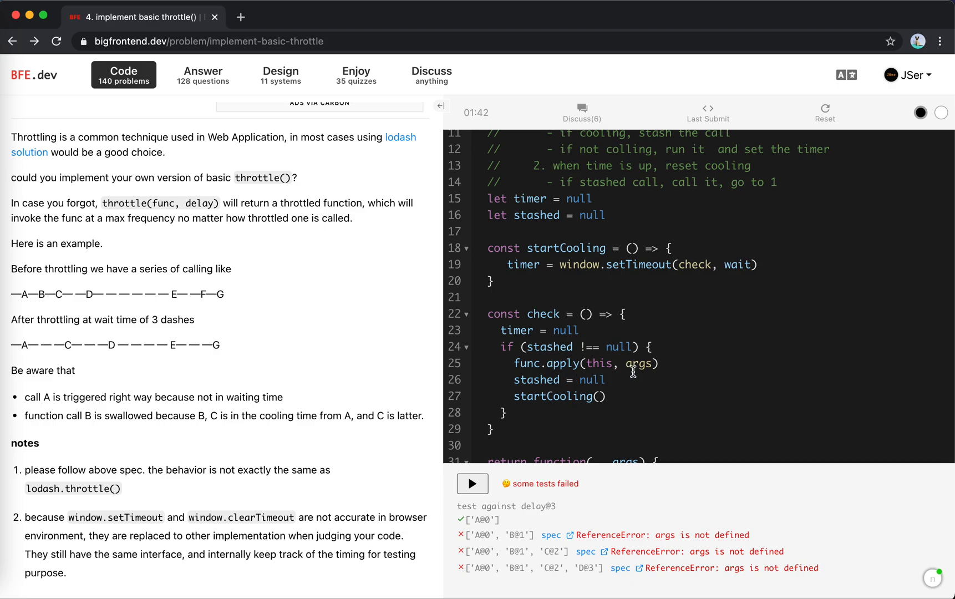
Change check's call to func.apply(stashed[0], stashed[1]) and rerun the tests
scroll(down, 3)
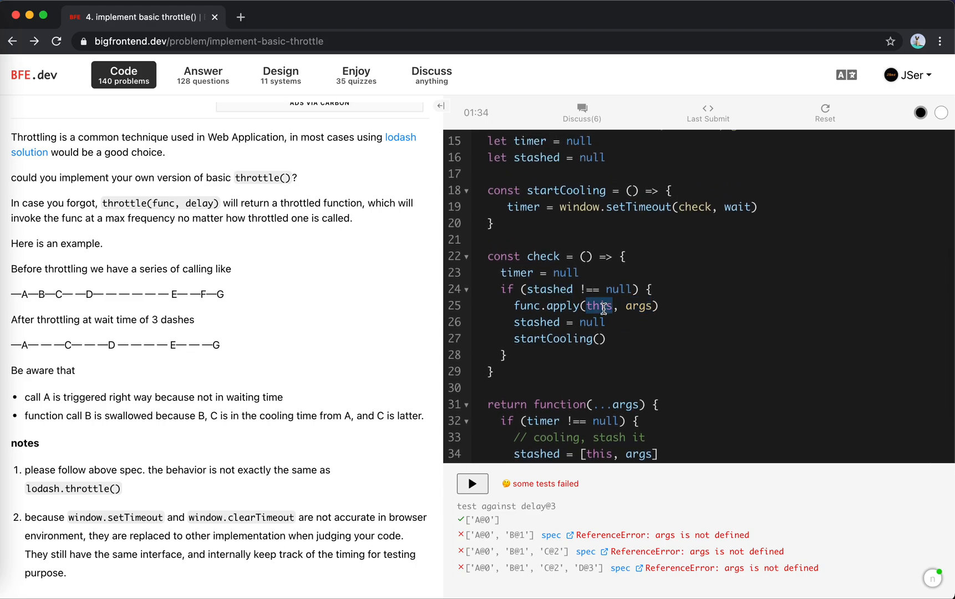
text(stashed[0])
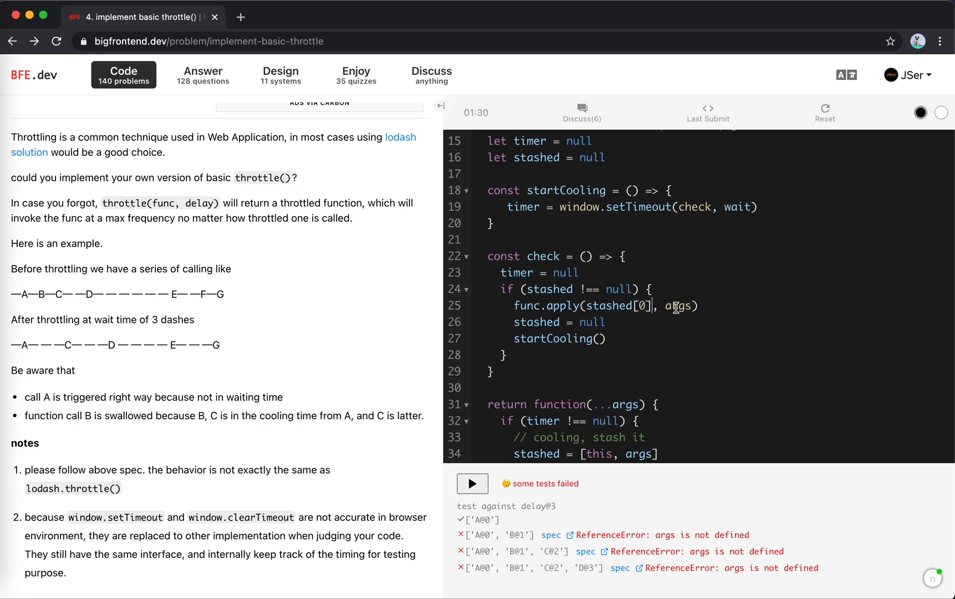
double_click(677, 306)
text(stashed[1])
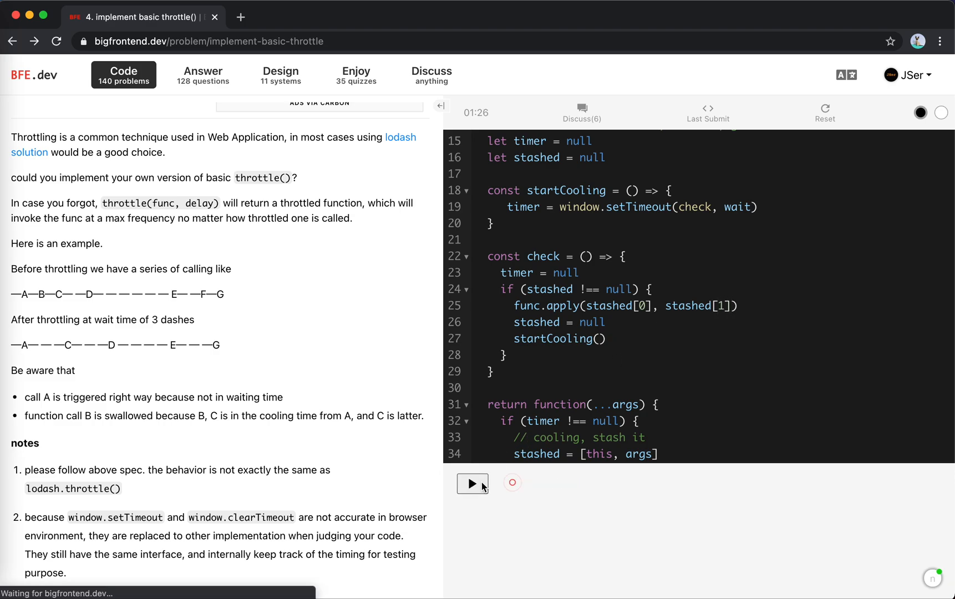
Like the problem, submit the passing solution, and publish it as a discussion post
click(472, 482)
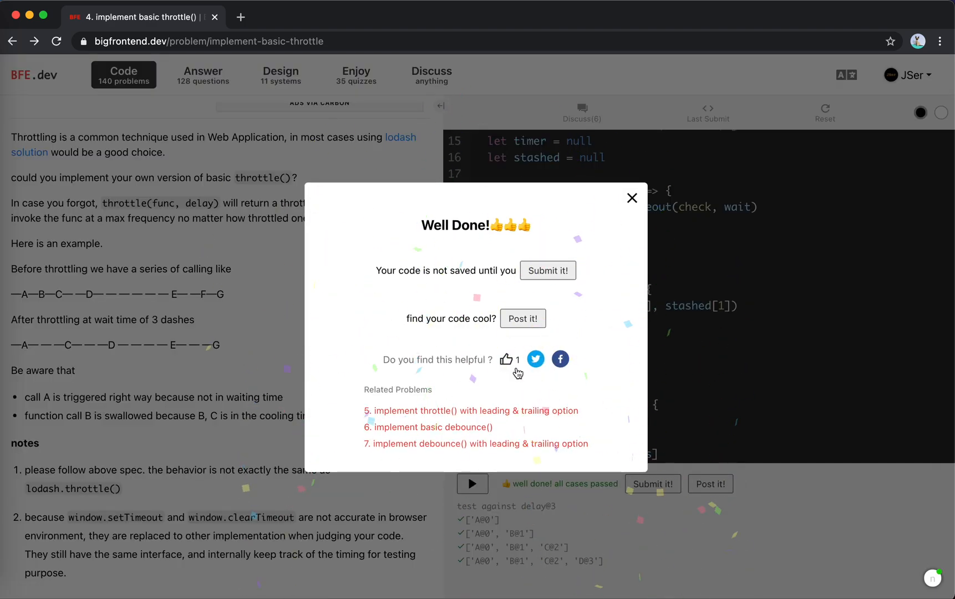
click(506, 359)
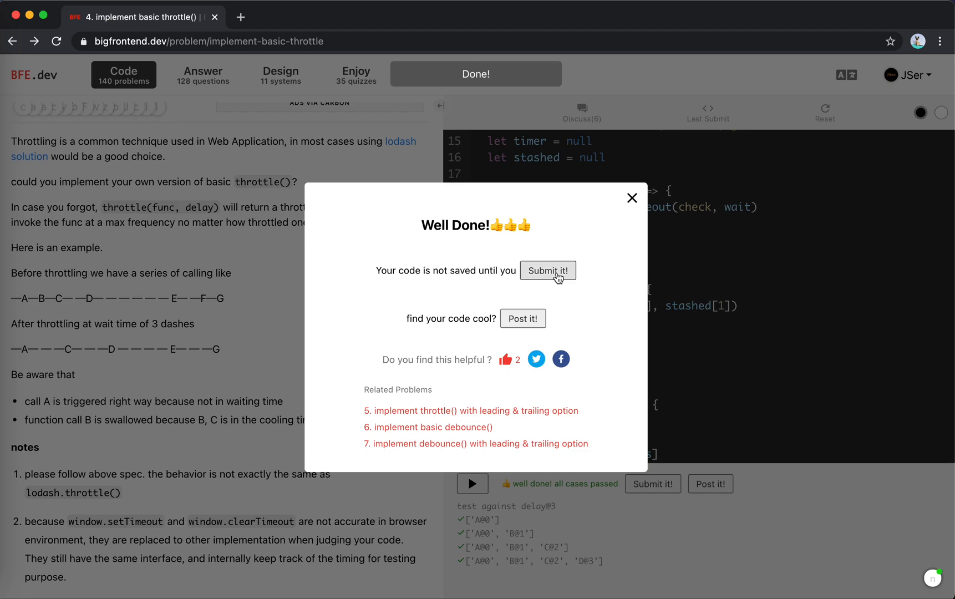
click(523, 319)
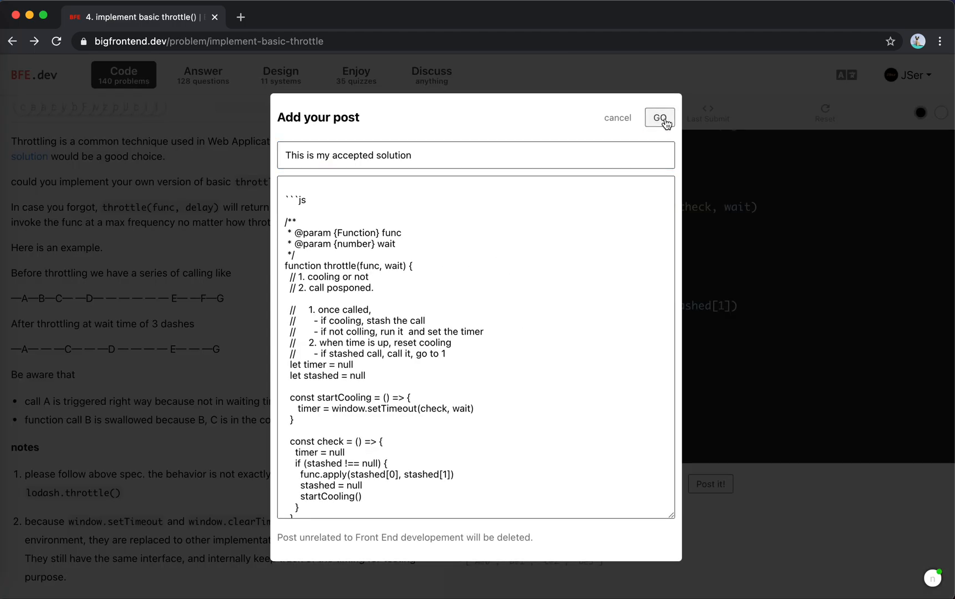
click(659, 117)
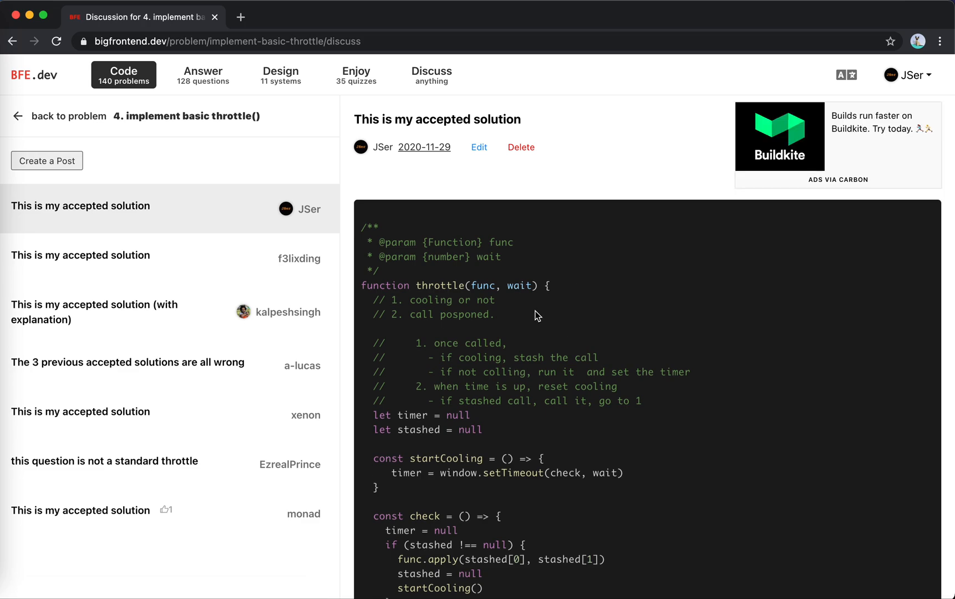
scroll(down, 3)
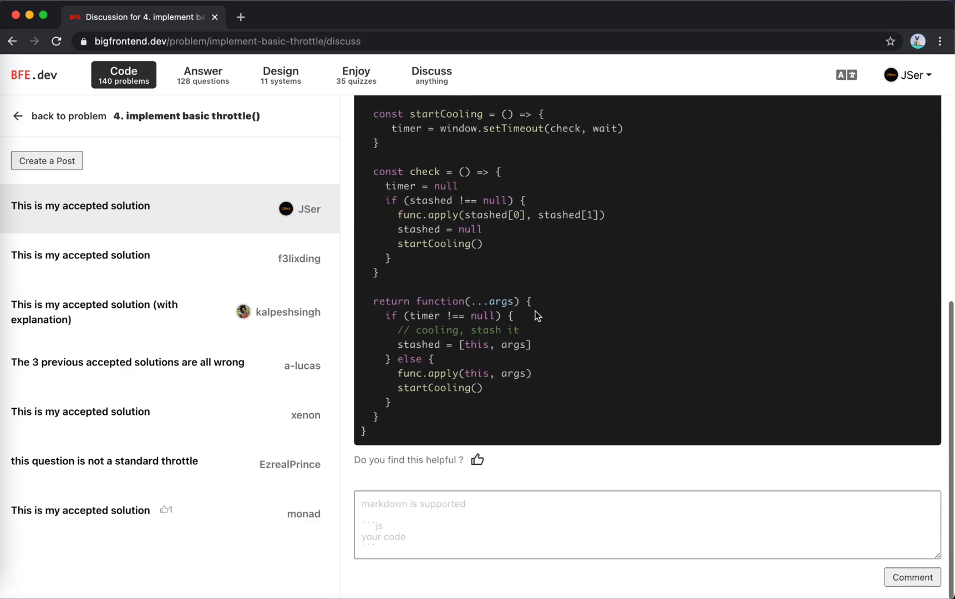